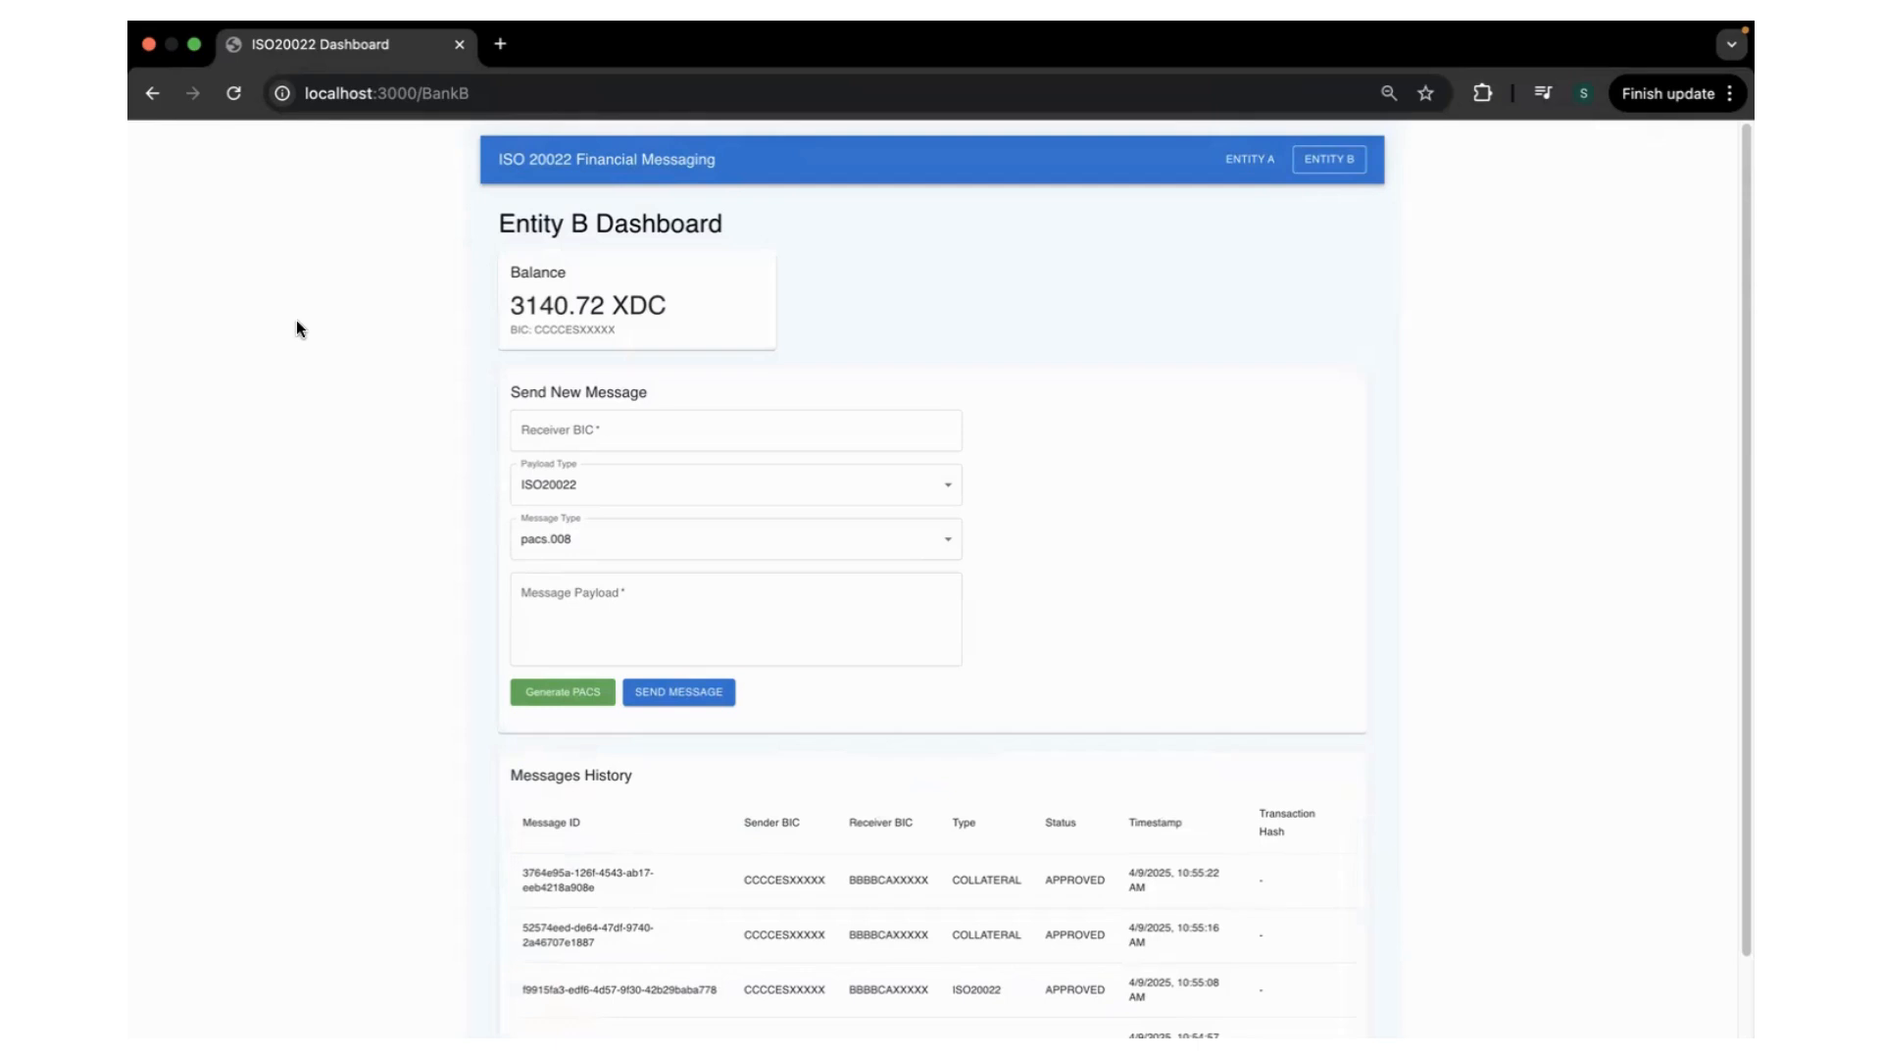
pyautogui.moveTo(1176, 205)
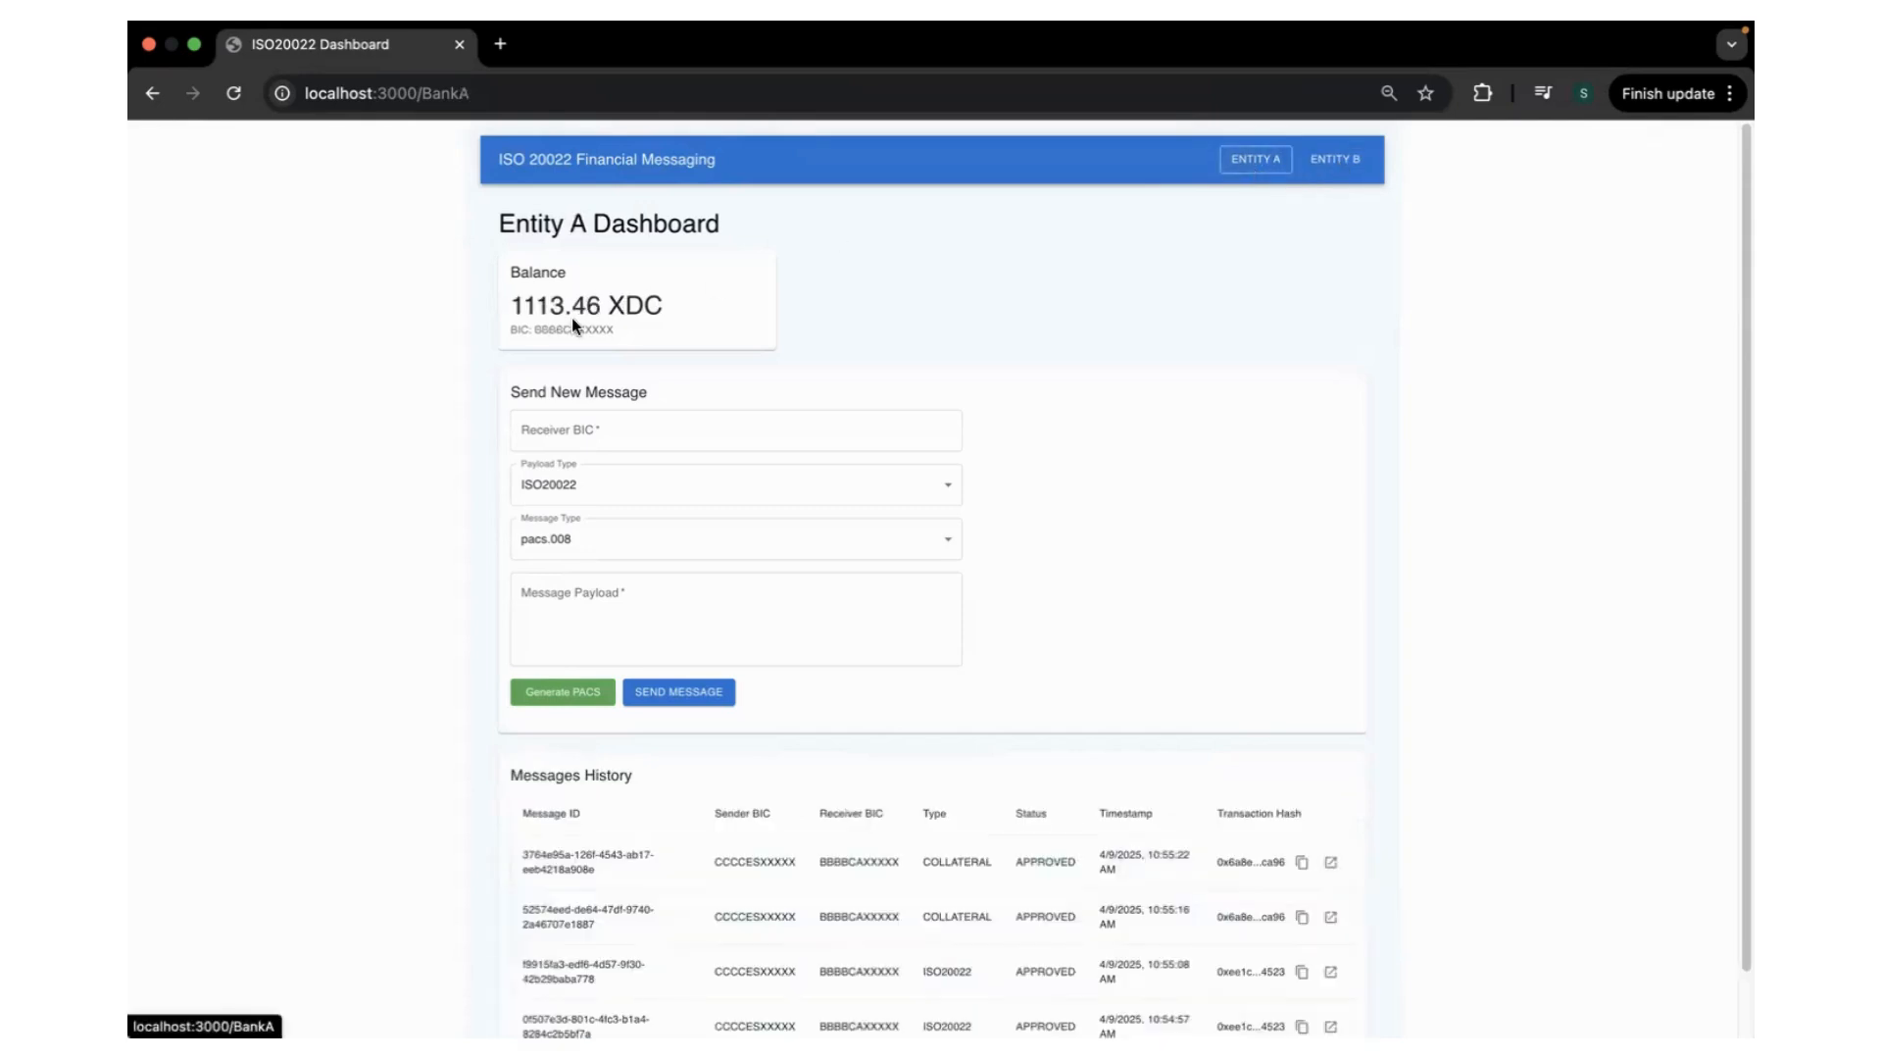
# Highlight Entity A's BIC and a sender BIC in Entity B's message history
pyautogui.doubleClick(553, 305)
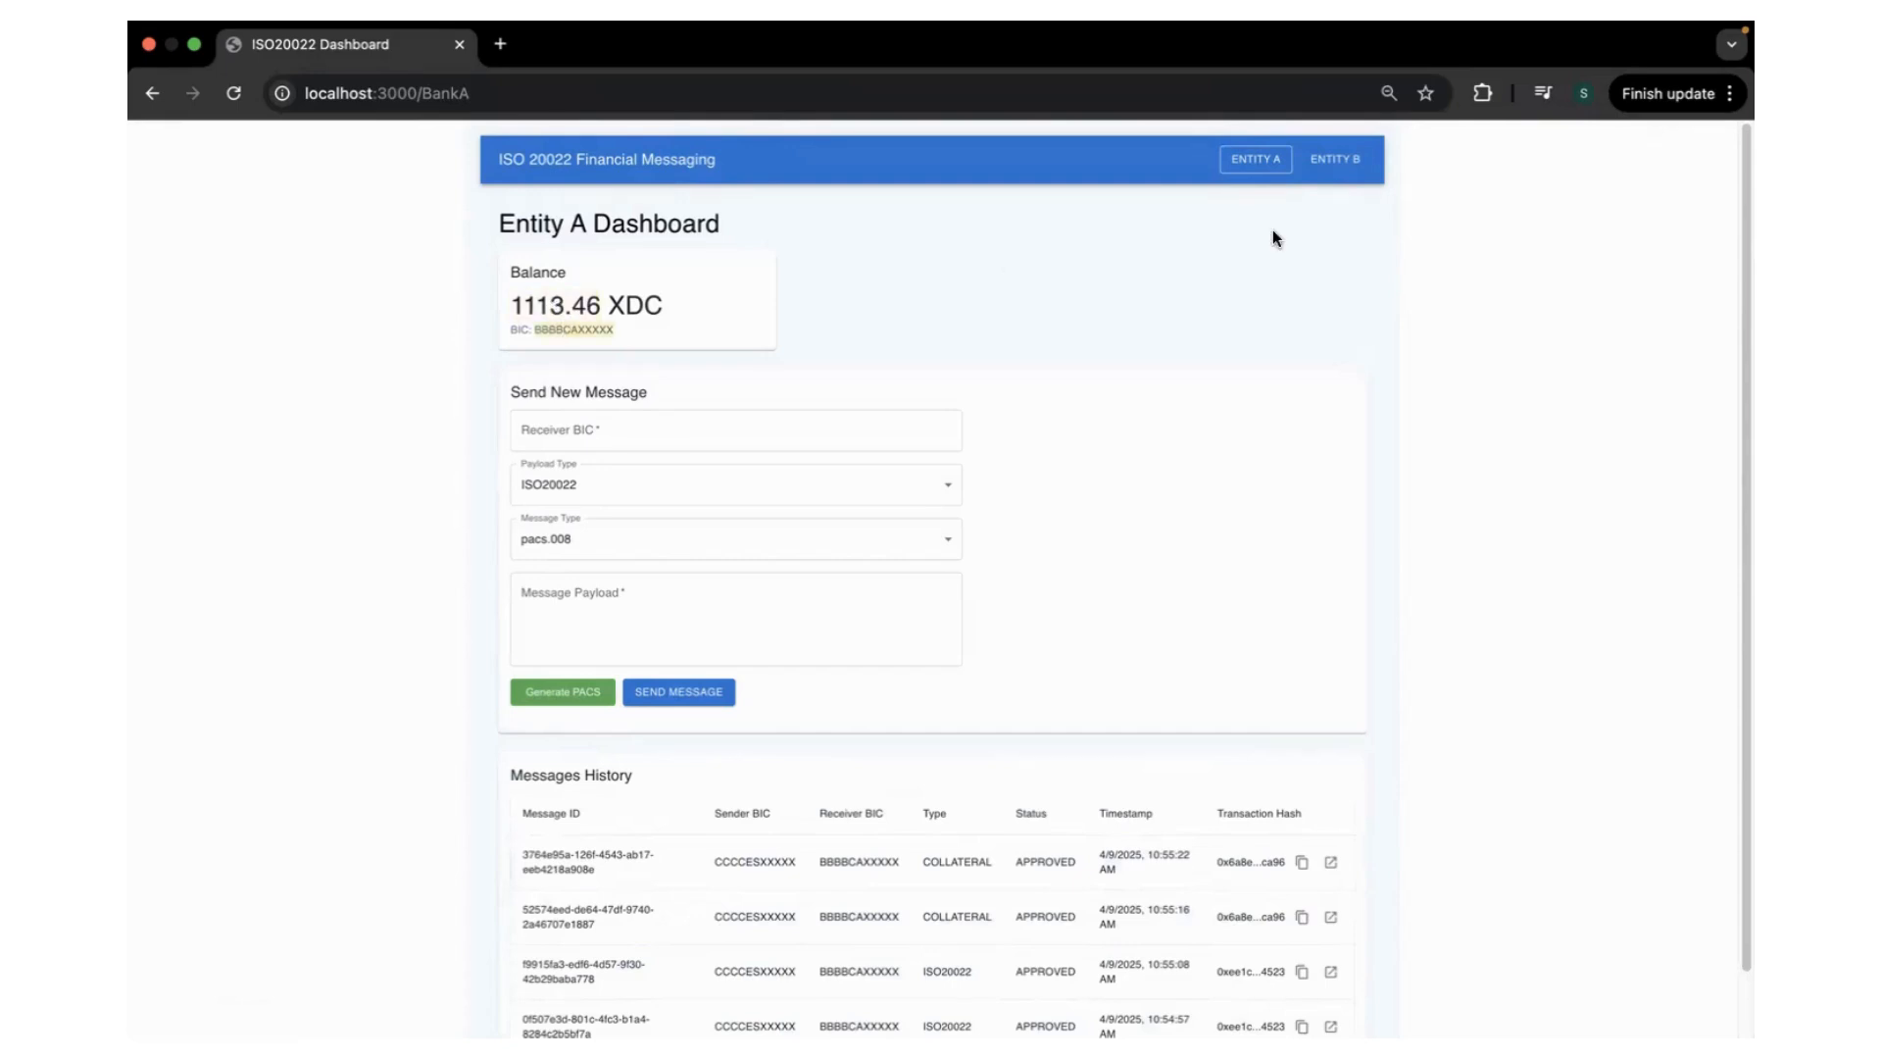
pyautogui.click(1329, 159)
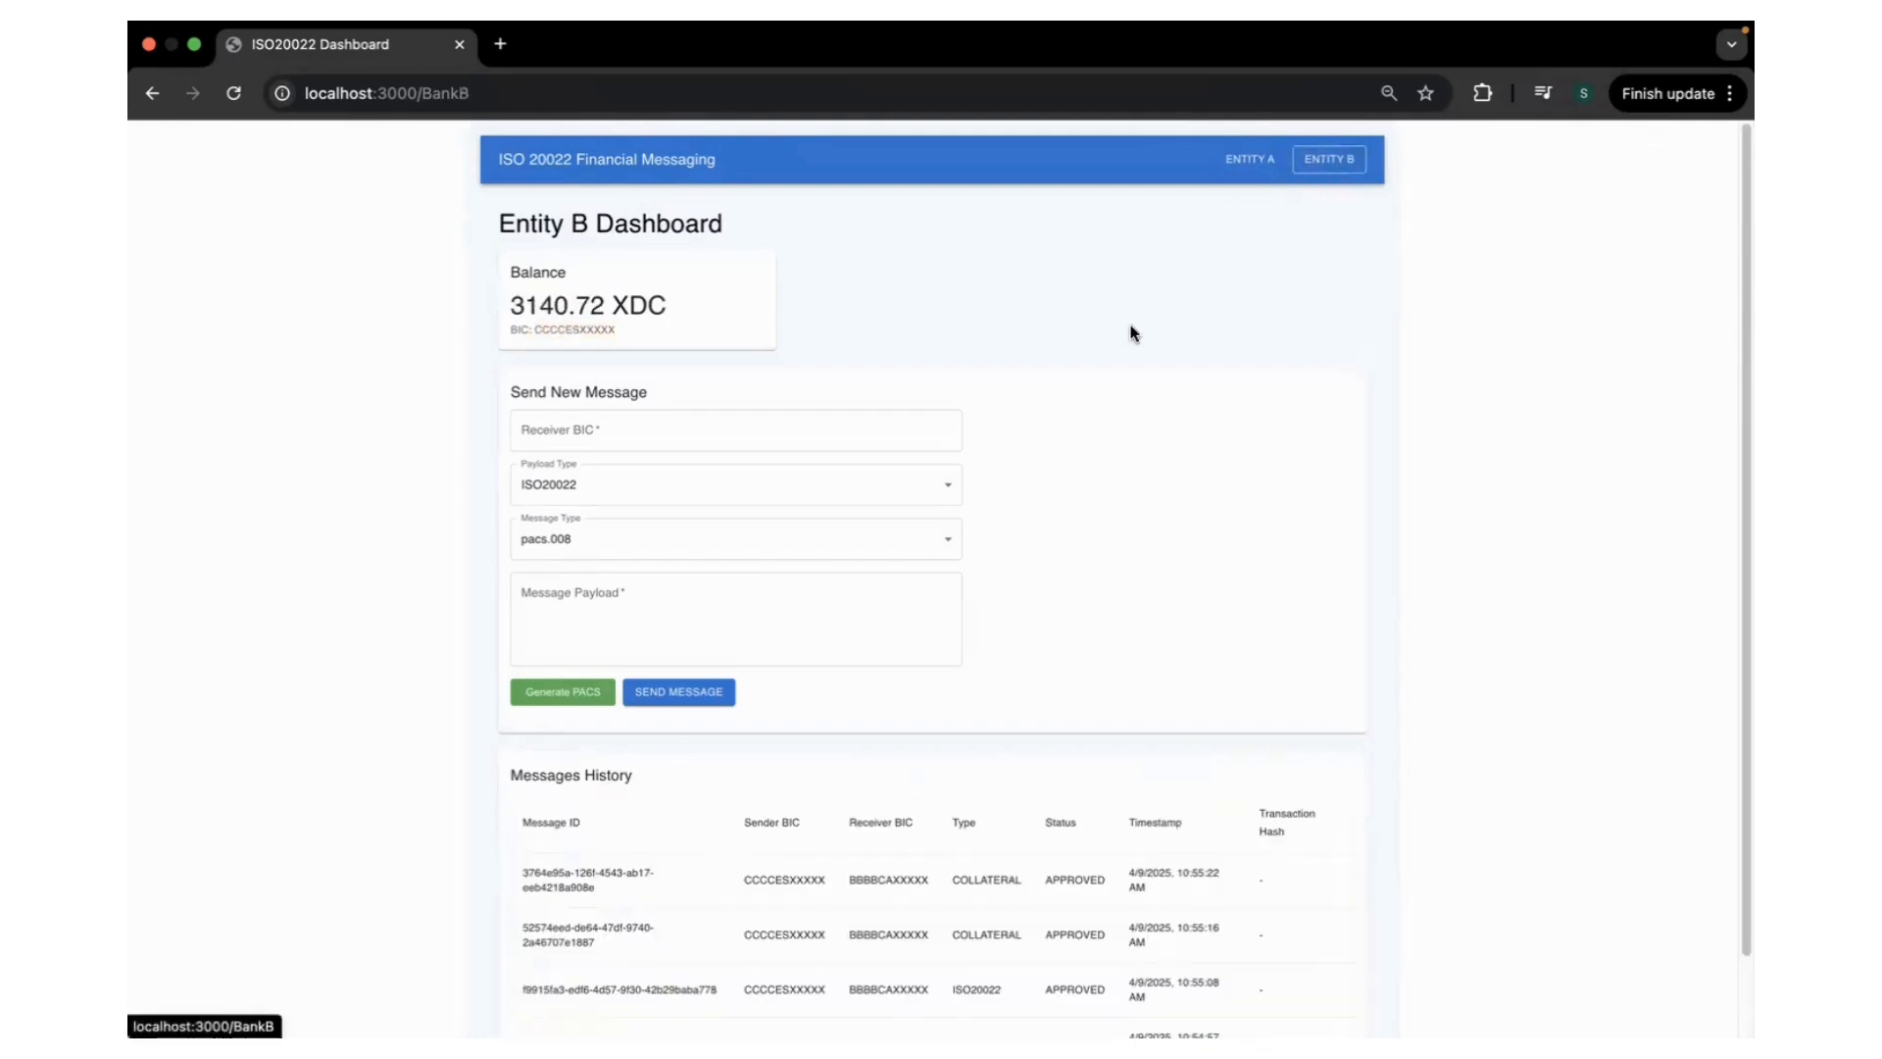
pyautogui.moveTo(727, 522)
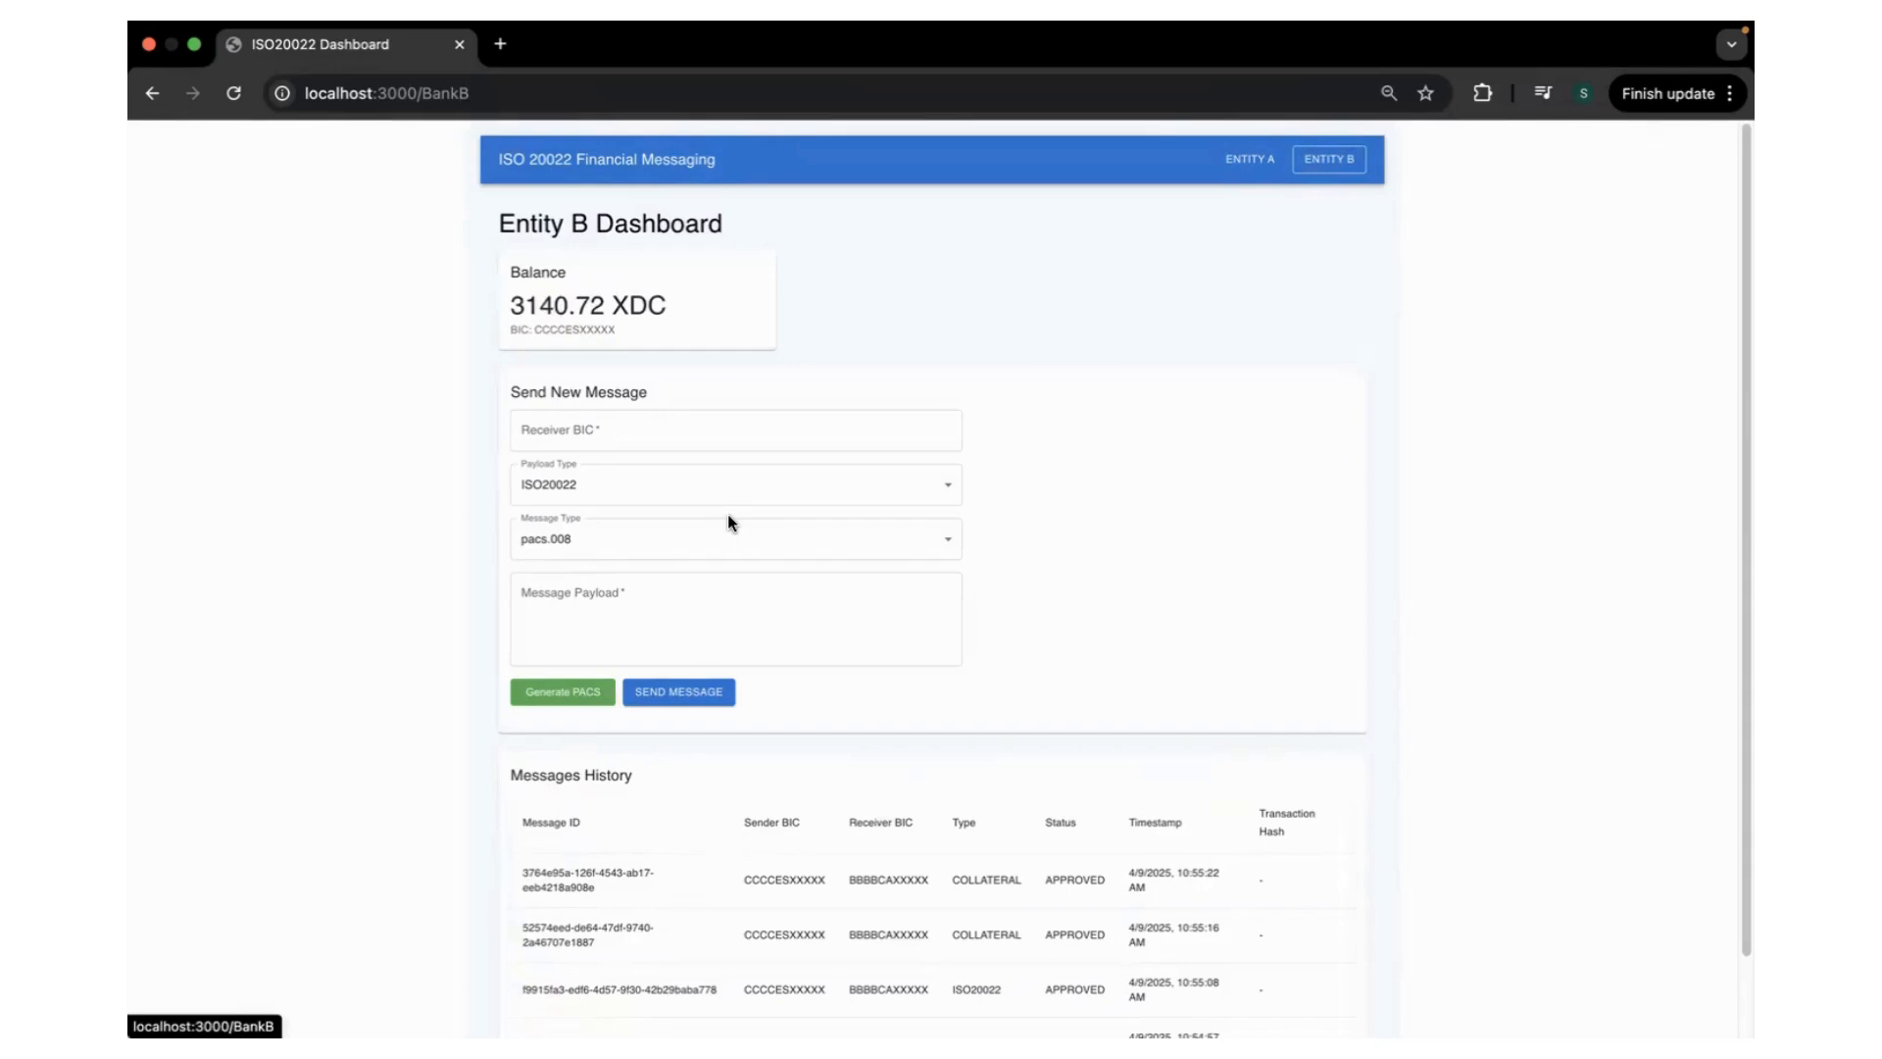
pyautogui.moveTo(795, 877)
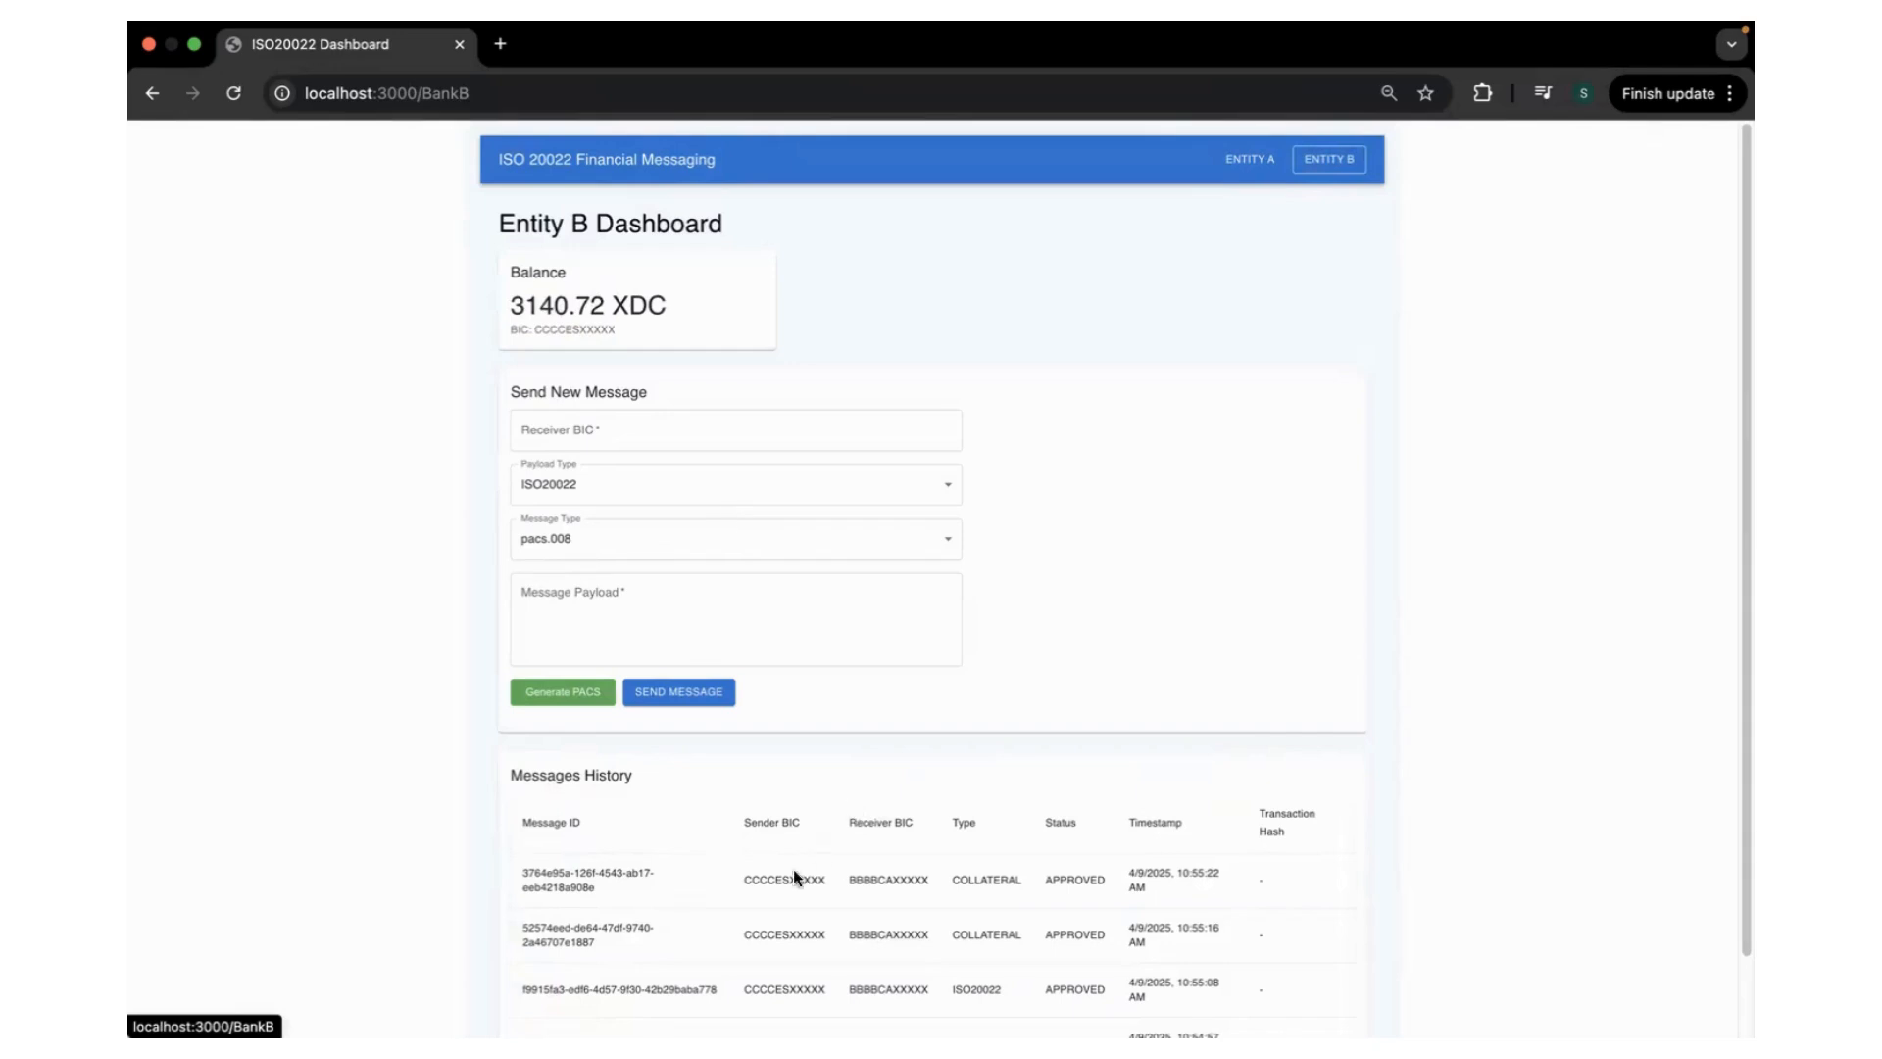
pyautogui.doubleClick(887, 879)
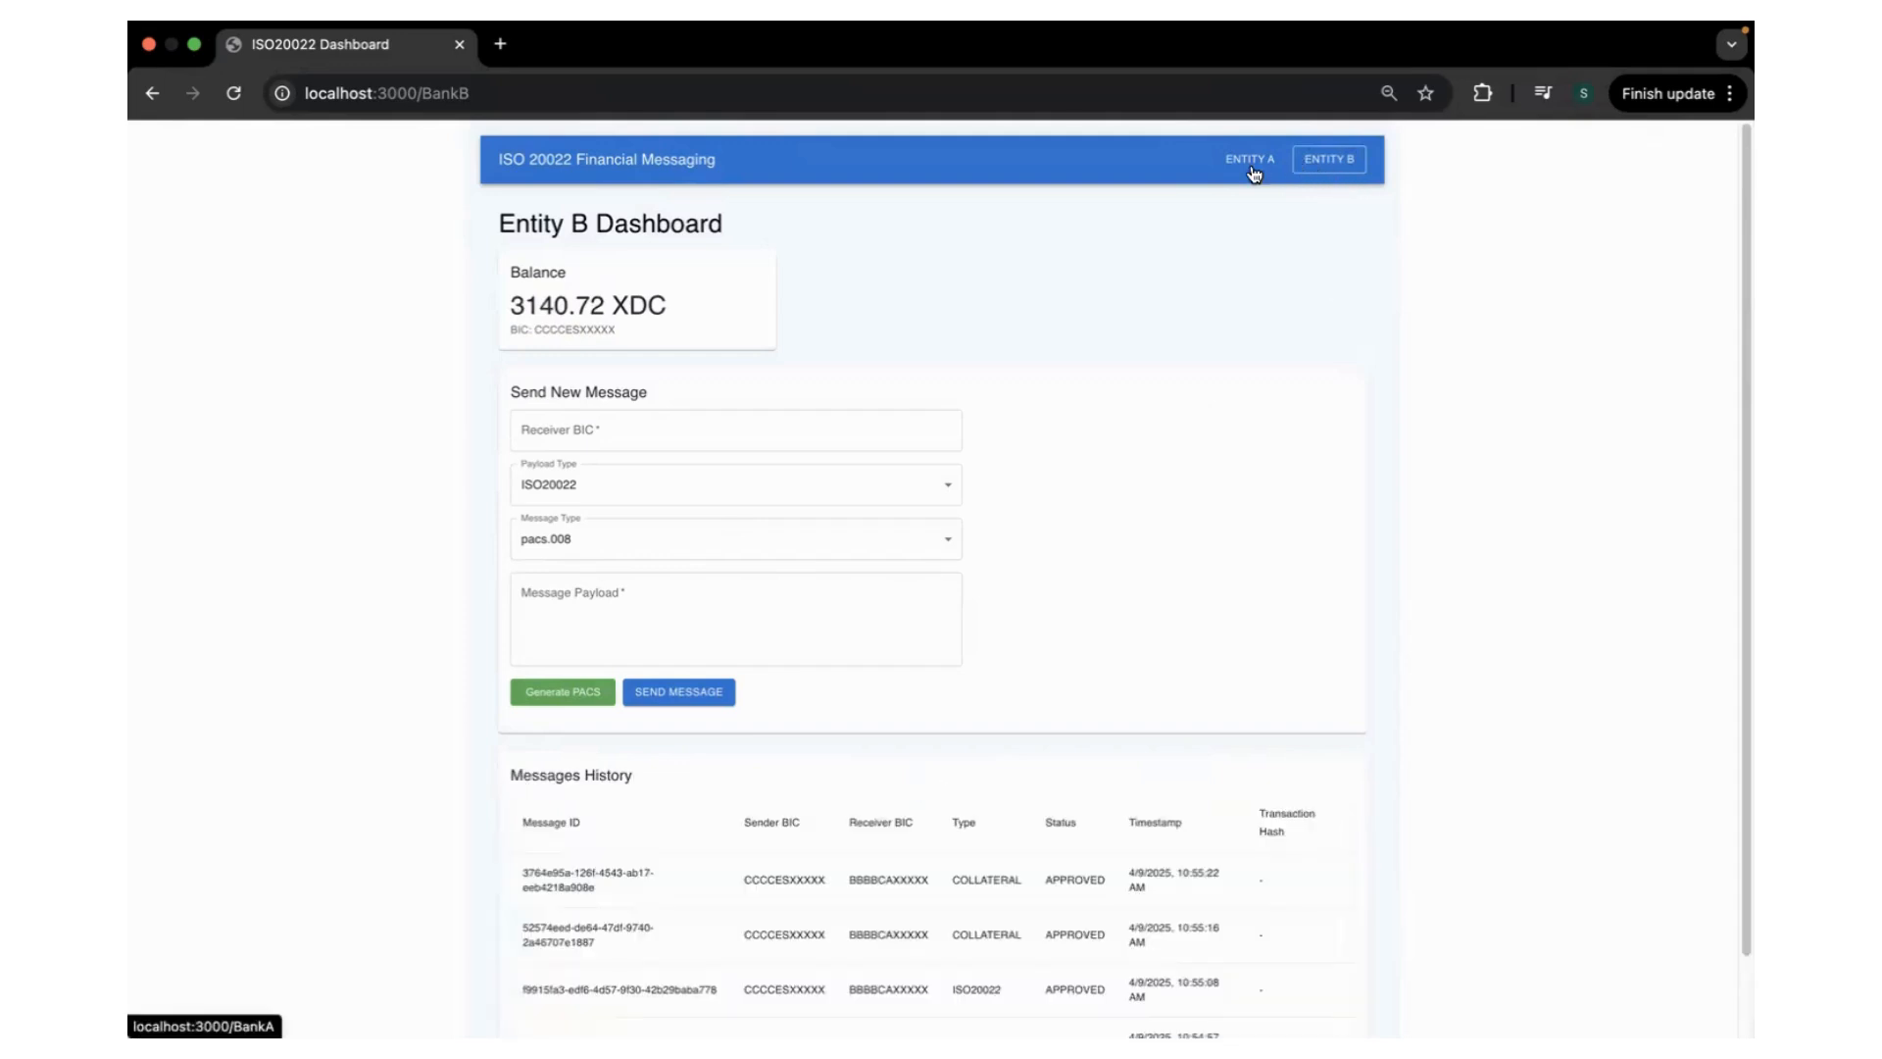
# Fill Entity B's message with receiver BBBBCAXXXXX, ISO20022, pacs.008, and a generated payload
pyautogui.click(733, 430)
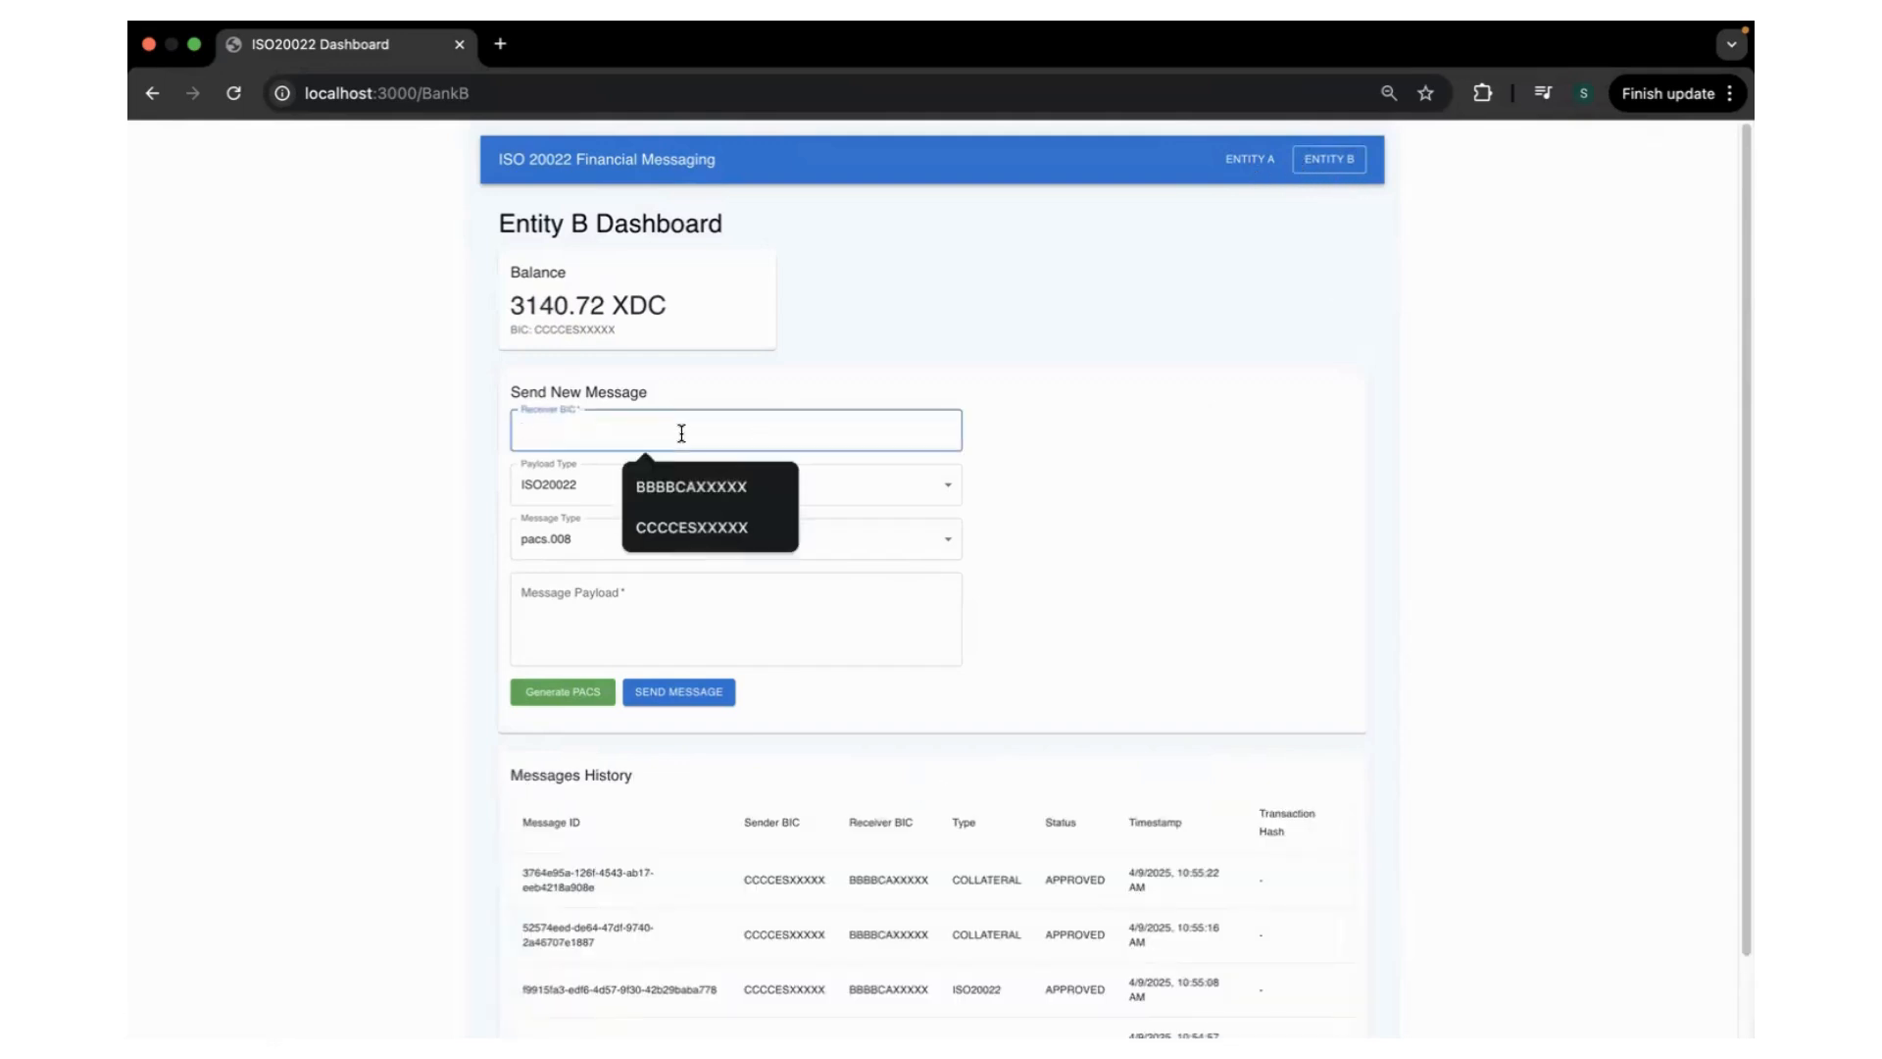
pyautogui.click(694, 487)
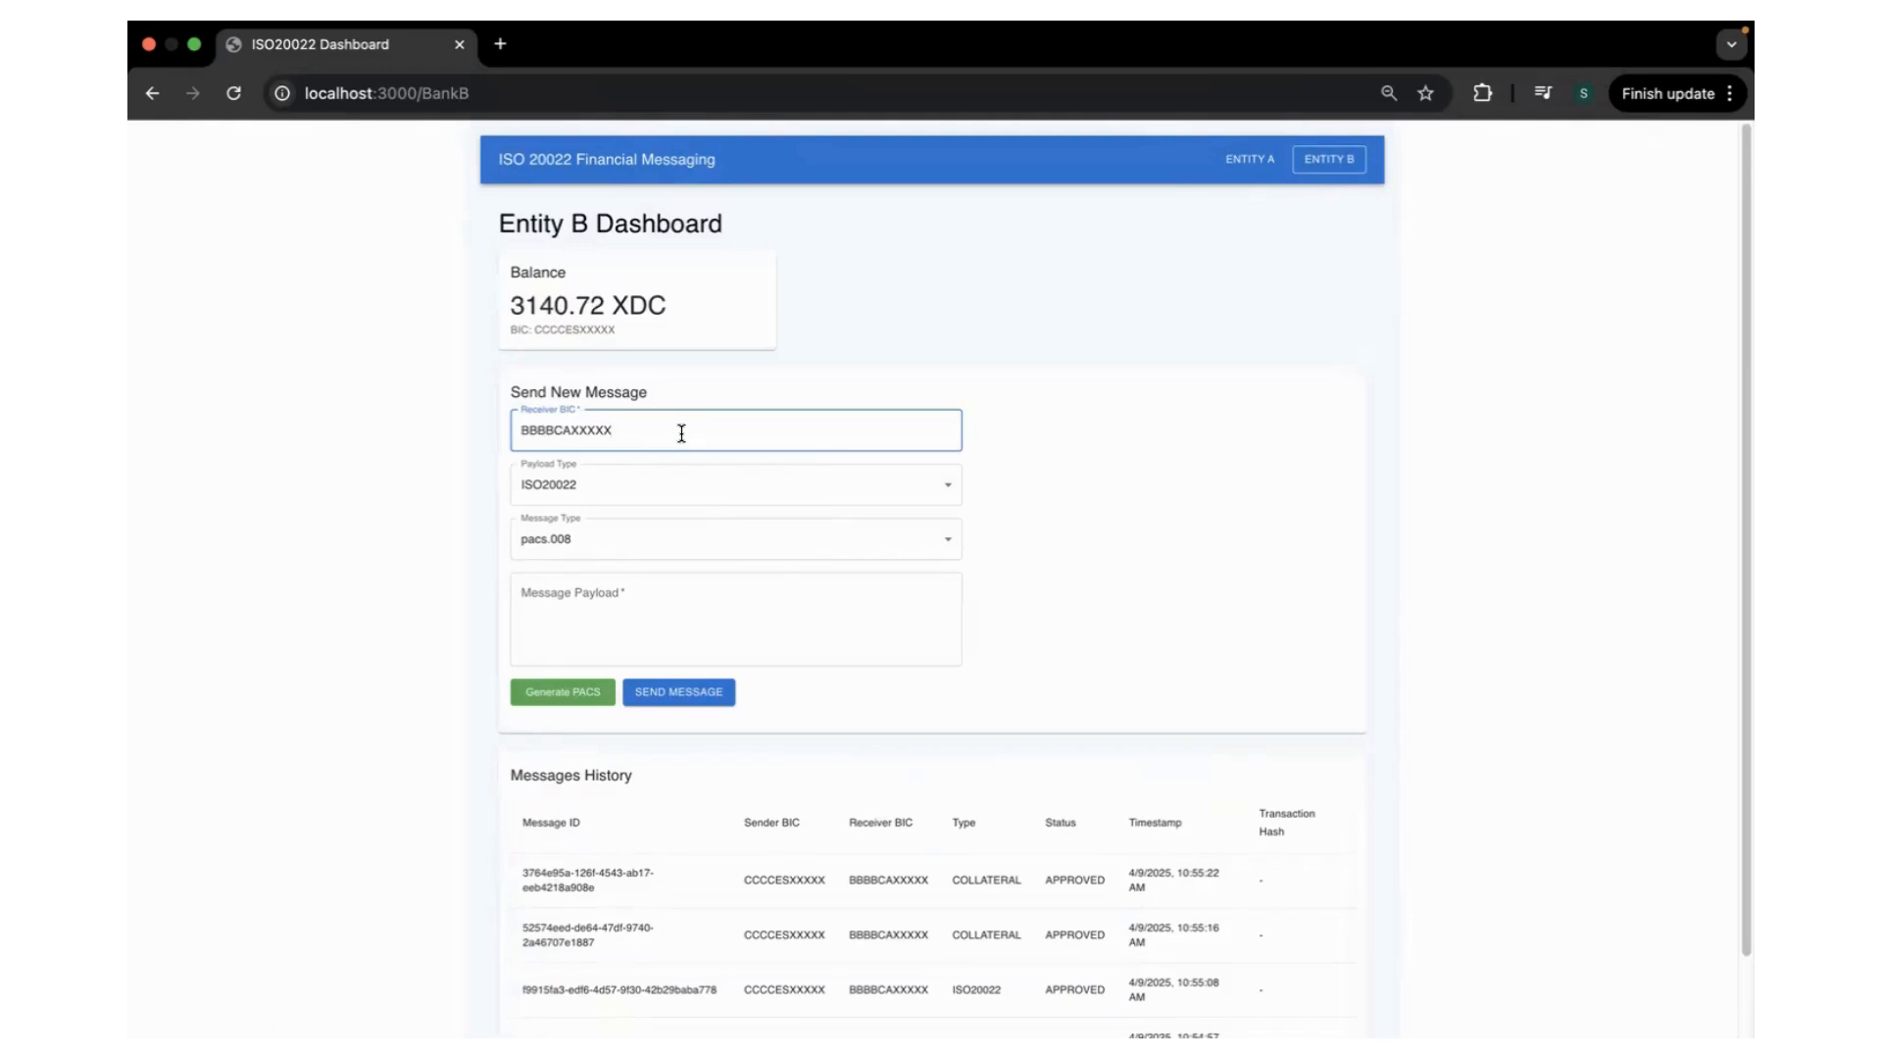
pyautogui.click(733, 483)
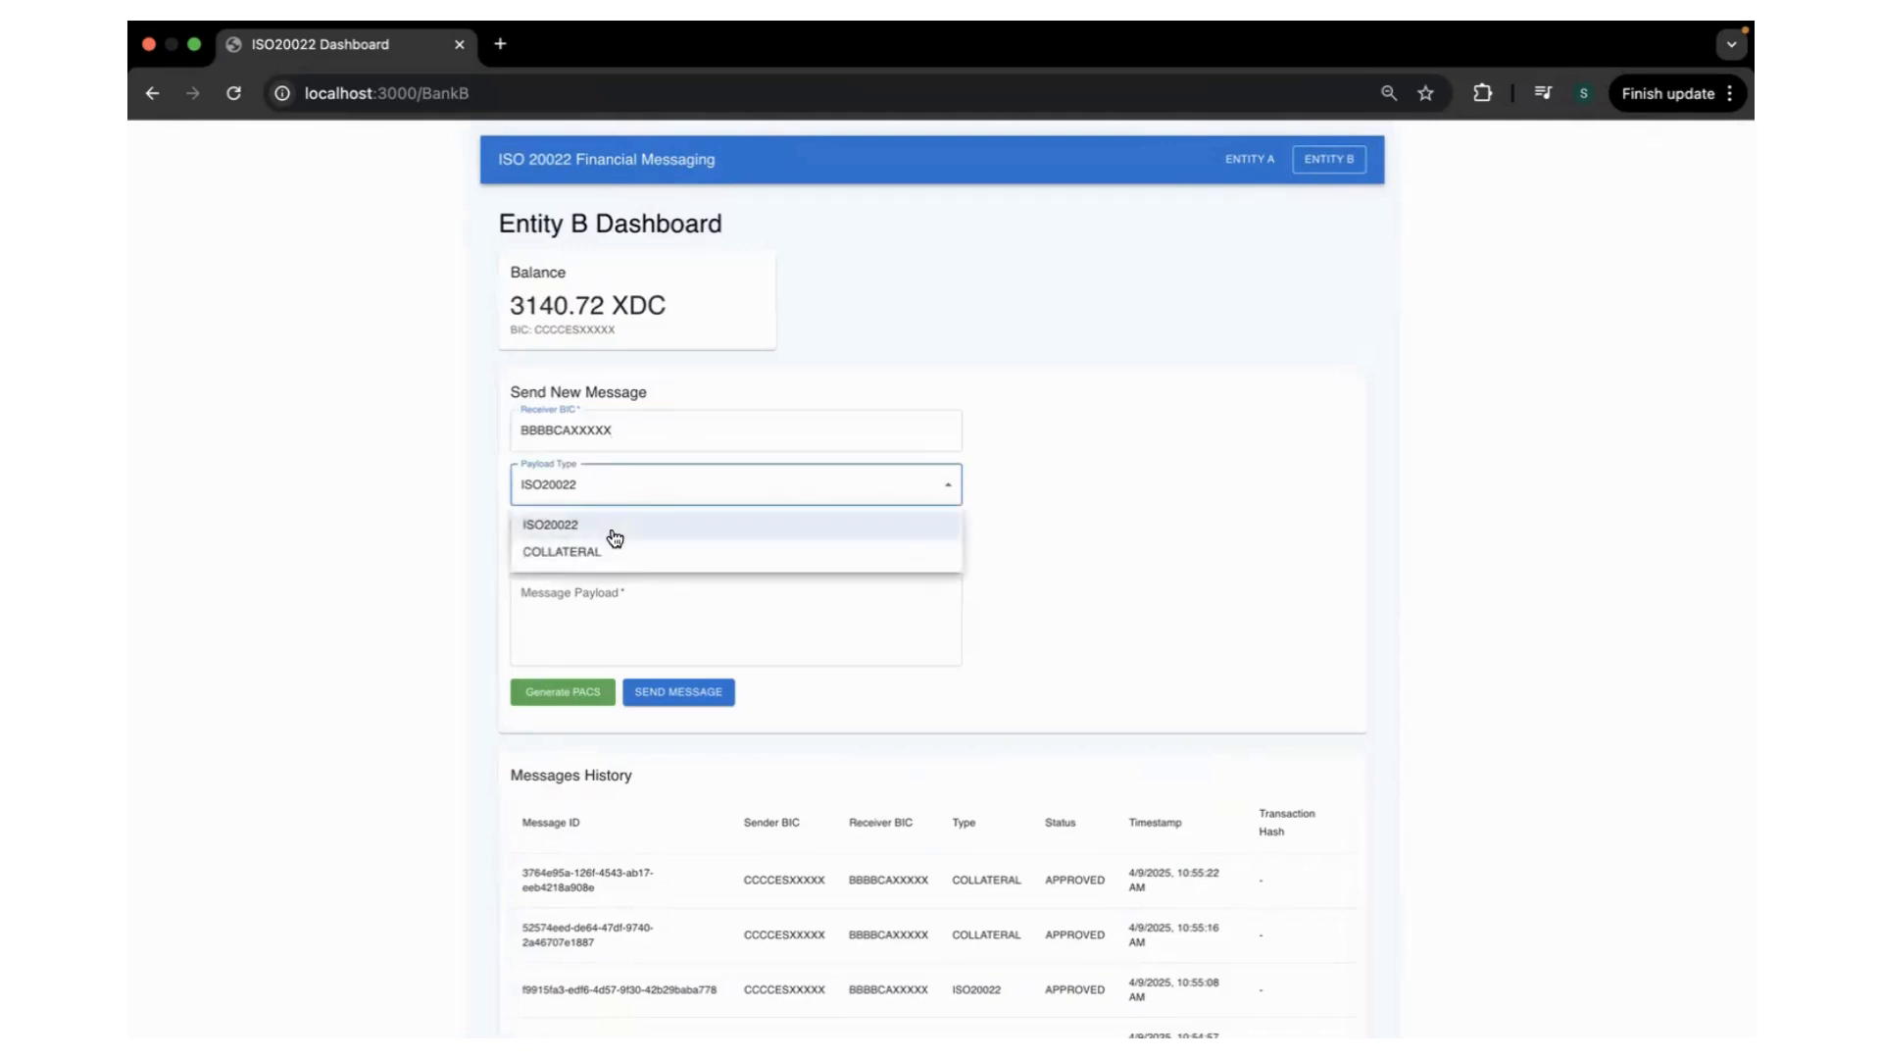
pyautogui.click(551, 524)
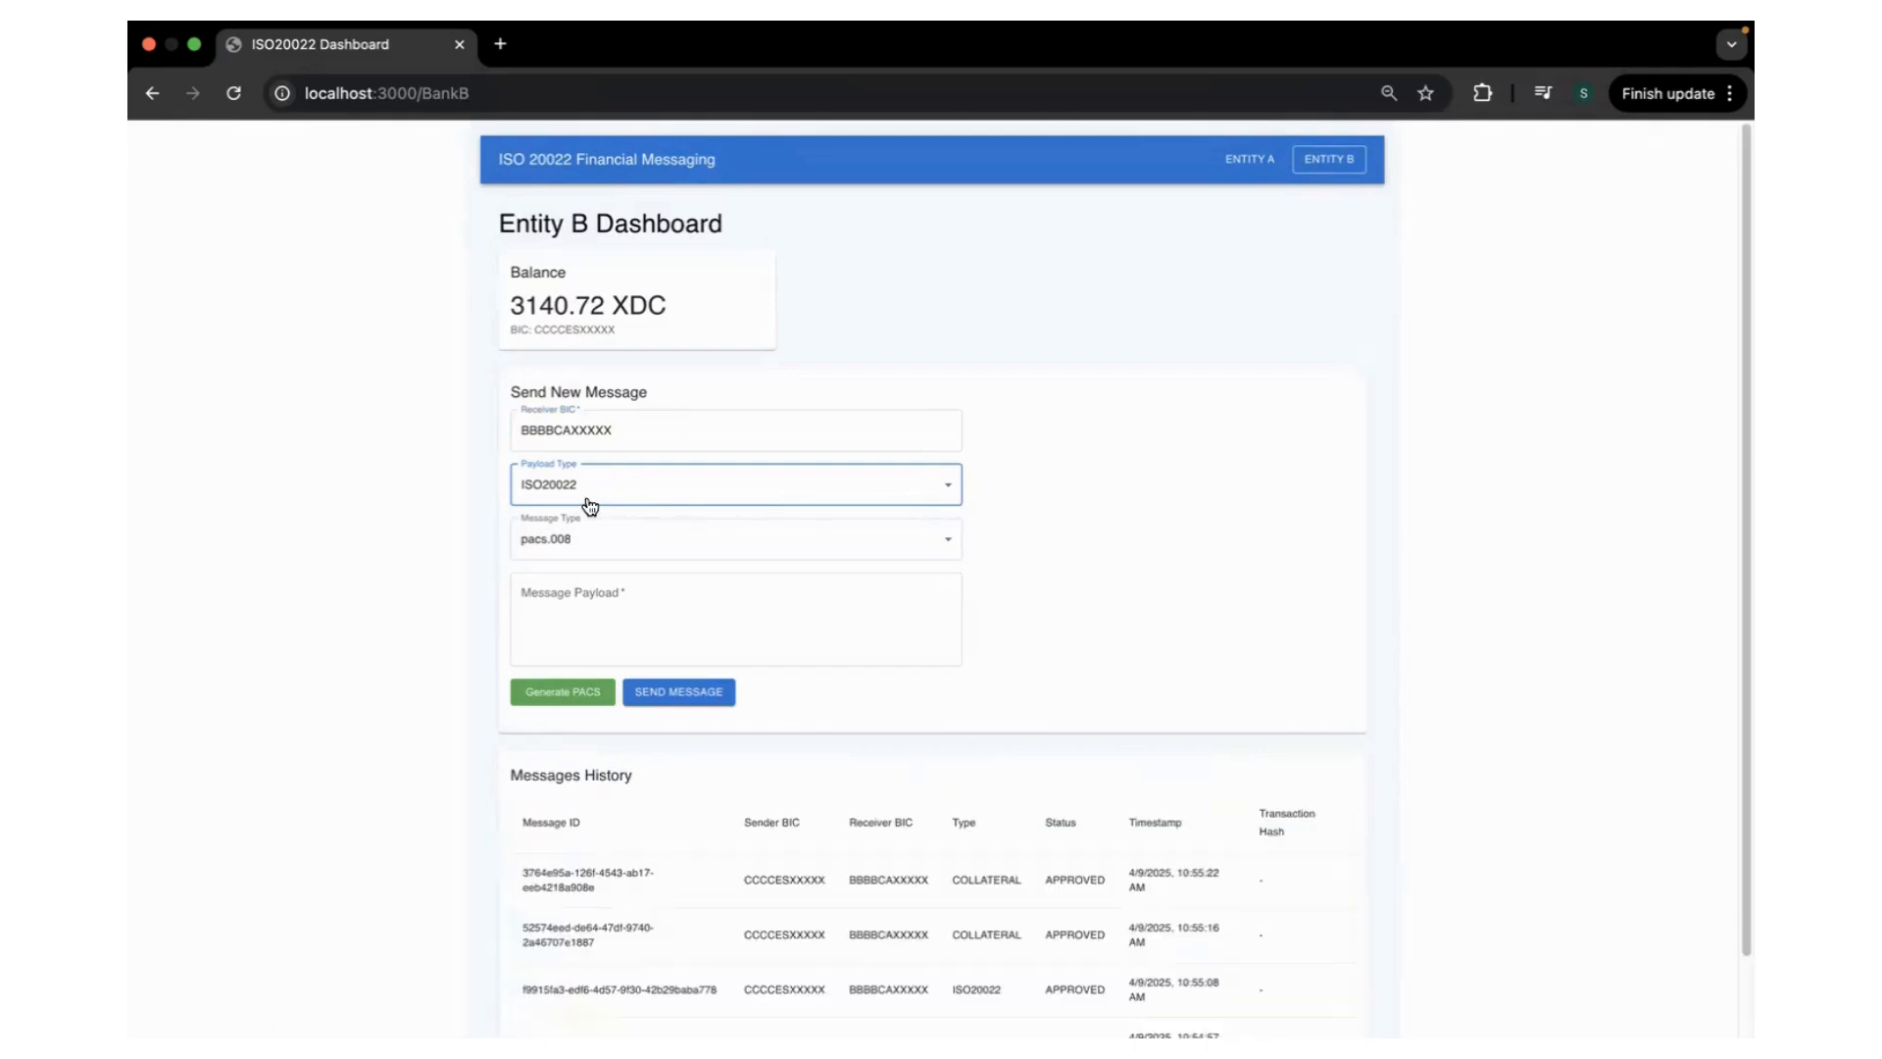
pyautogui.click(732, 538)
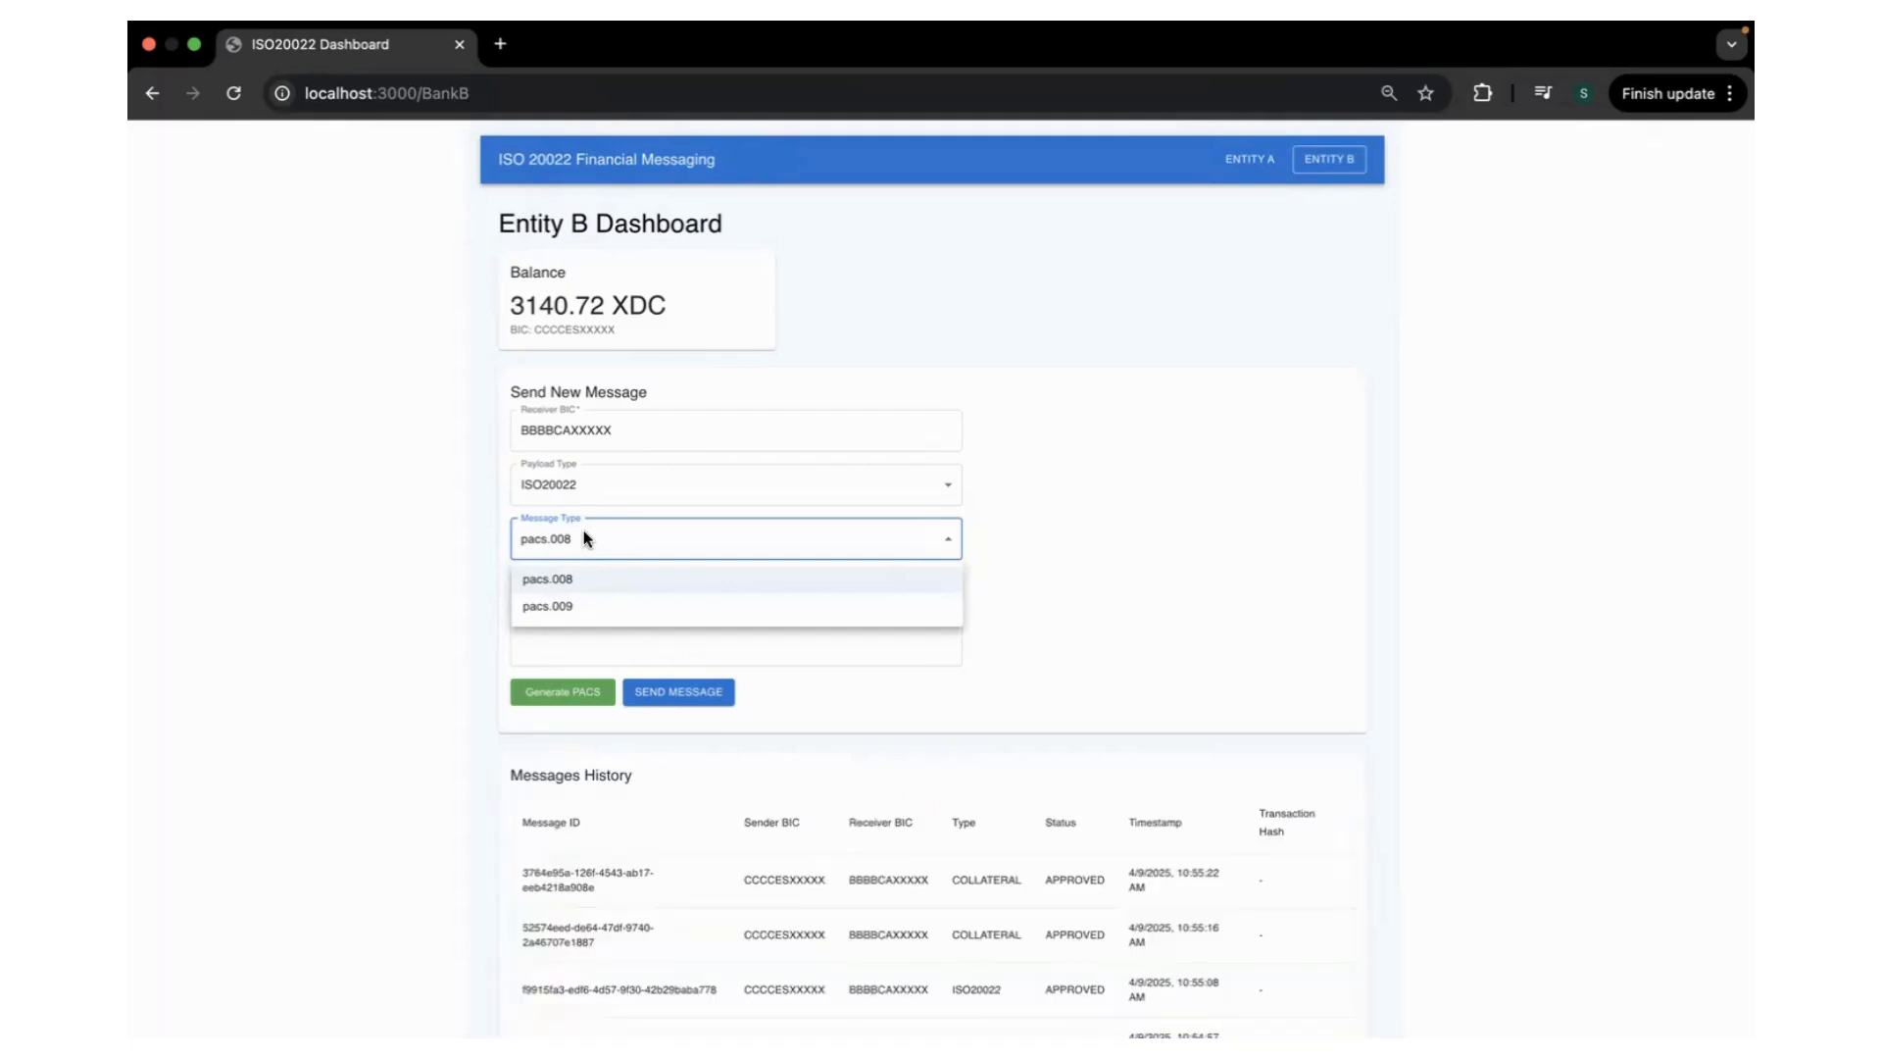
pyautogui.moveTo(579, 594)
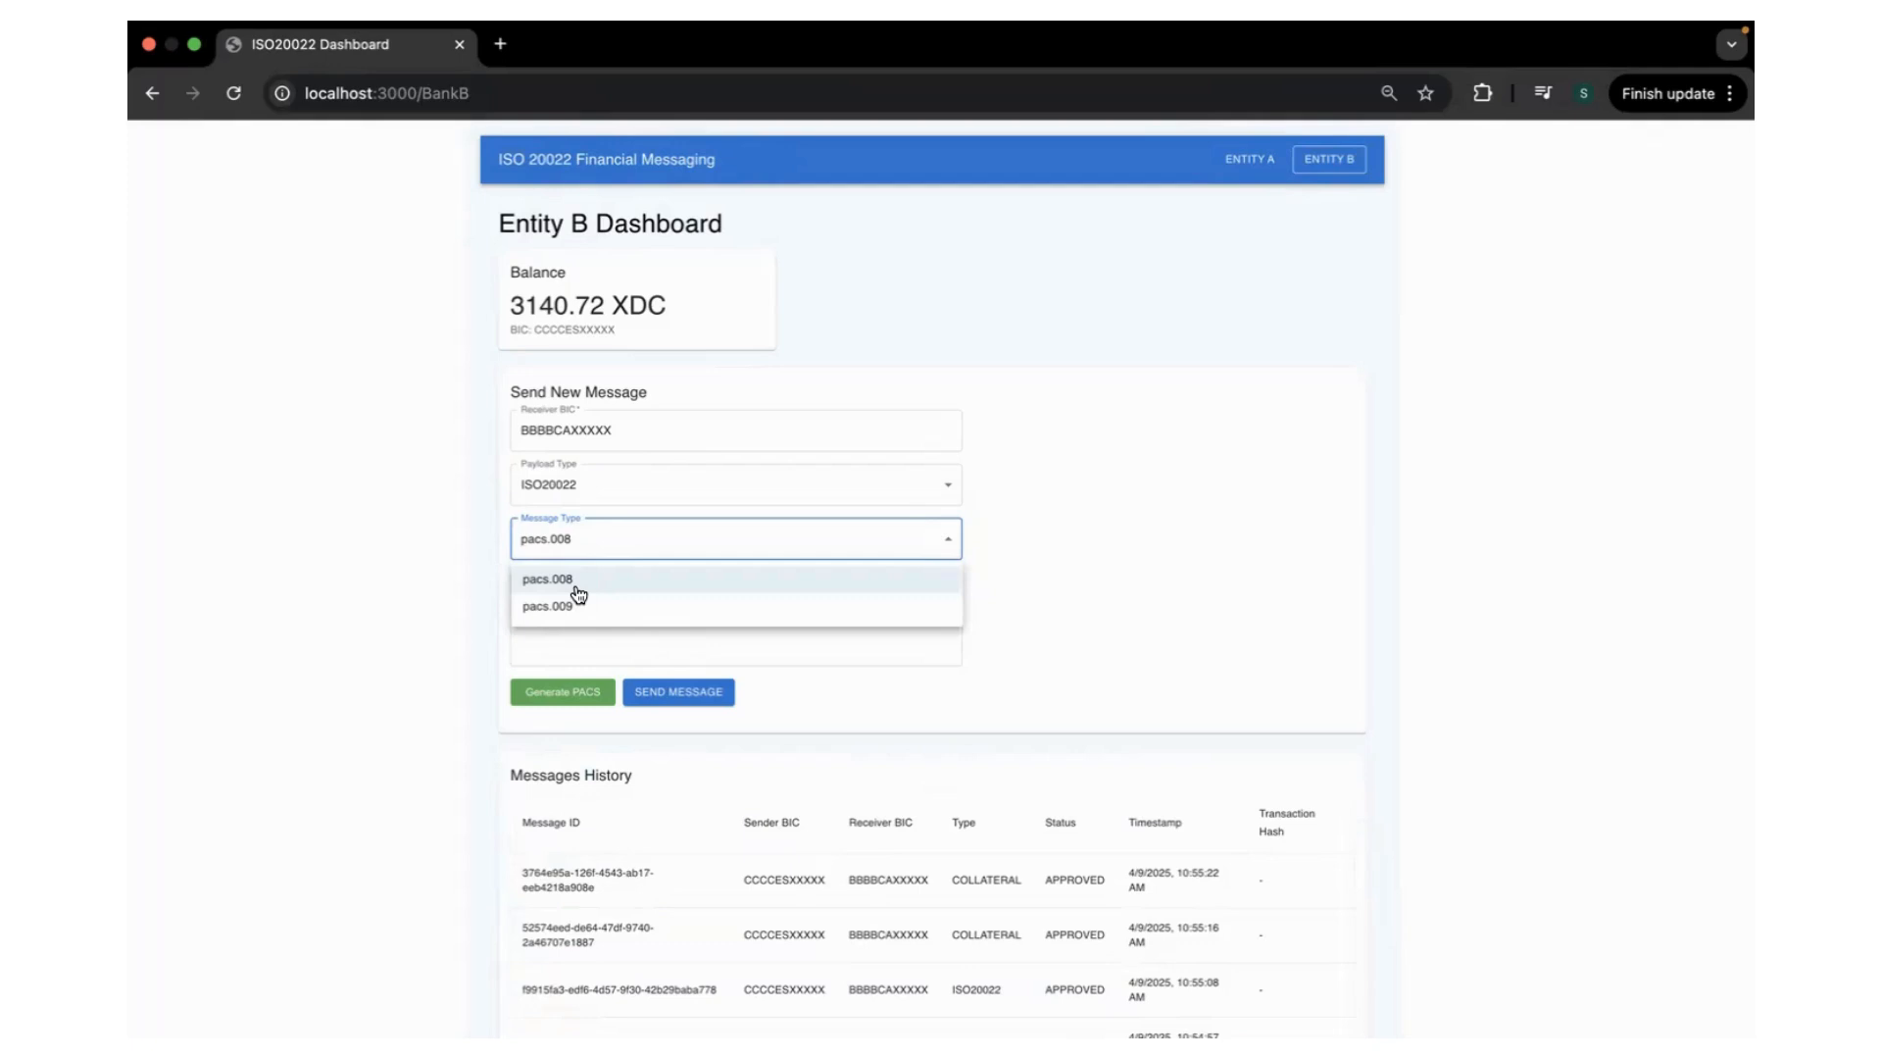
pyautogui.moveTo(604, 584)
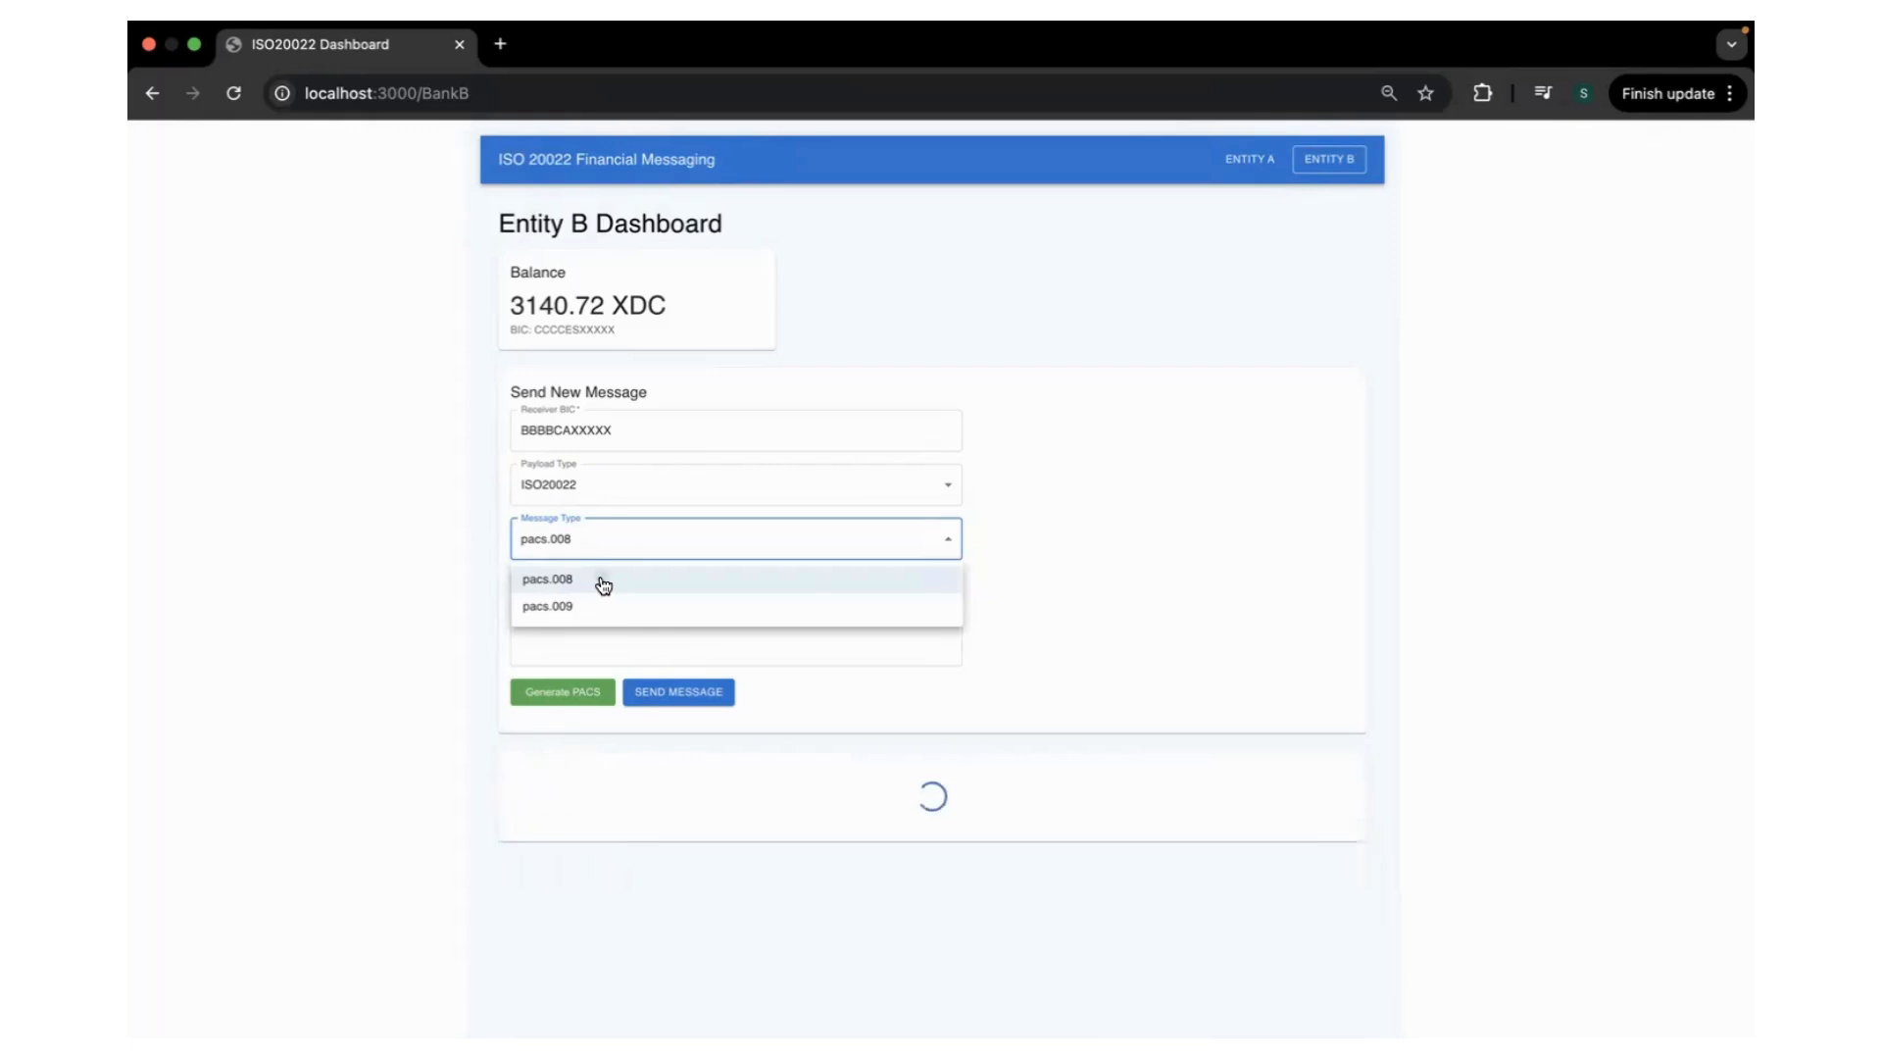
pyautogui.click(547, 578)
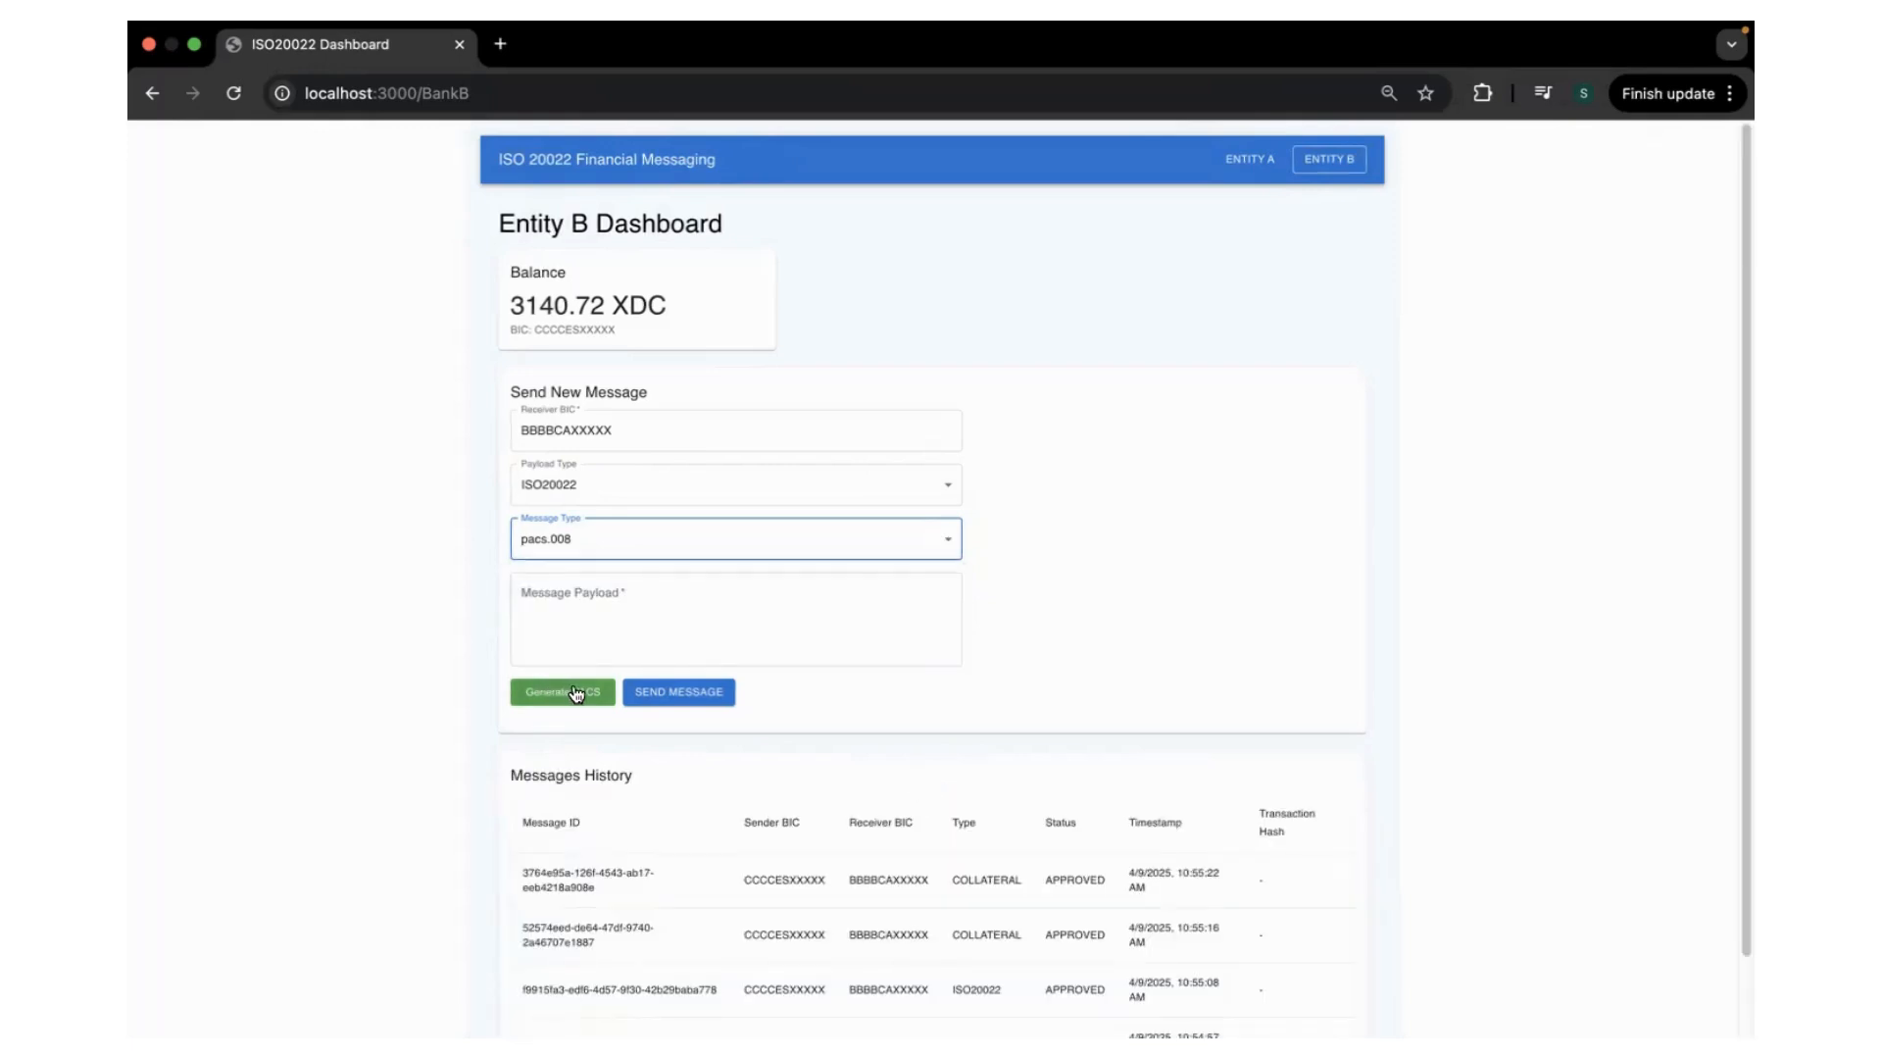
pyautogui.click(562, 691)
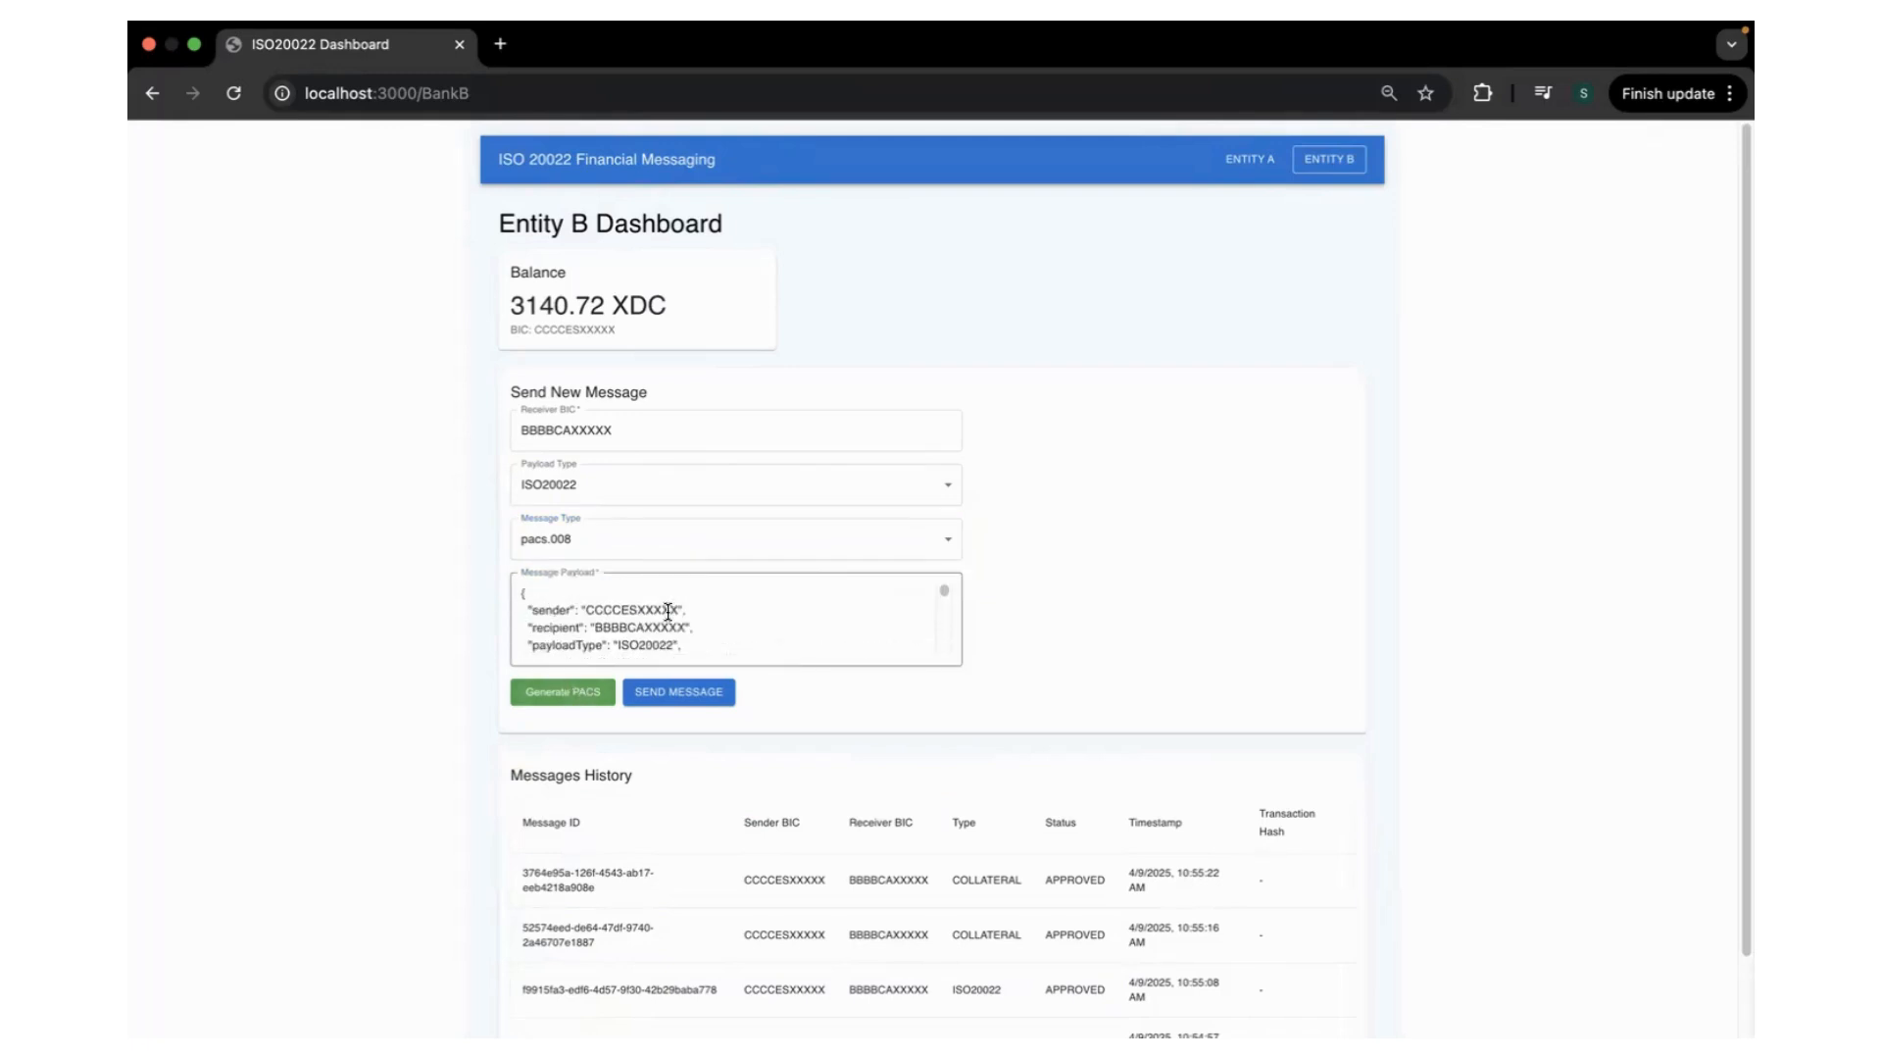
pyautogui.click(679, 691)
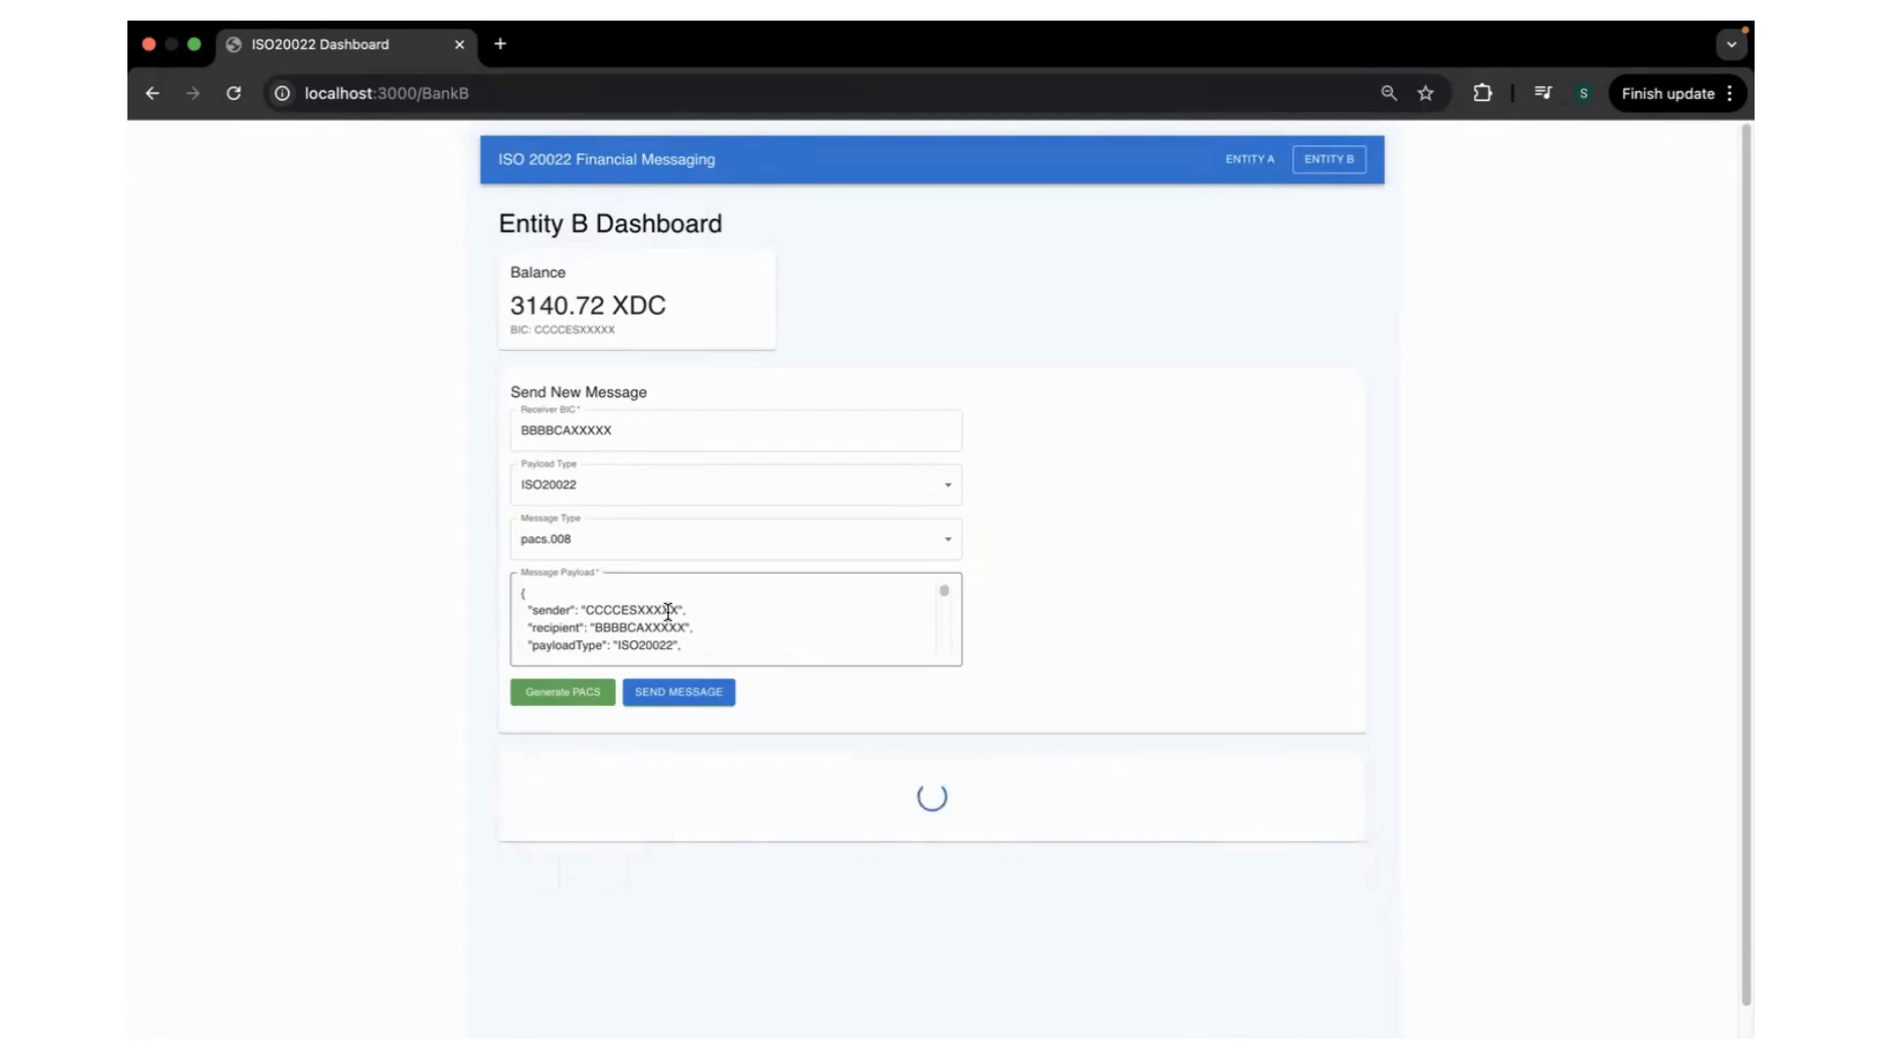
# Send the first pacs.008, then a second with receiver BBBBCAXXXXX and a fresh payload
pyautogui.click(679, 692)
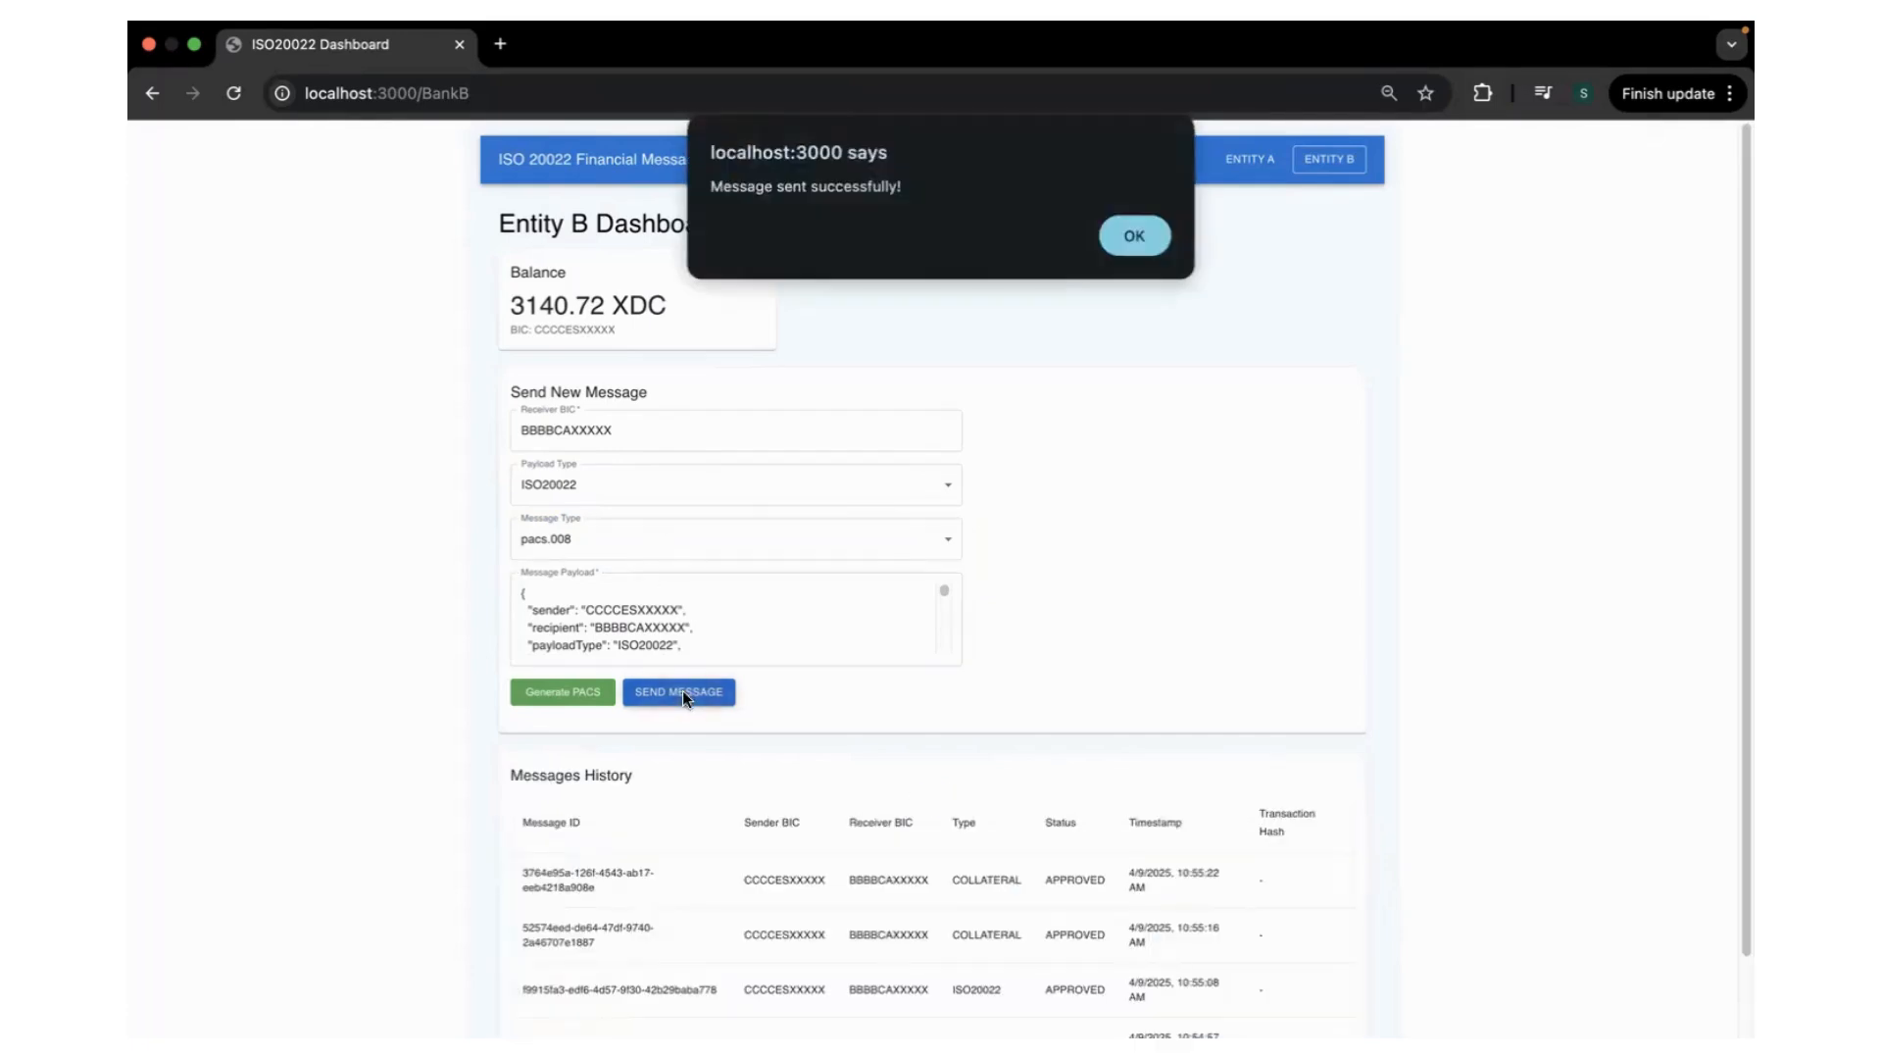
pyautogui.click(1133, 234)
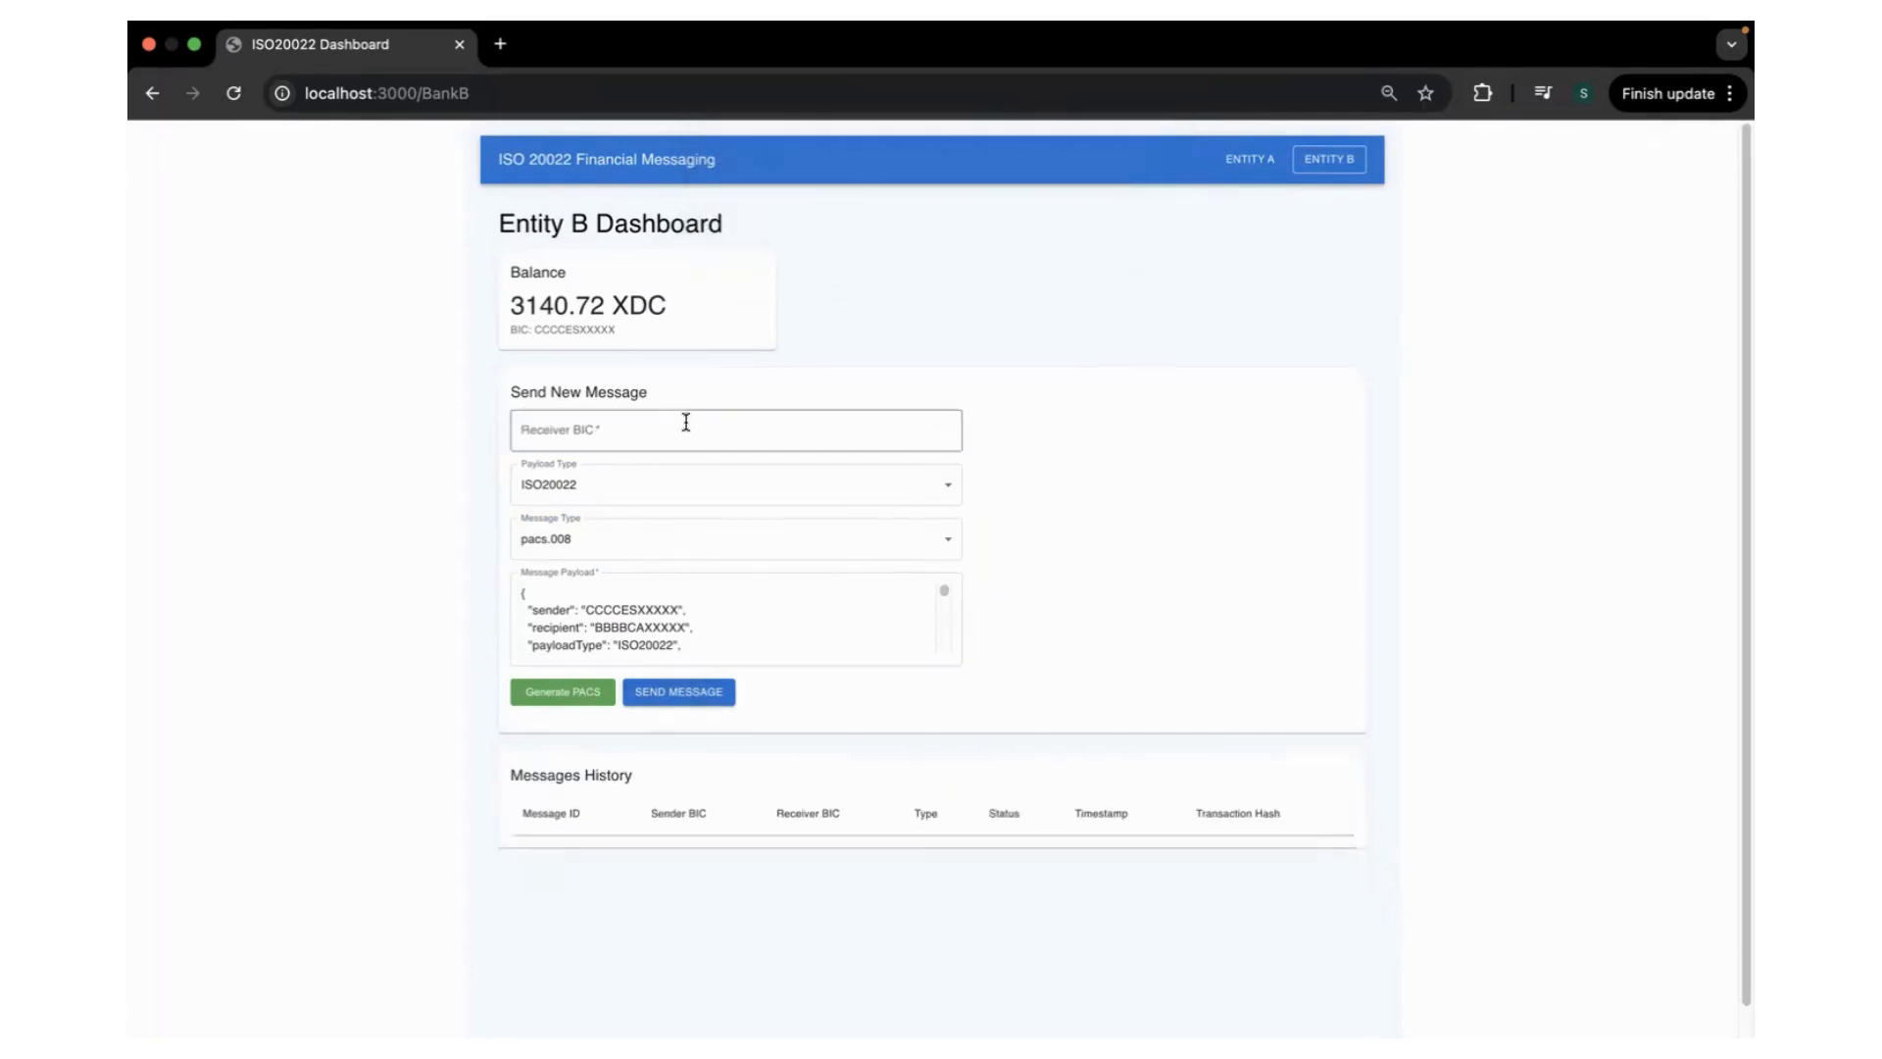
pyautogui.write('BBBBCAXXXXX')
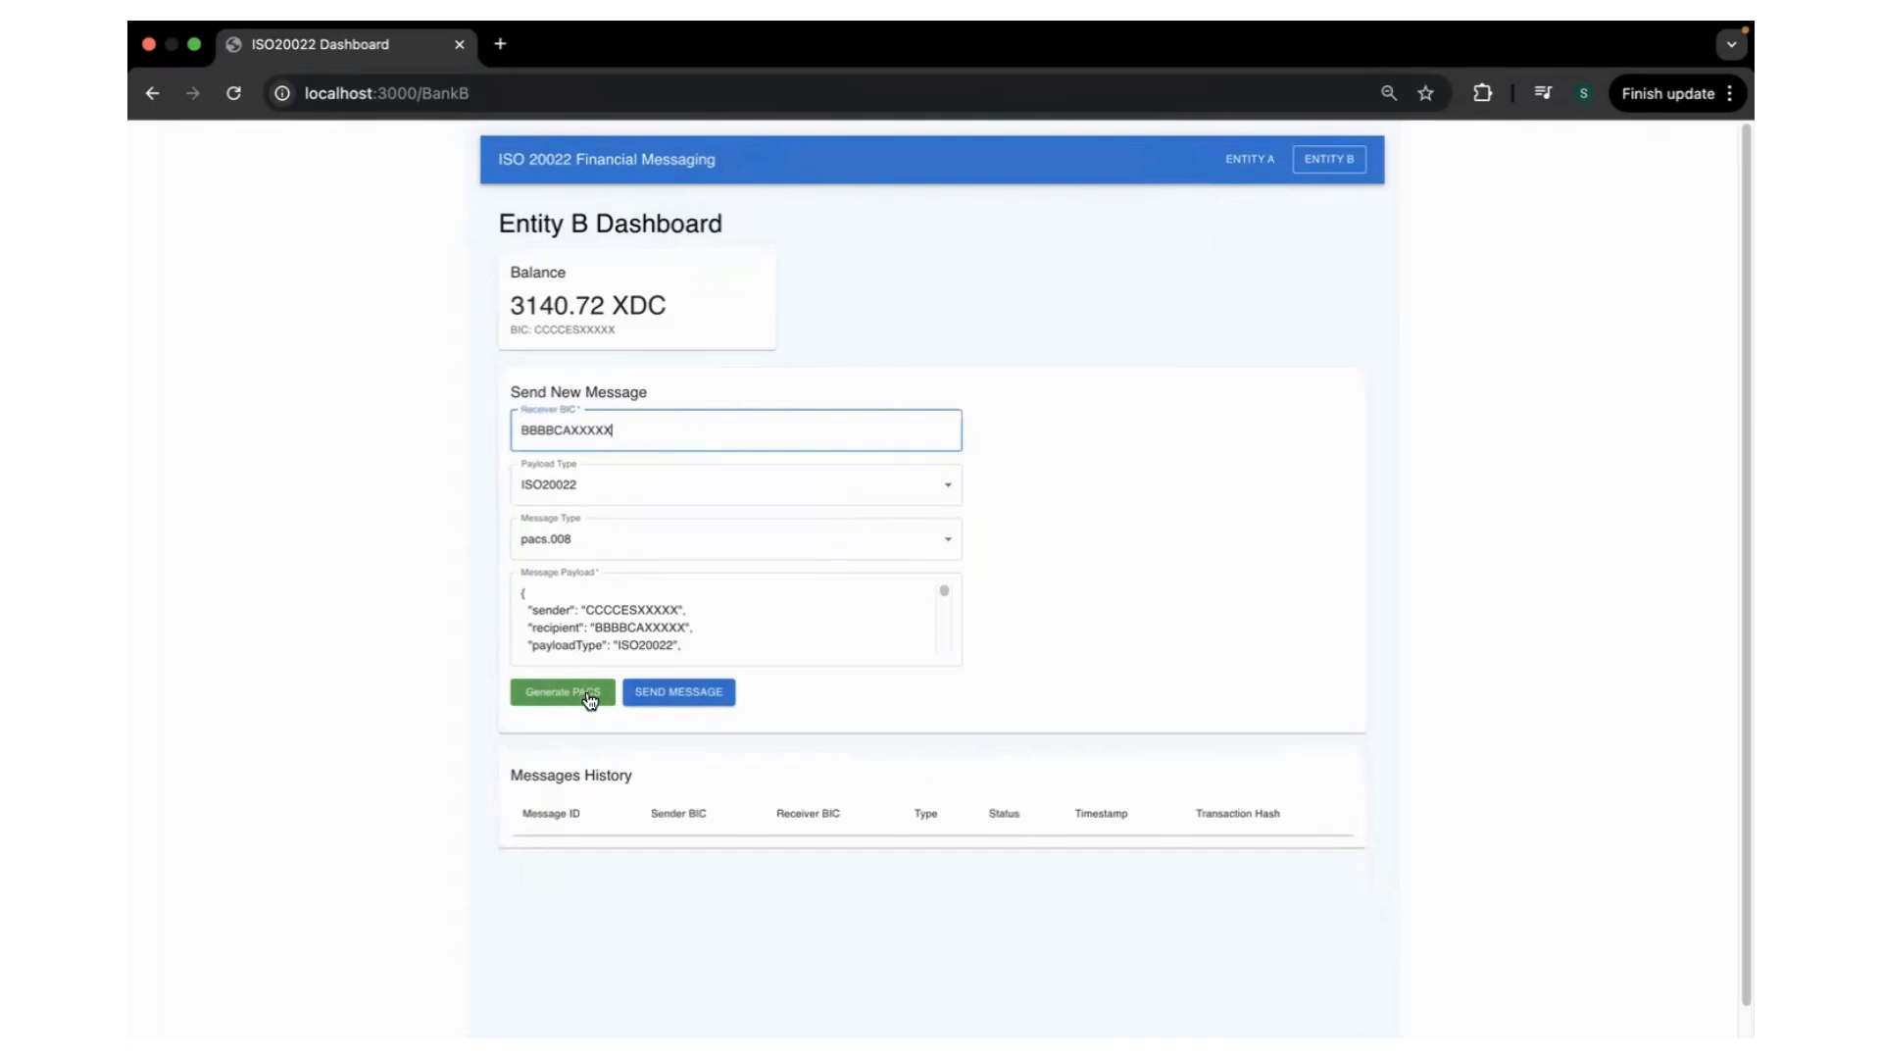
pyautogui.click(562, 691)
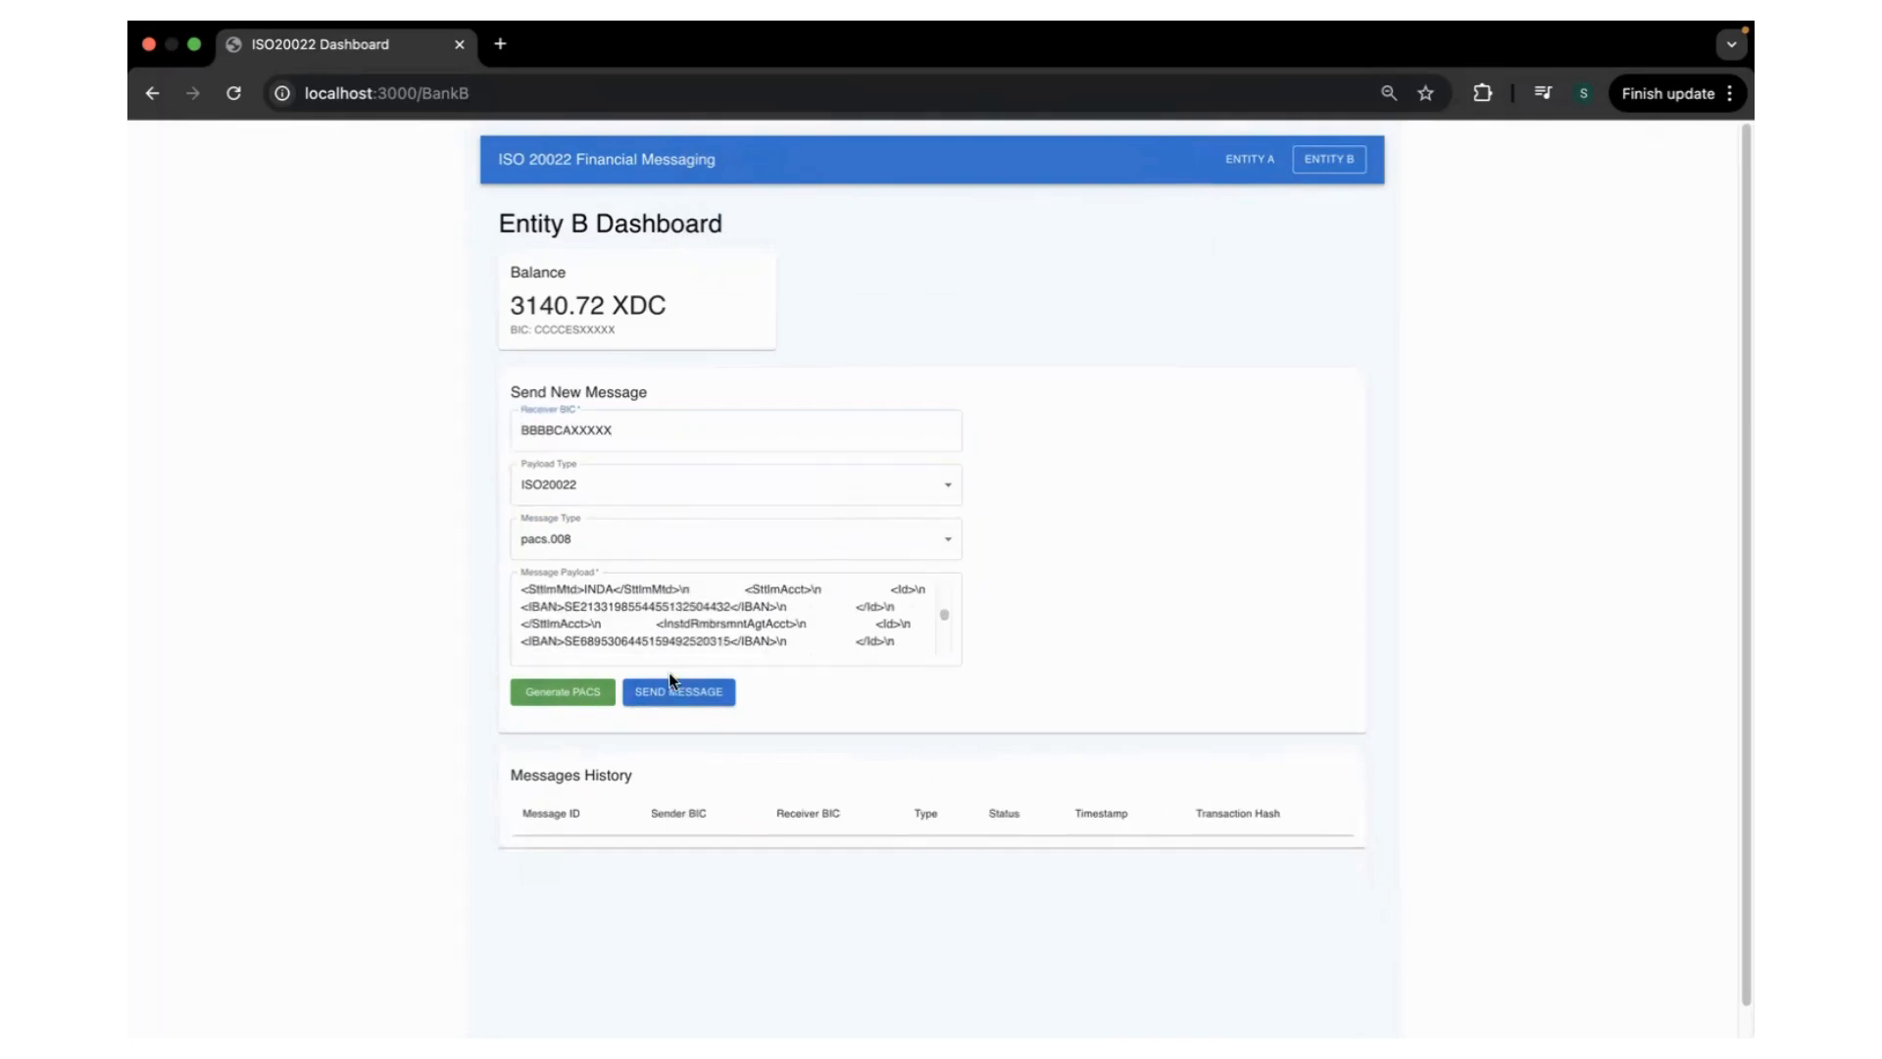
pyautogui.click(678, 691)
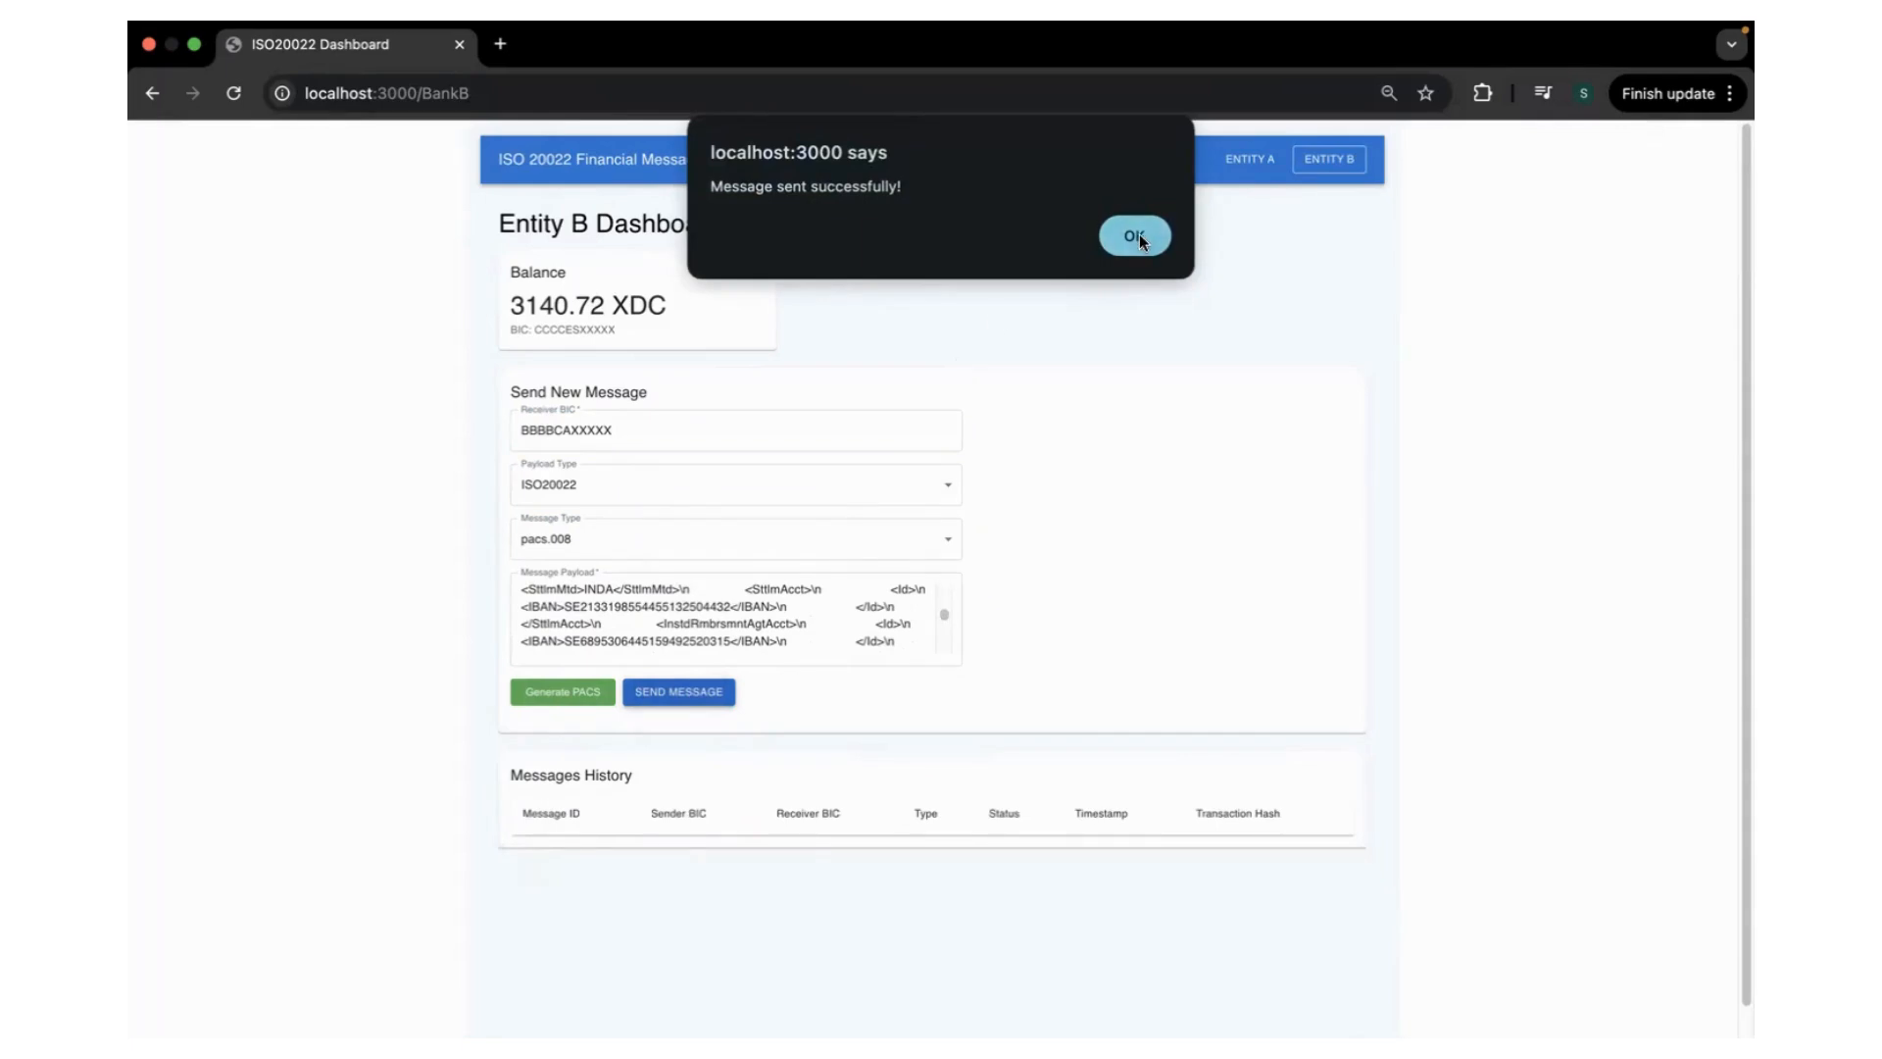
pyautogui.click(1133, 235)
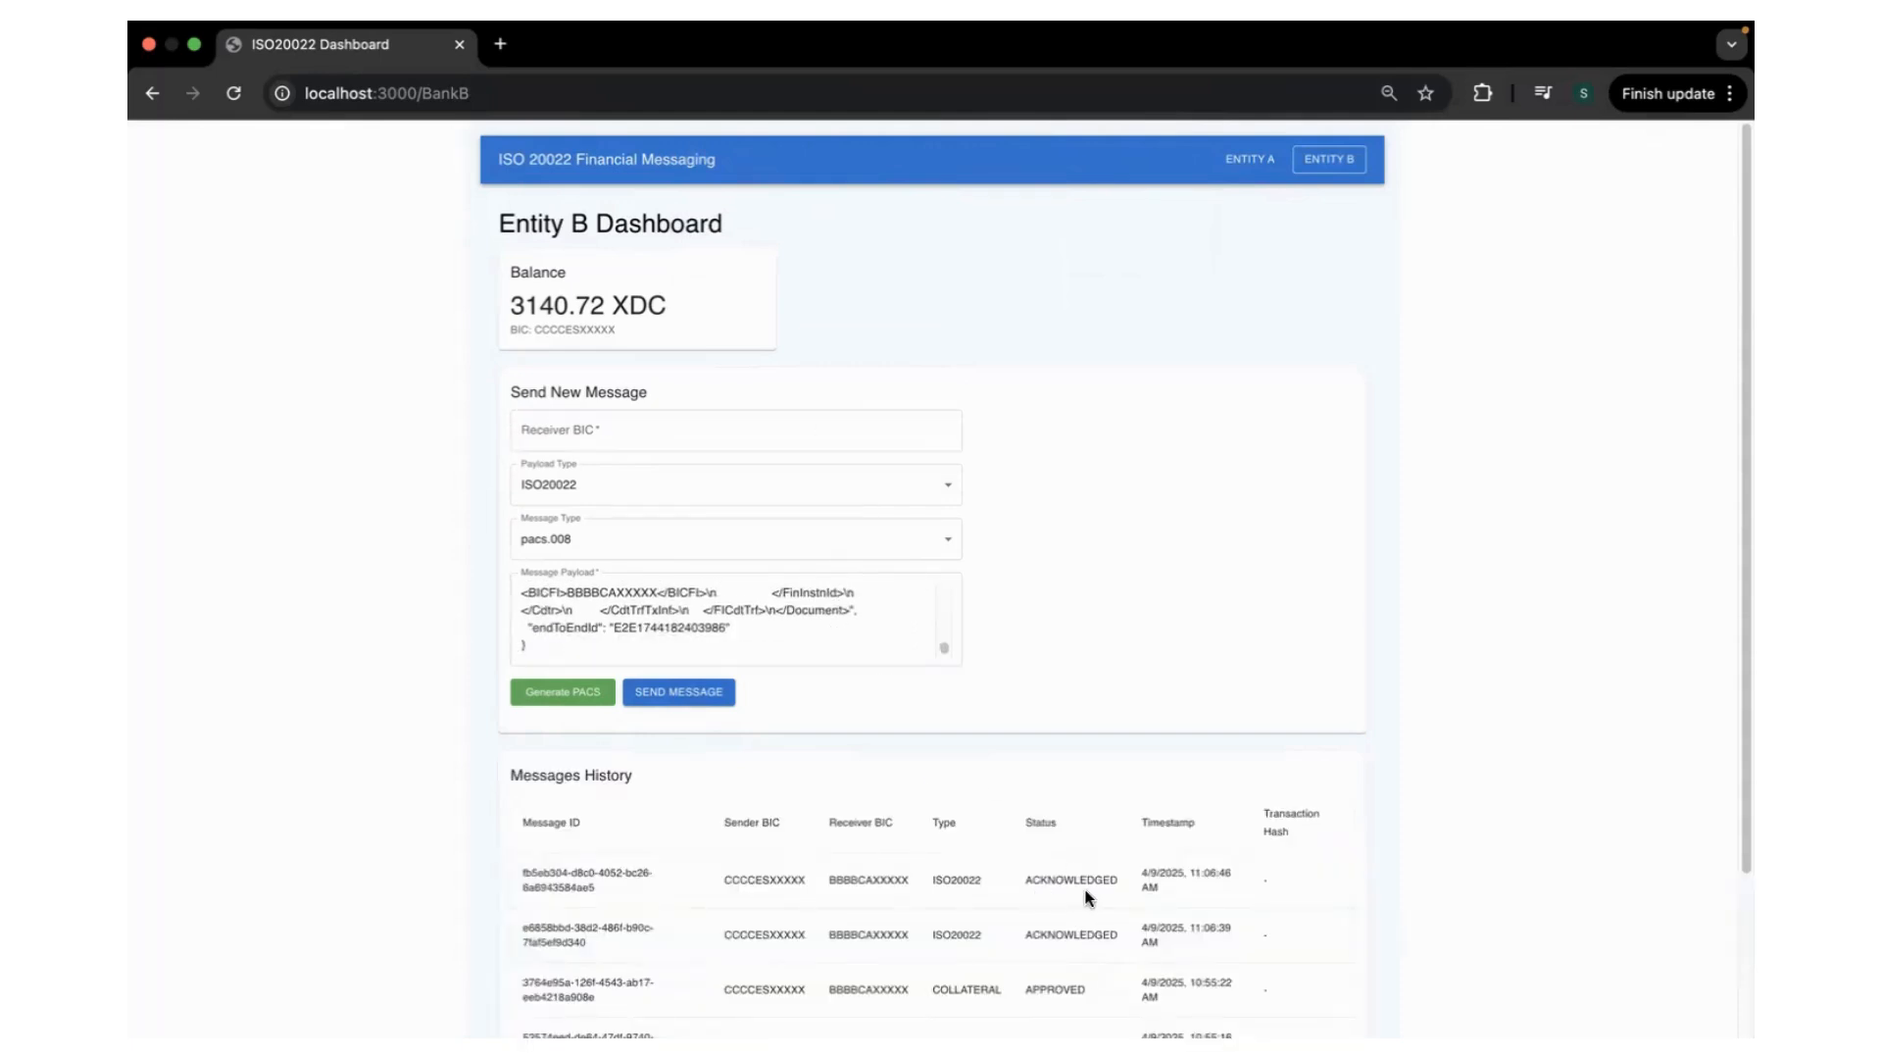
# Switch to Entity A and scroll its history to check the 1113.46 XDC balance and statuses
pyautogui.click(1256, 159)
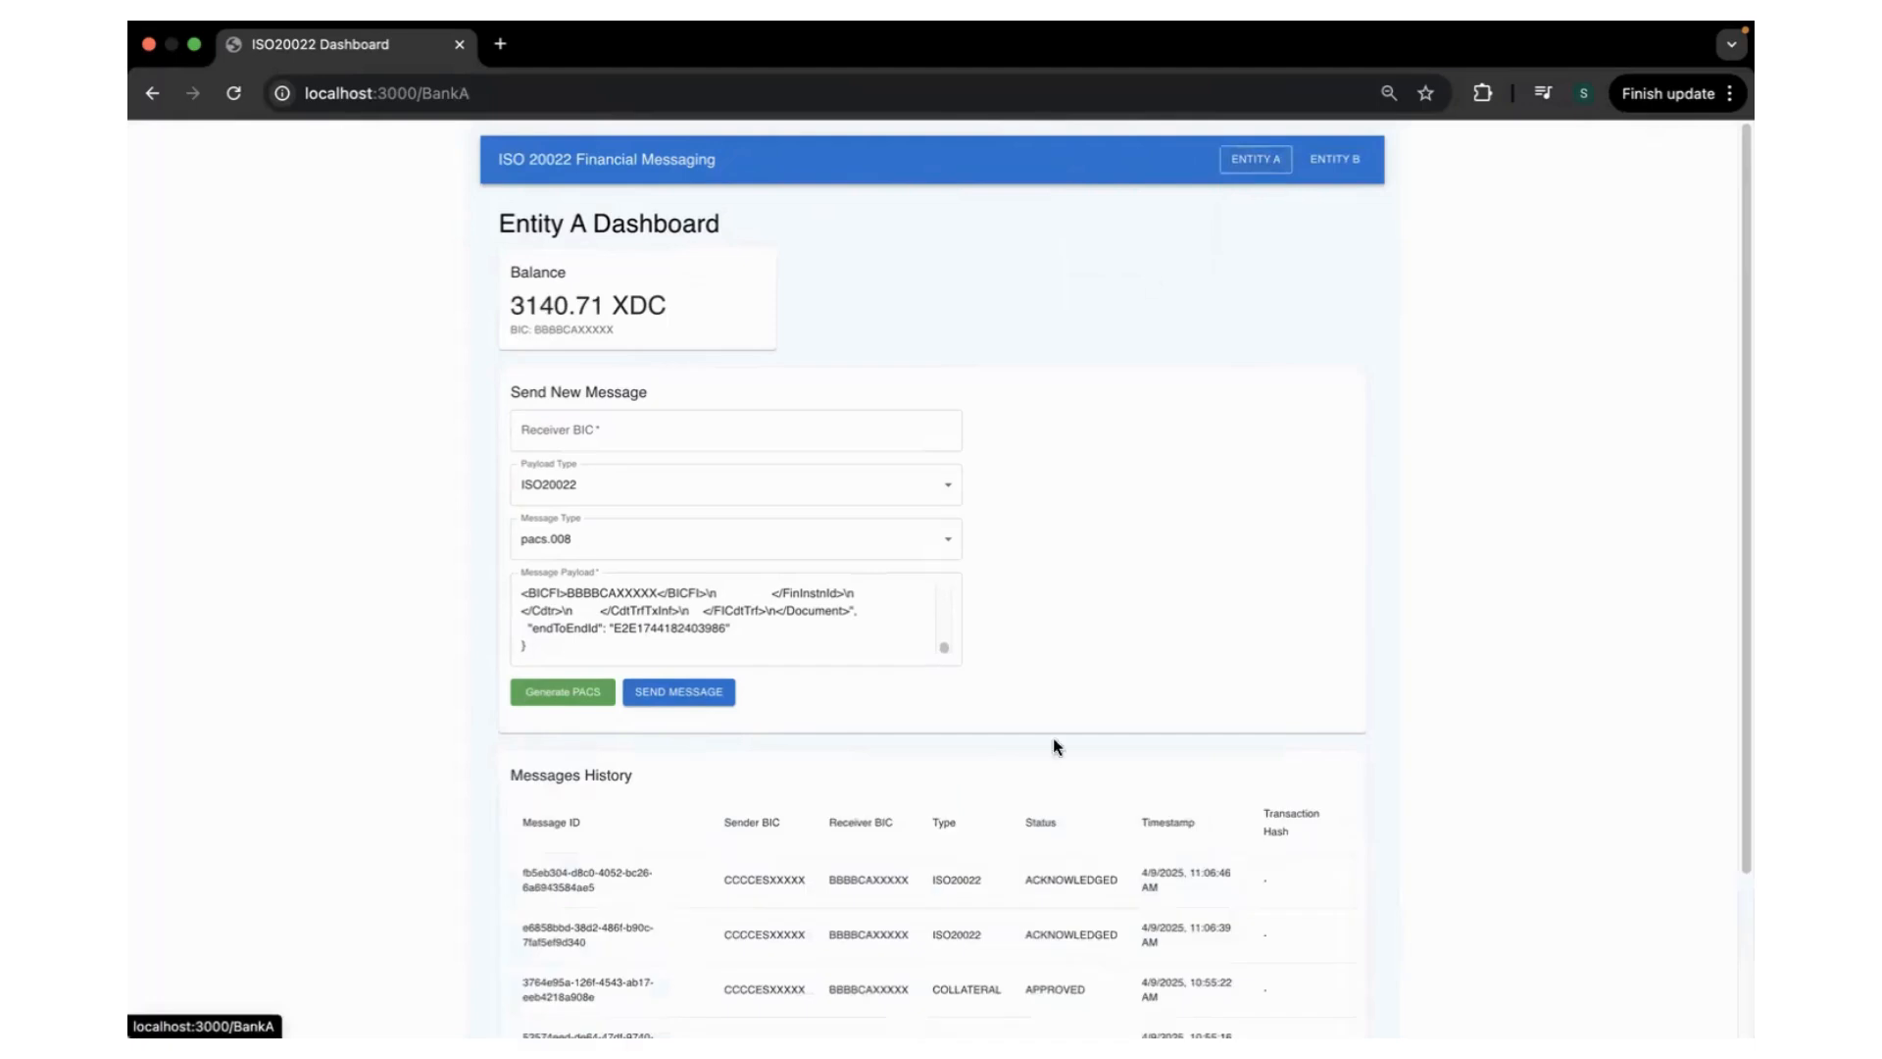
pyautogui.scroll(-3)
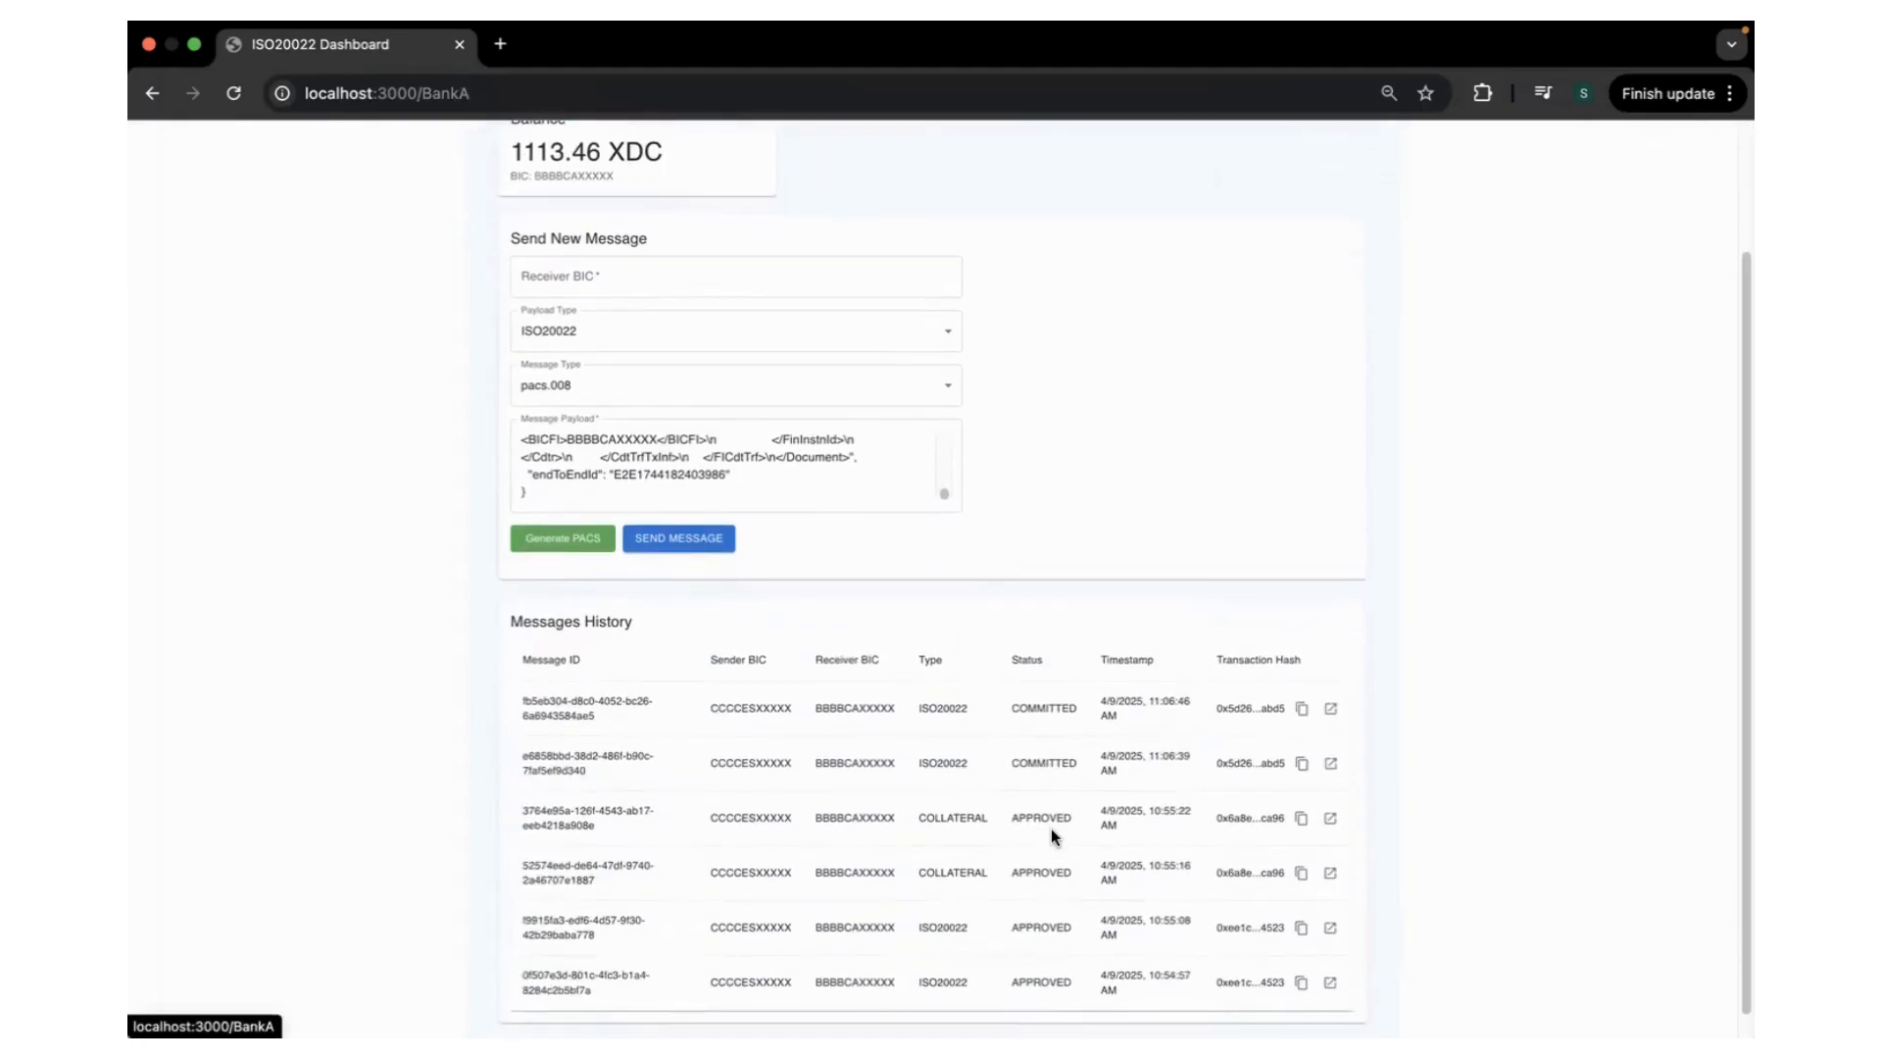
pyautogui.moveTo(1116, 726)
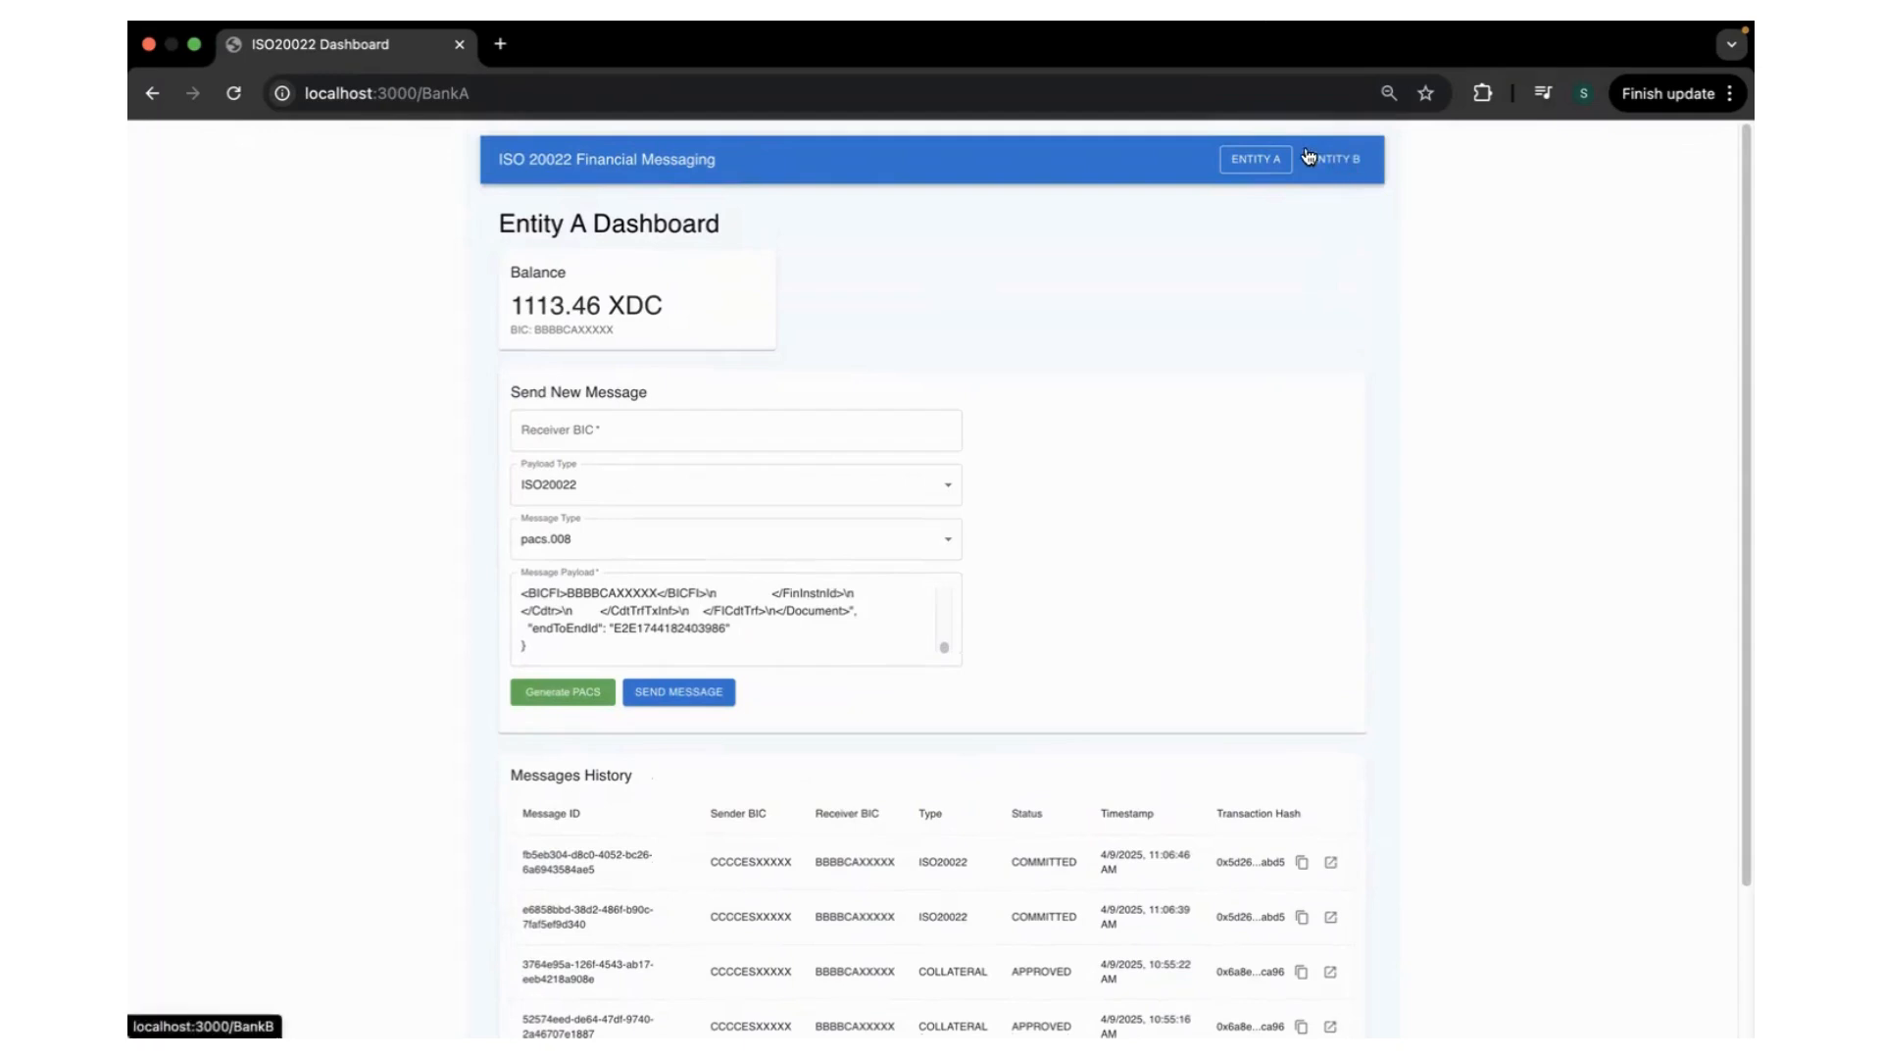
pyautogui.moveTo(1026, 292)
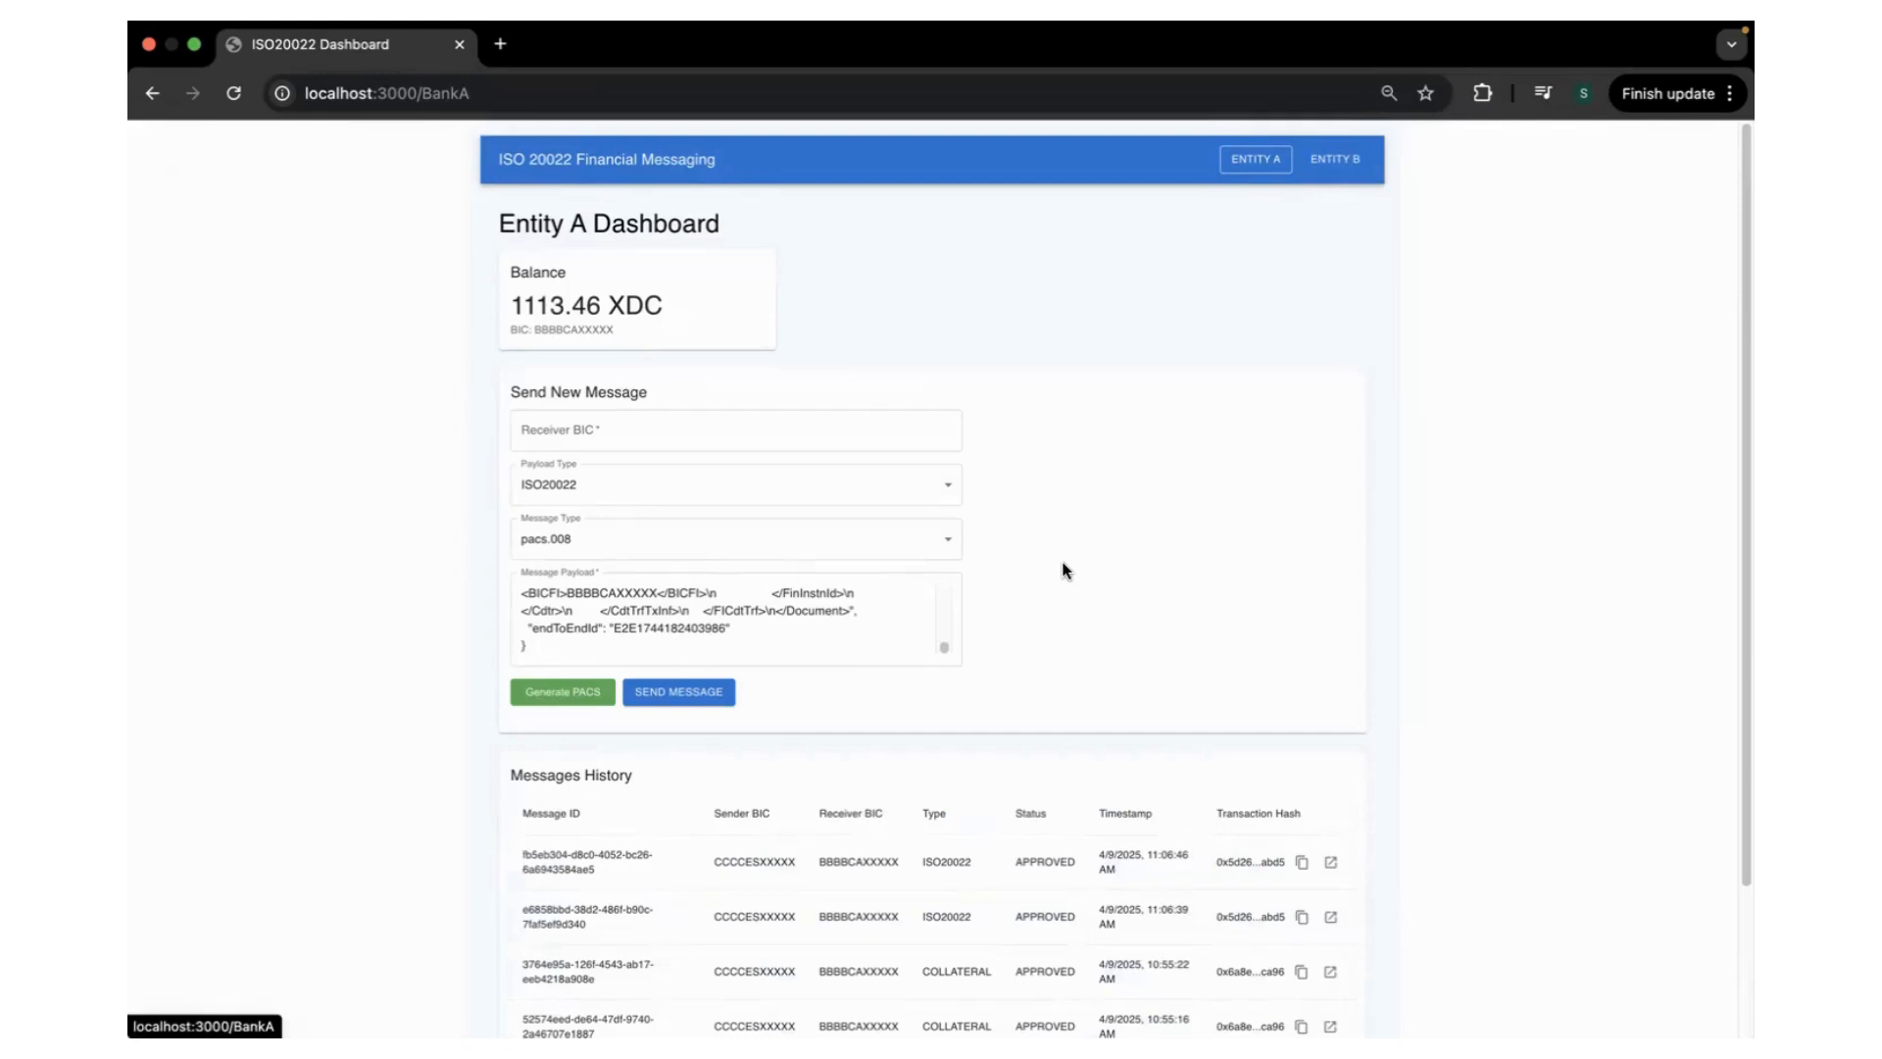
# Scroll Entity A's history, then switch to Entity B to see its 3140.70 XDC balance
pyautogui.scroll(-3)
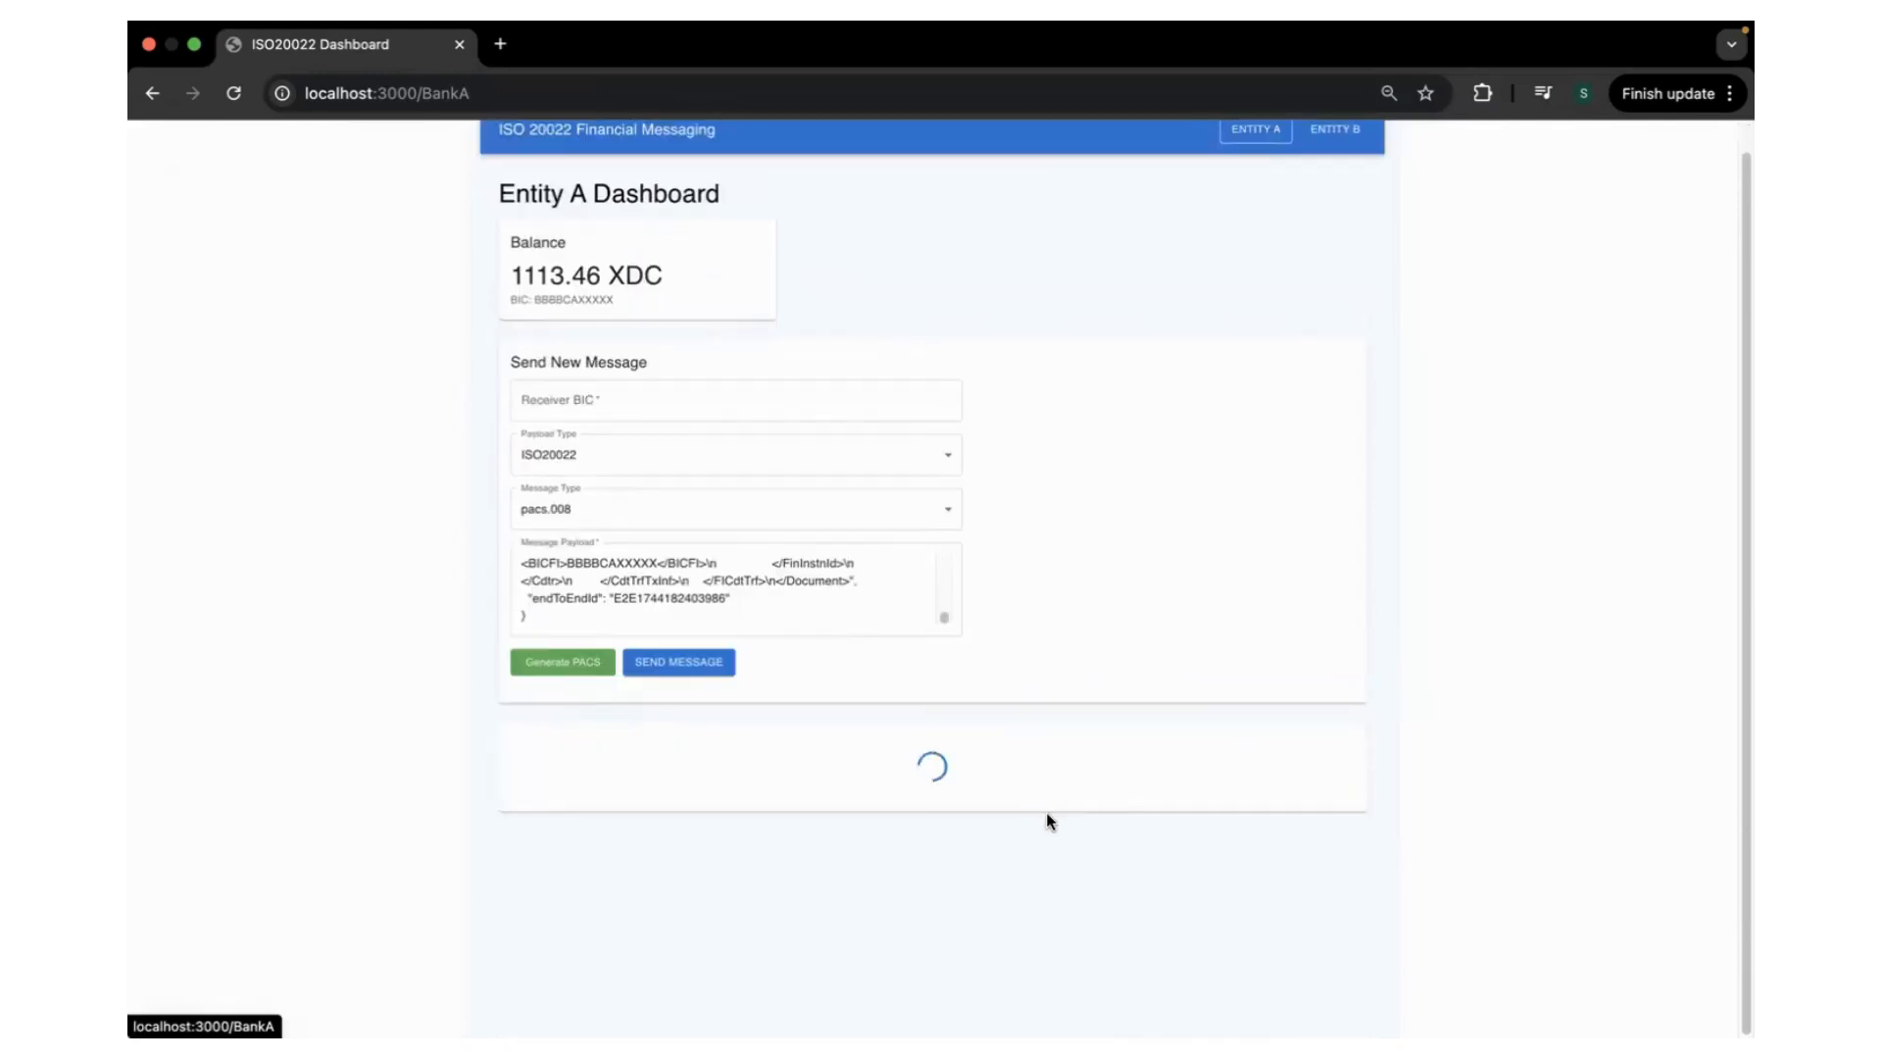
pyautogui.scroll(-3)
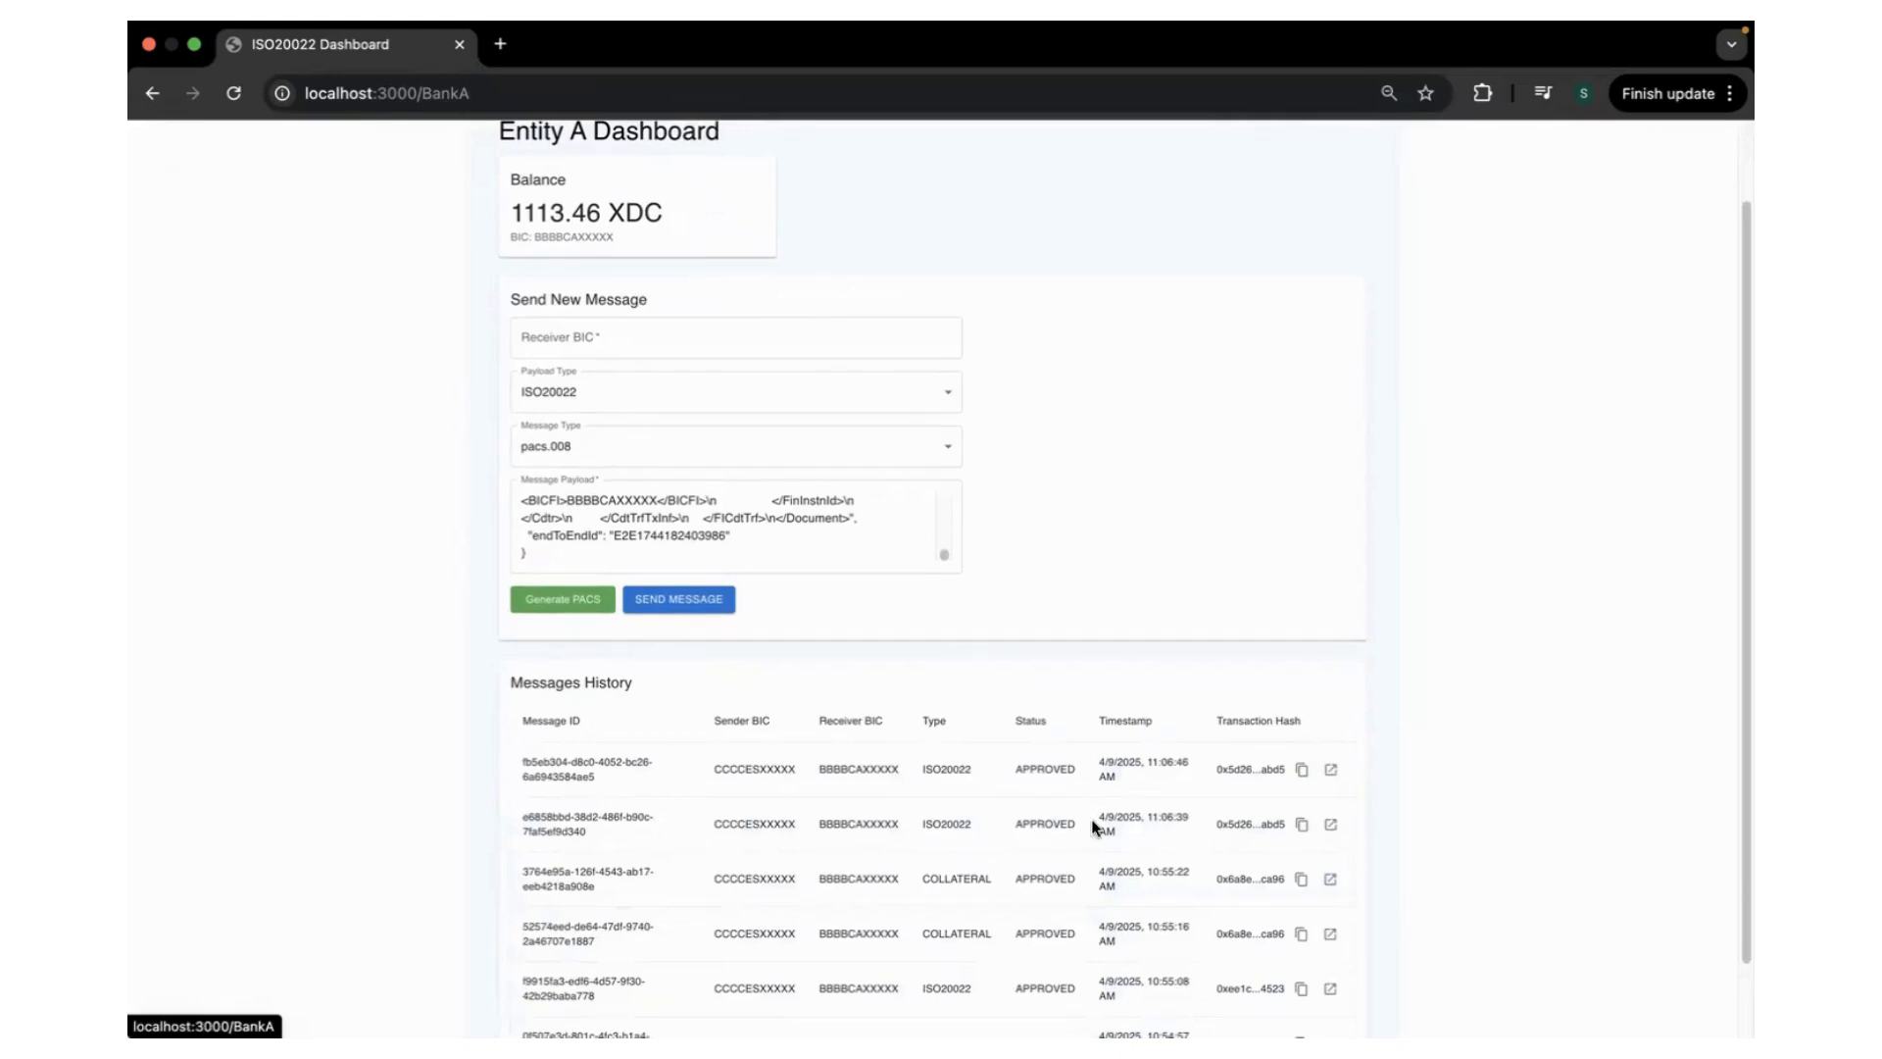
pyautogui.scroll(-3)
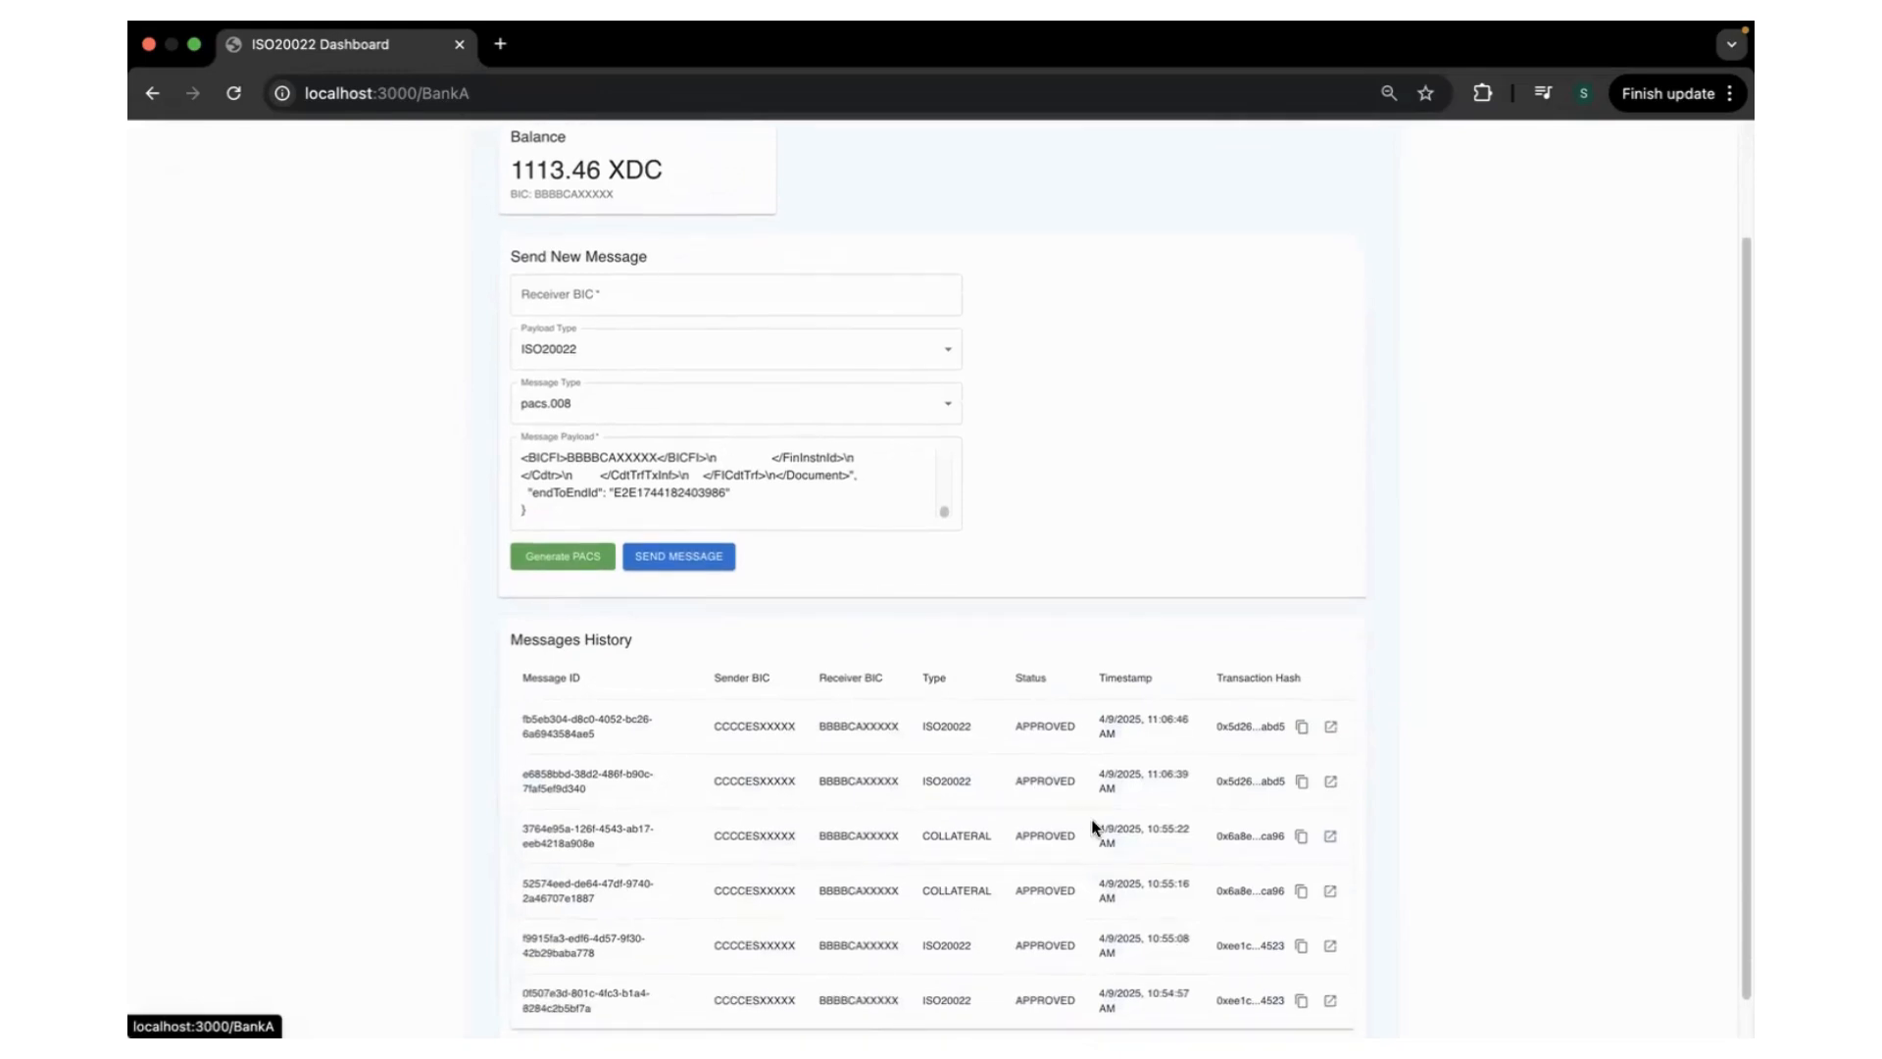
pyautogui.moveTo(1112, 750)
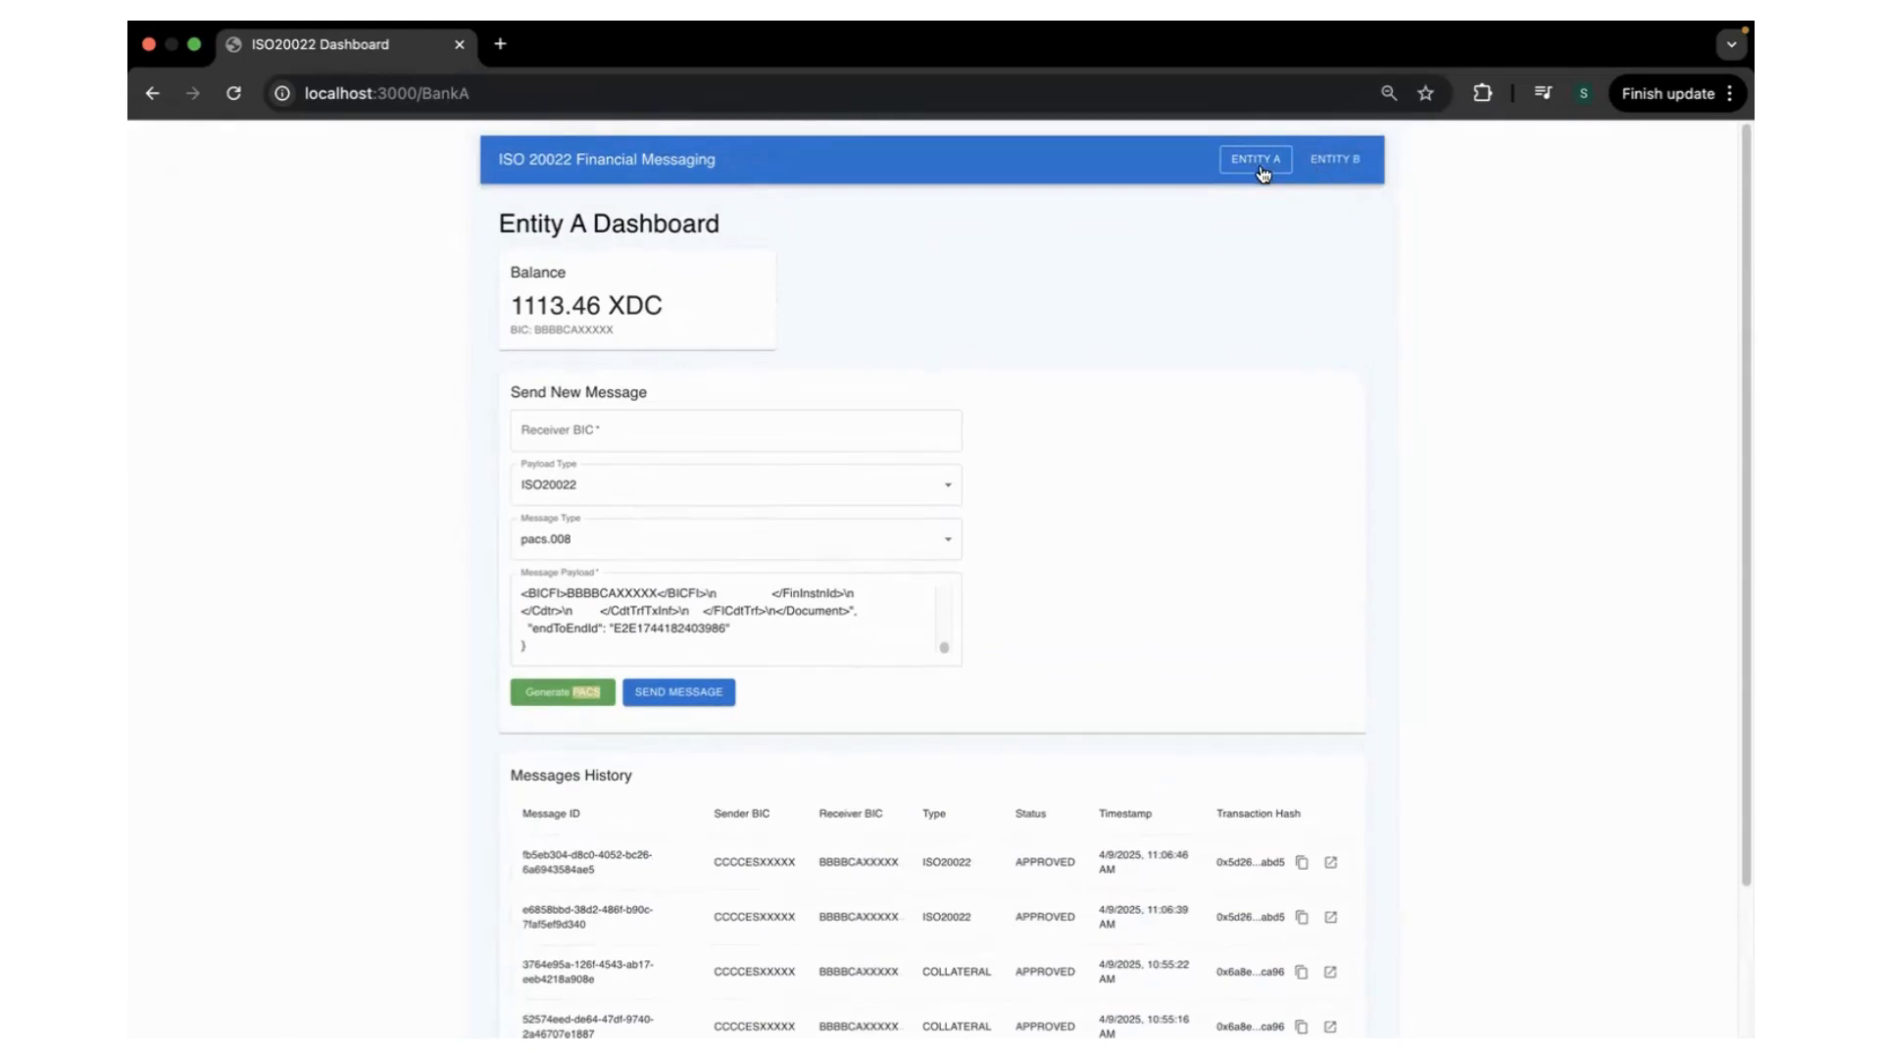
pyautogui.click(1335, 157)
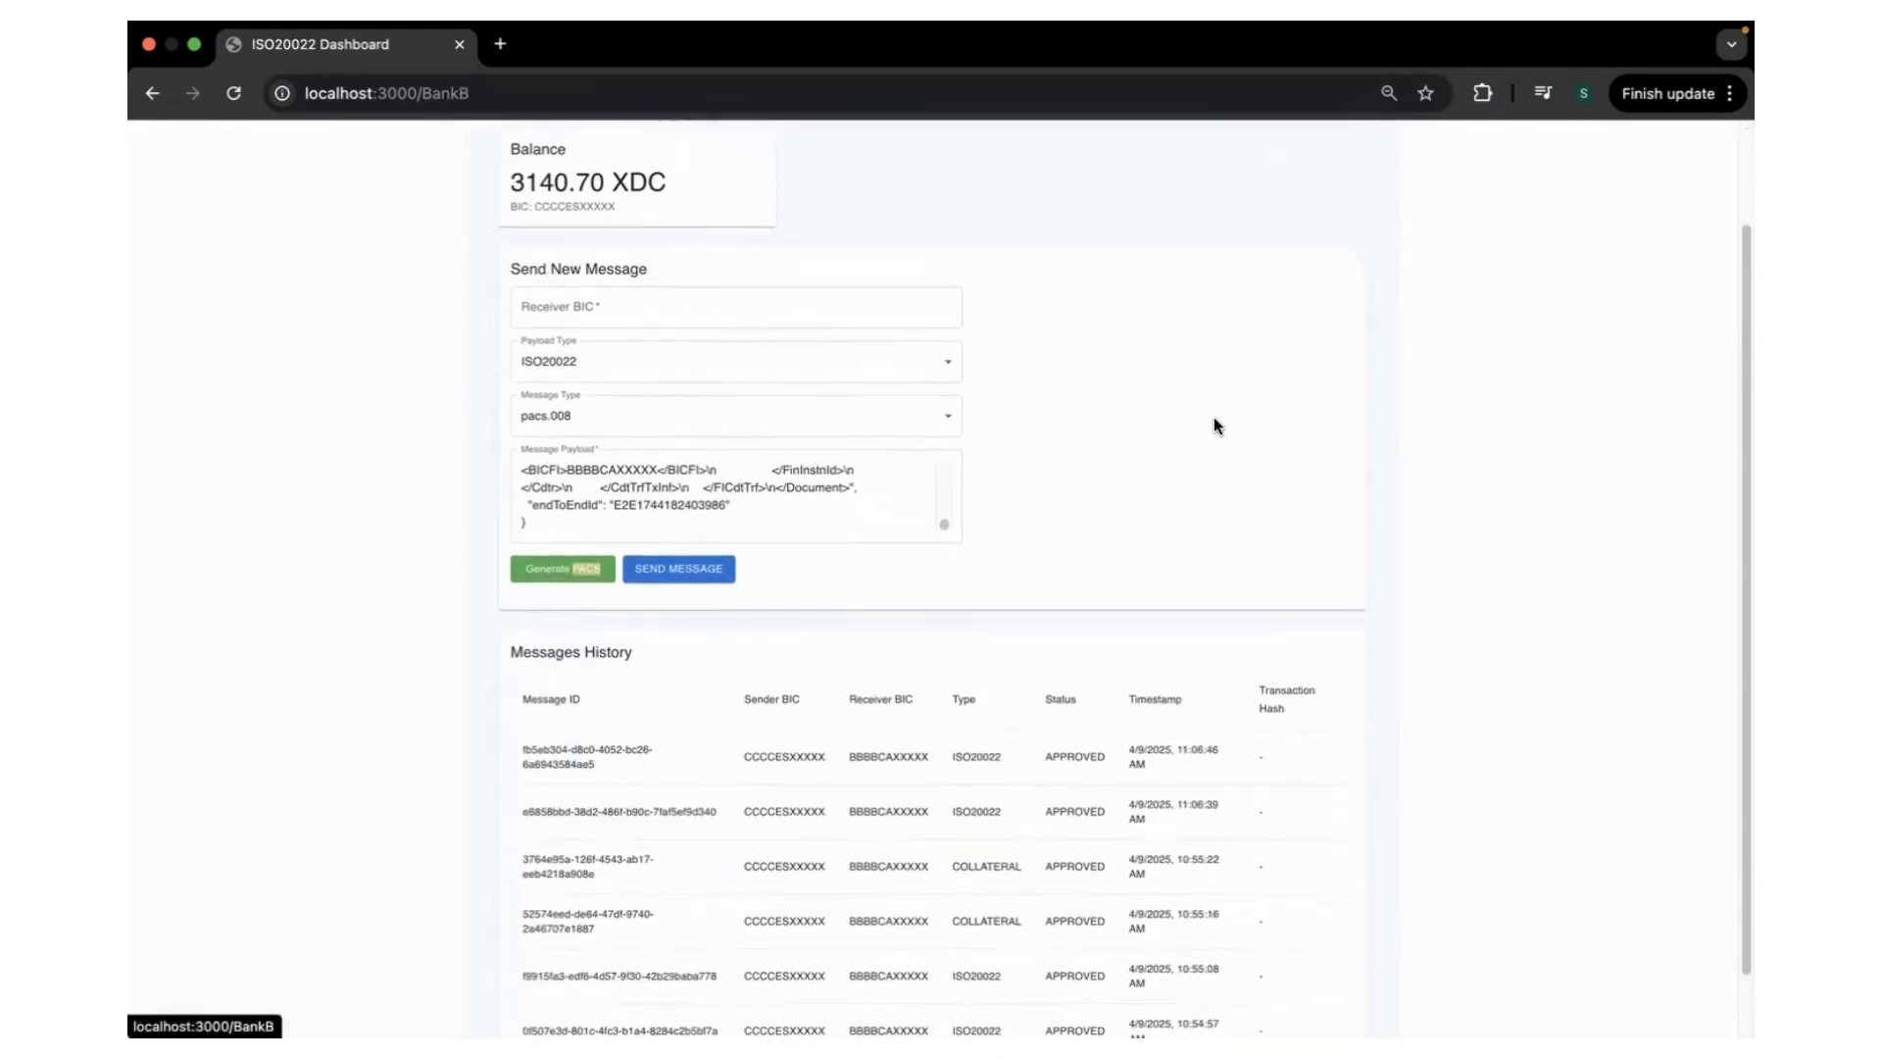
pyautogui.scroll(3)
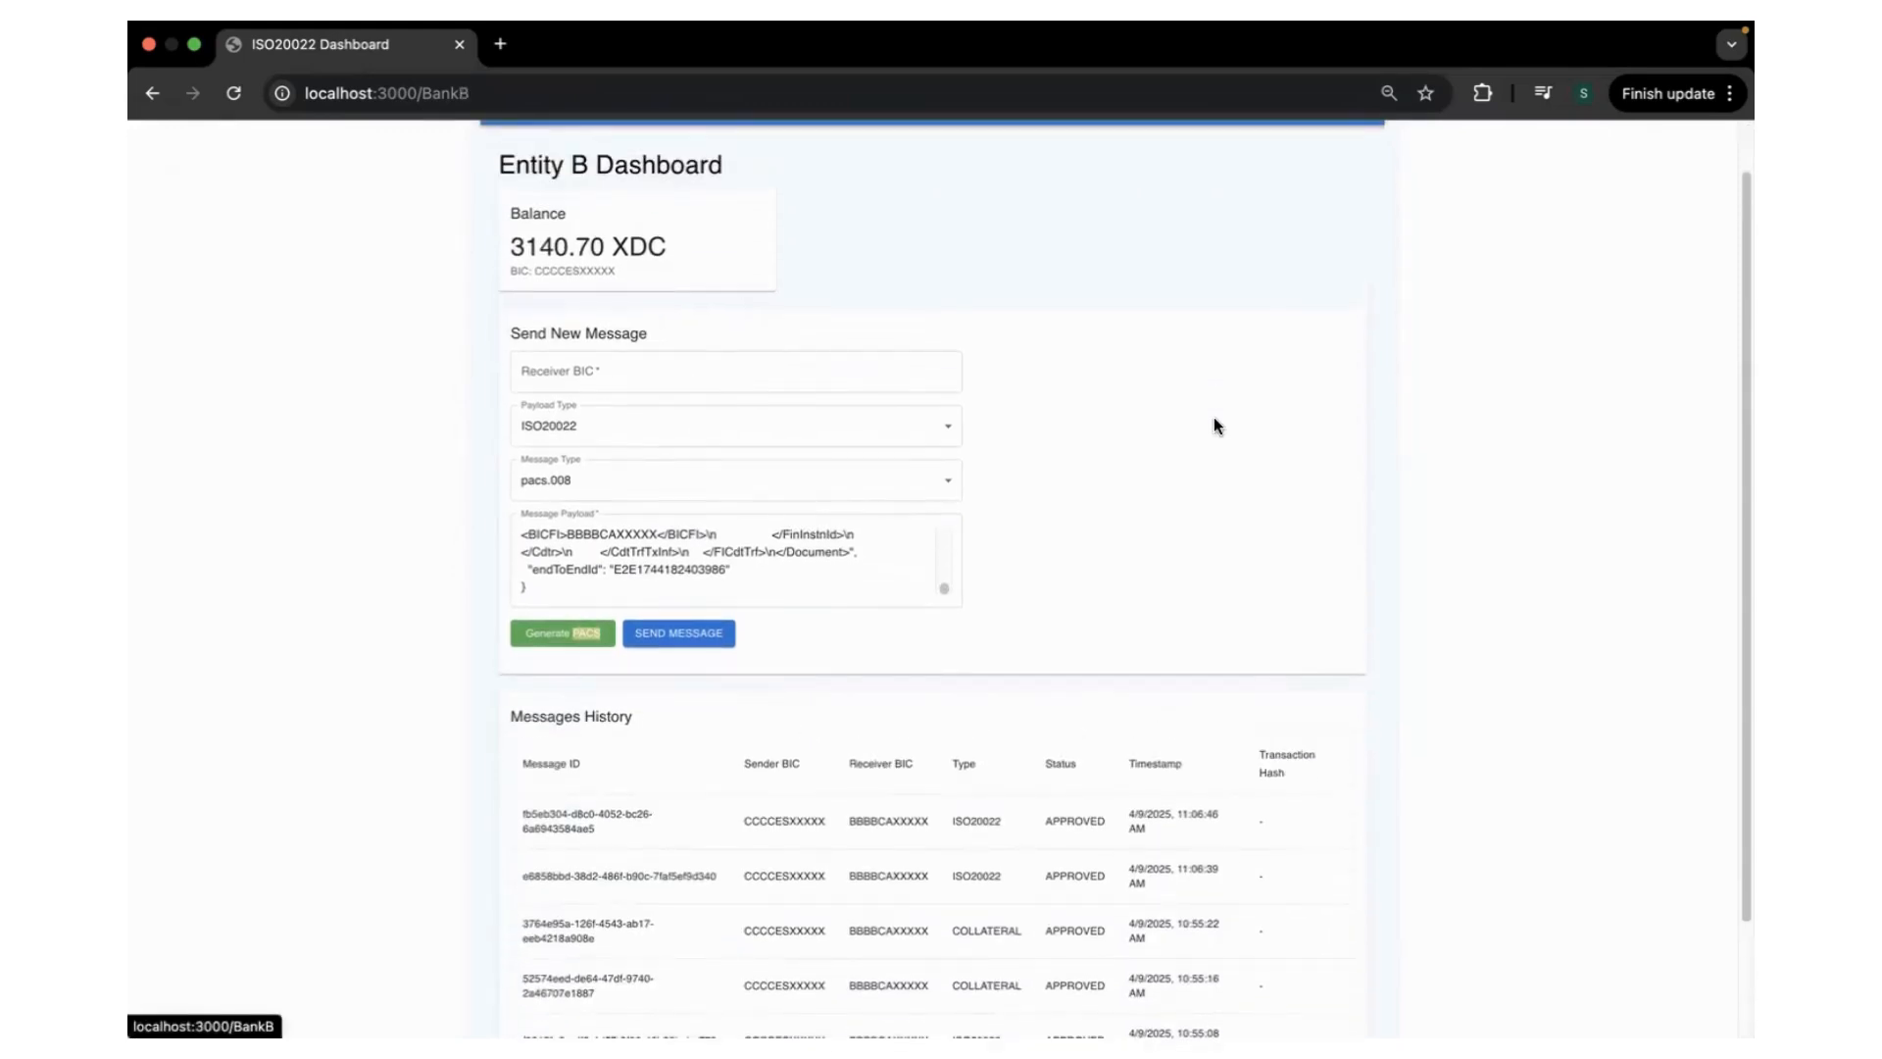
pyautogui.moveTo(1221, 464)
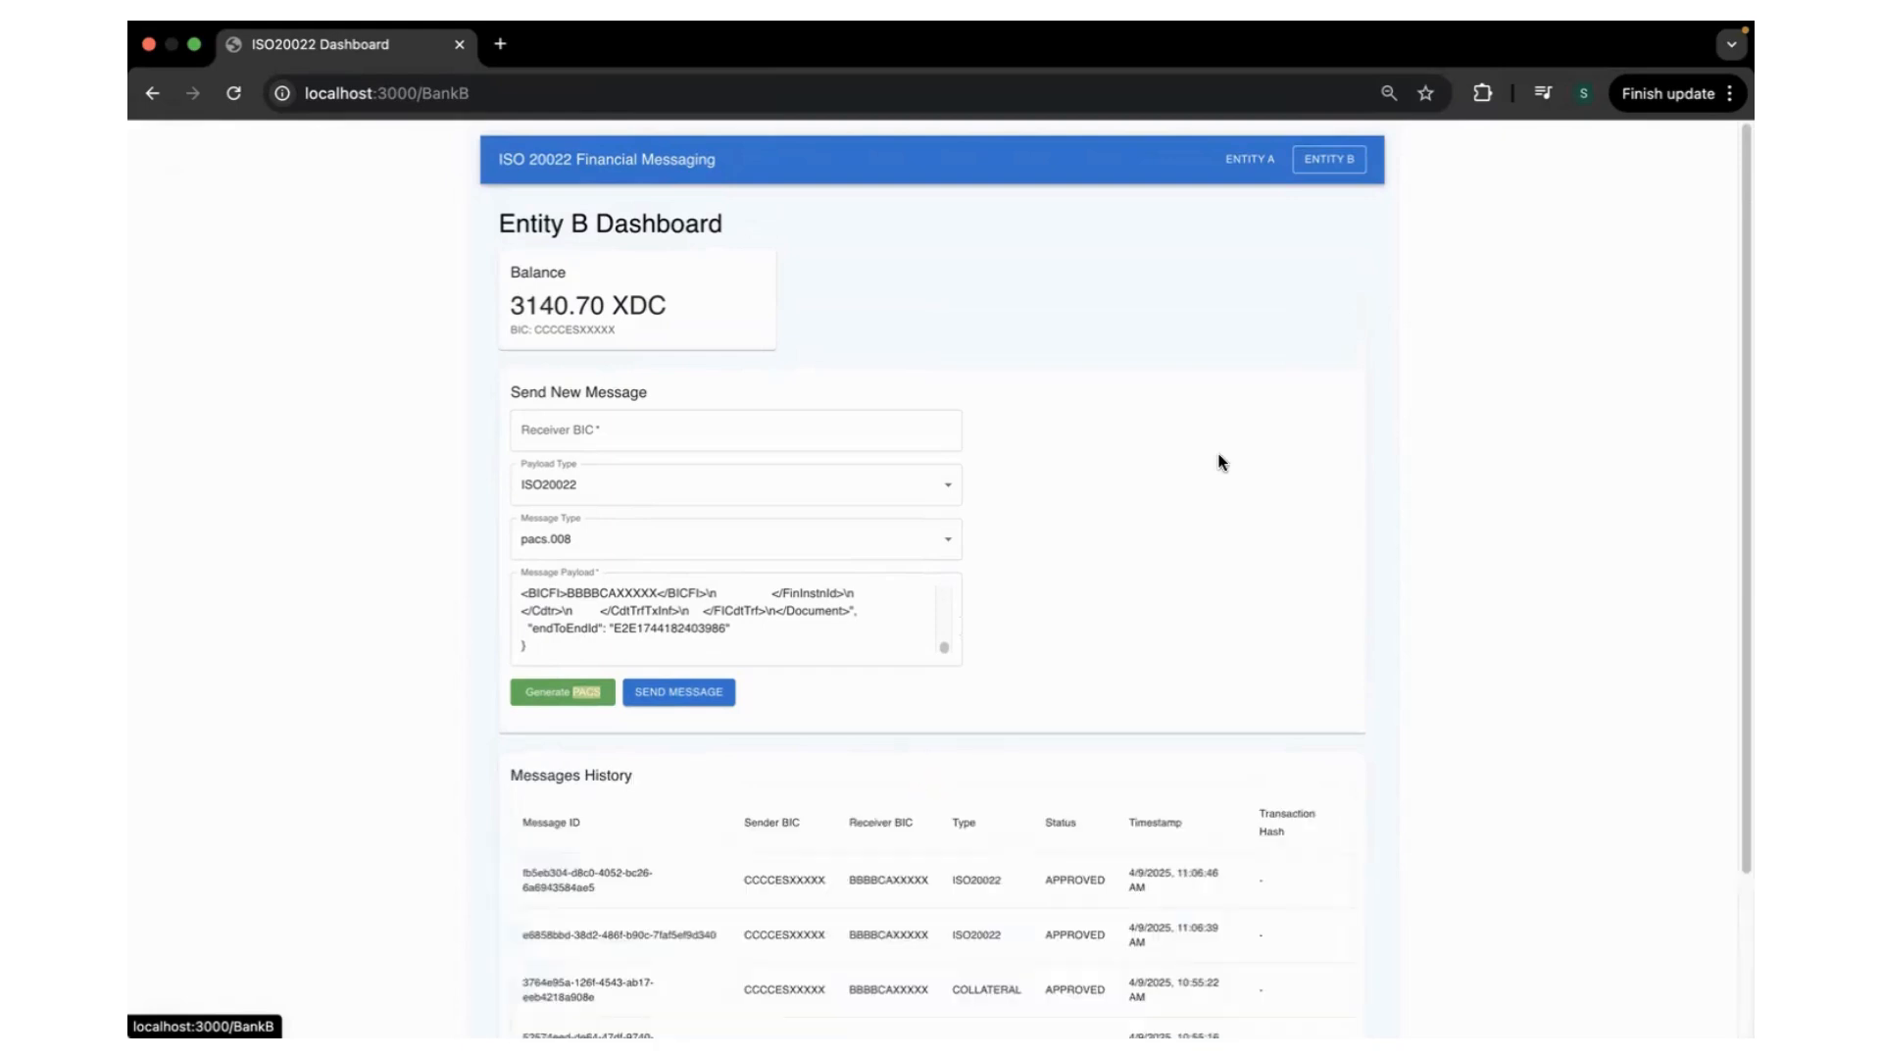
pyautogui.moveTo(1257, 326)
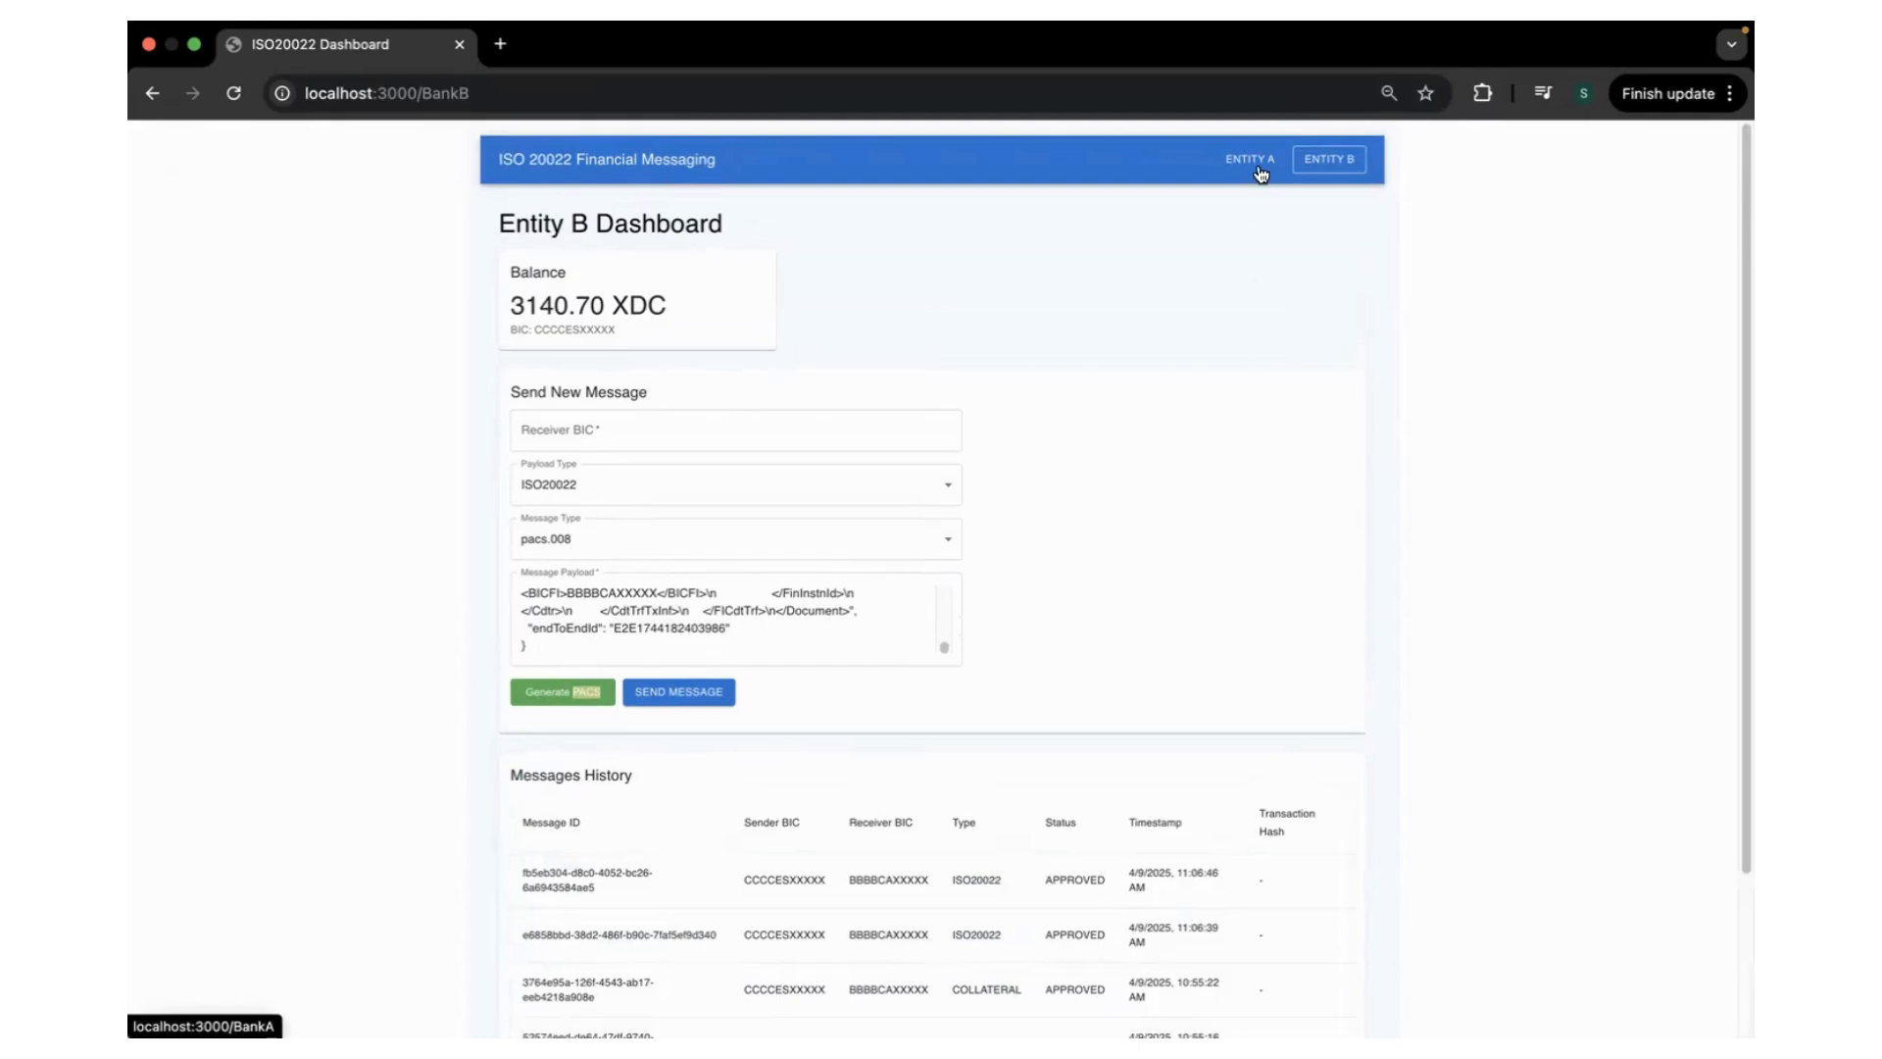
pyautogui.moveTo(1061, 349)
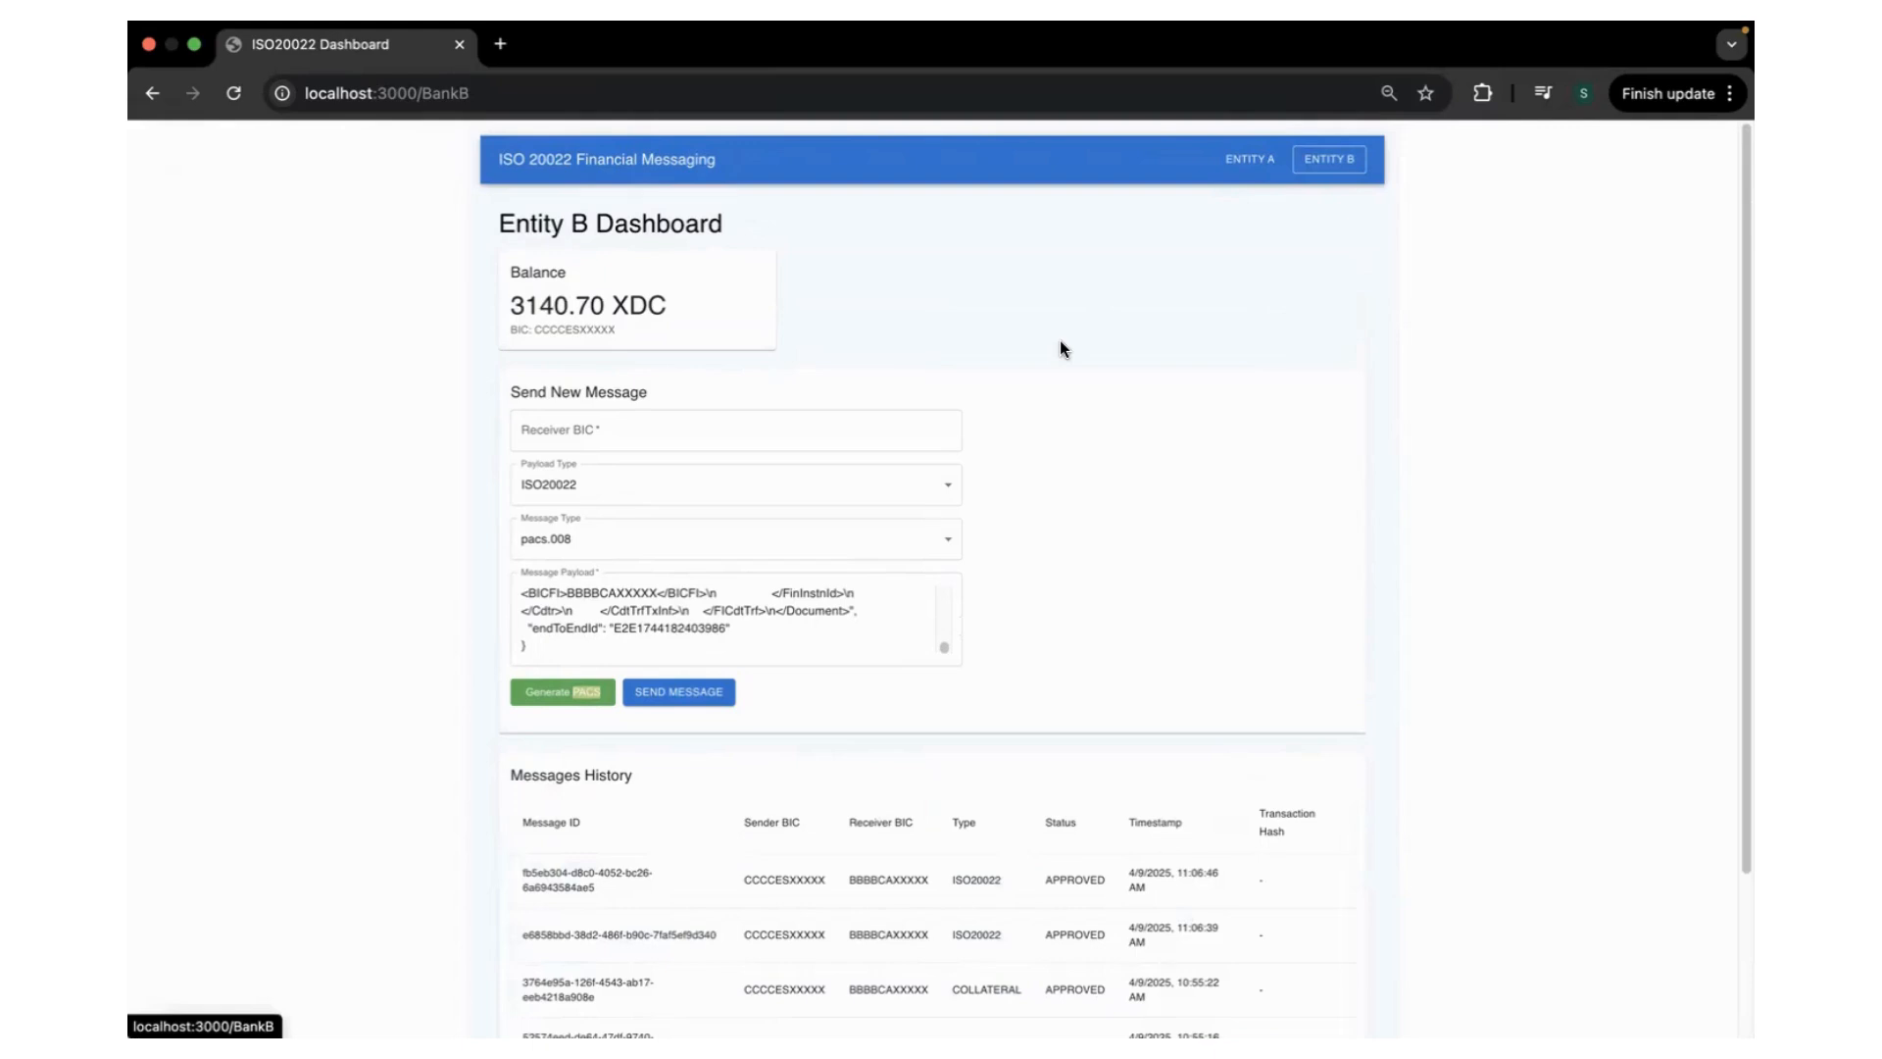
# Scroll Entity B's page, then return to Entity A's dashboard at 1113.46 XDC
pyautogui.scroll(-3)
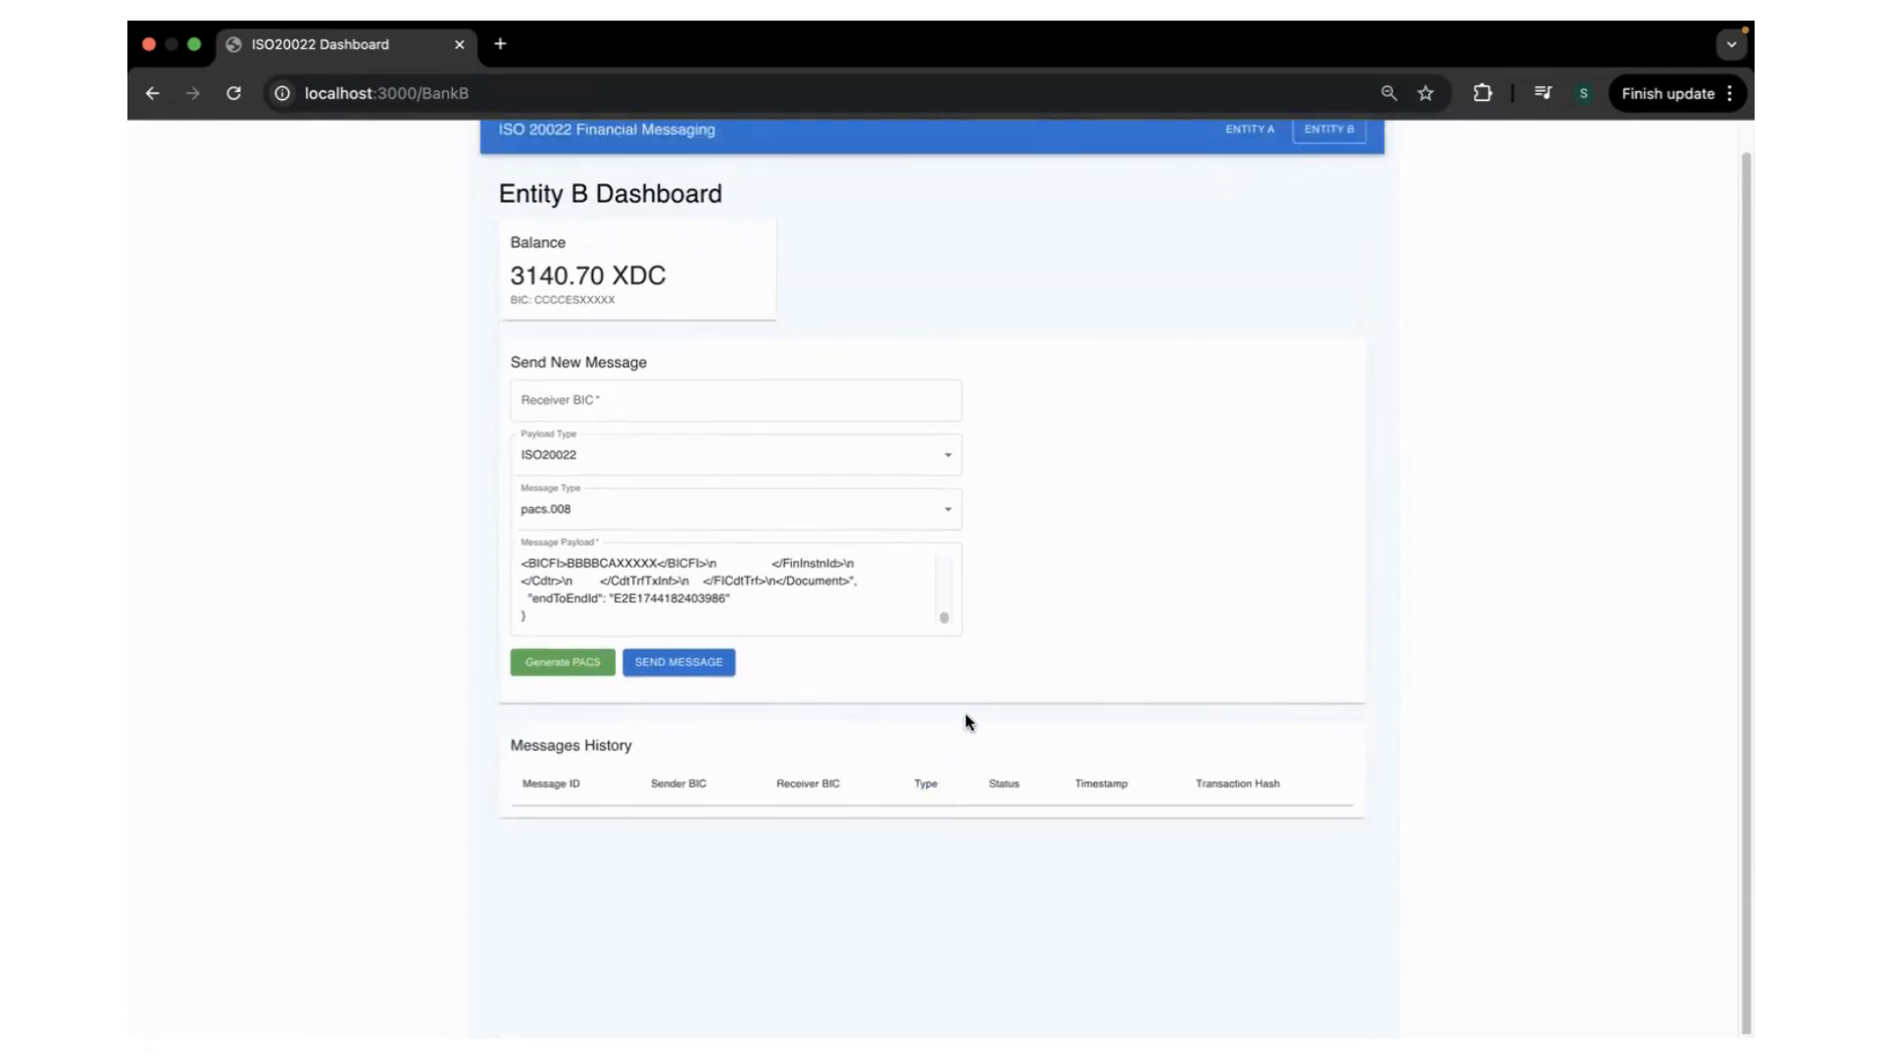
pyautogui.click(1256, 130)
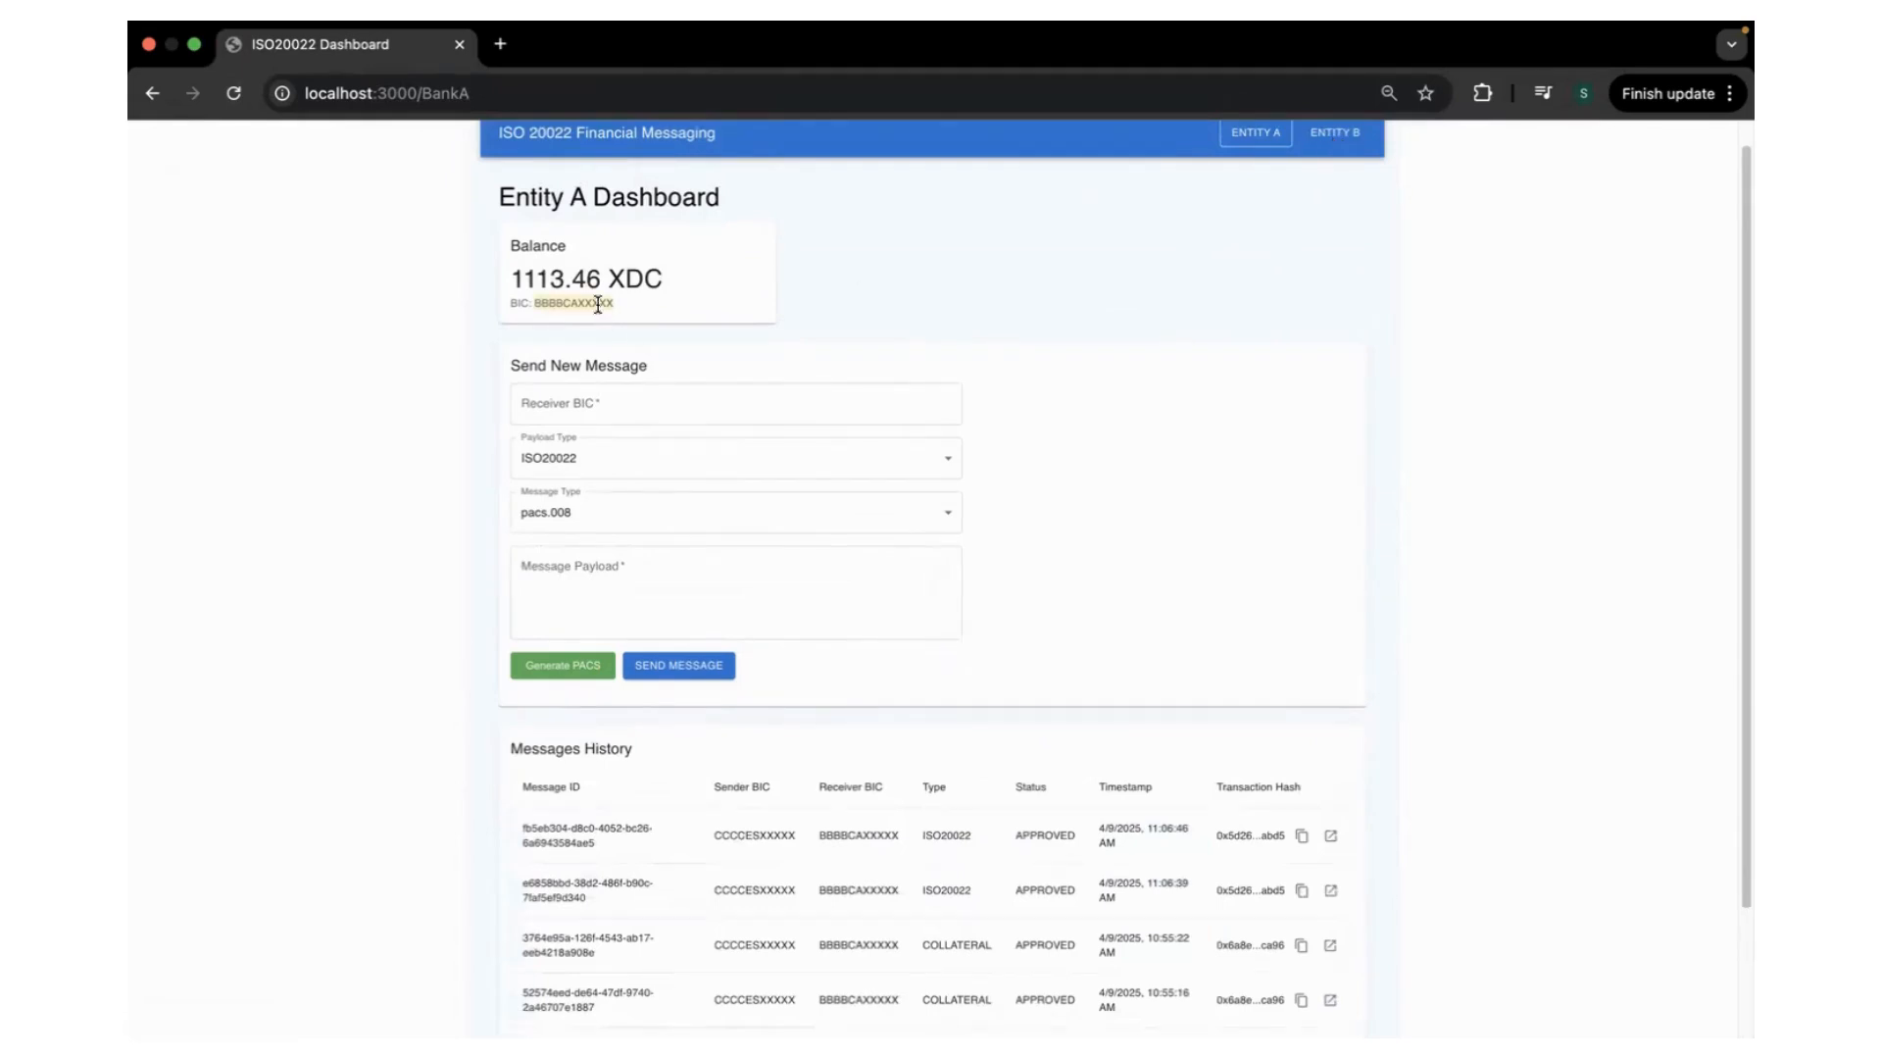
# From Entity B, send a 5 XDC COLLATERAL payment to BBBBCAXXXXX and dismiss the alert
pyautogui.click(1329, 132)
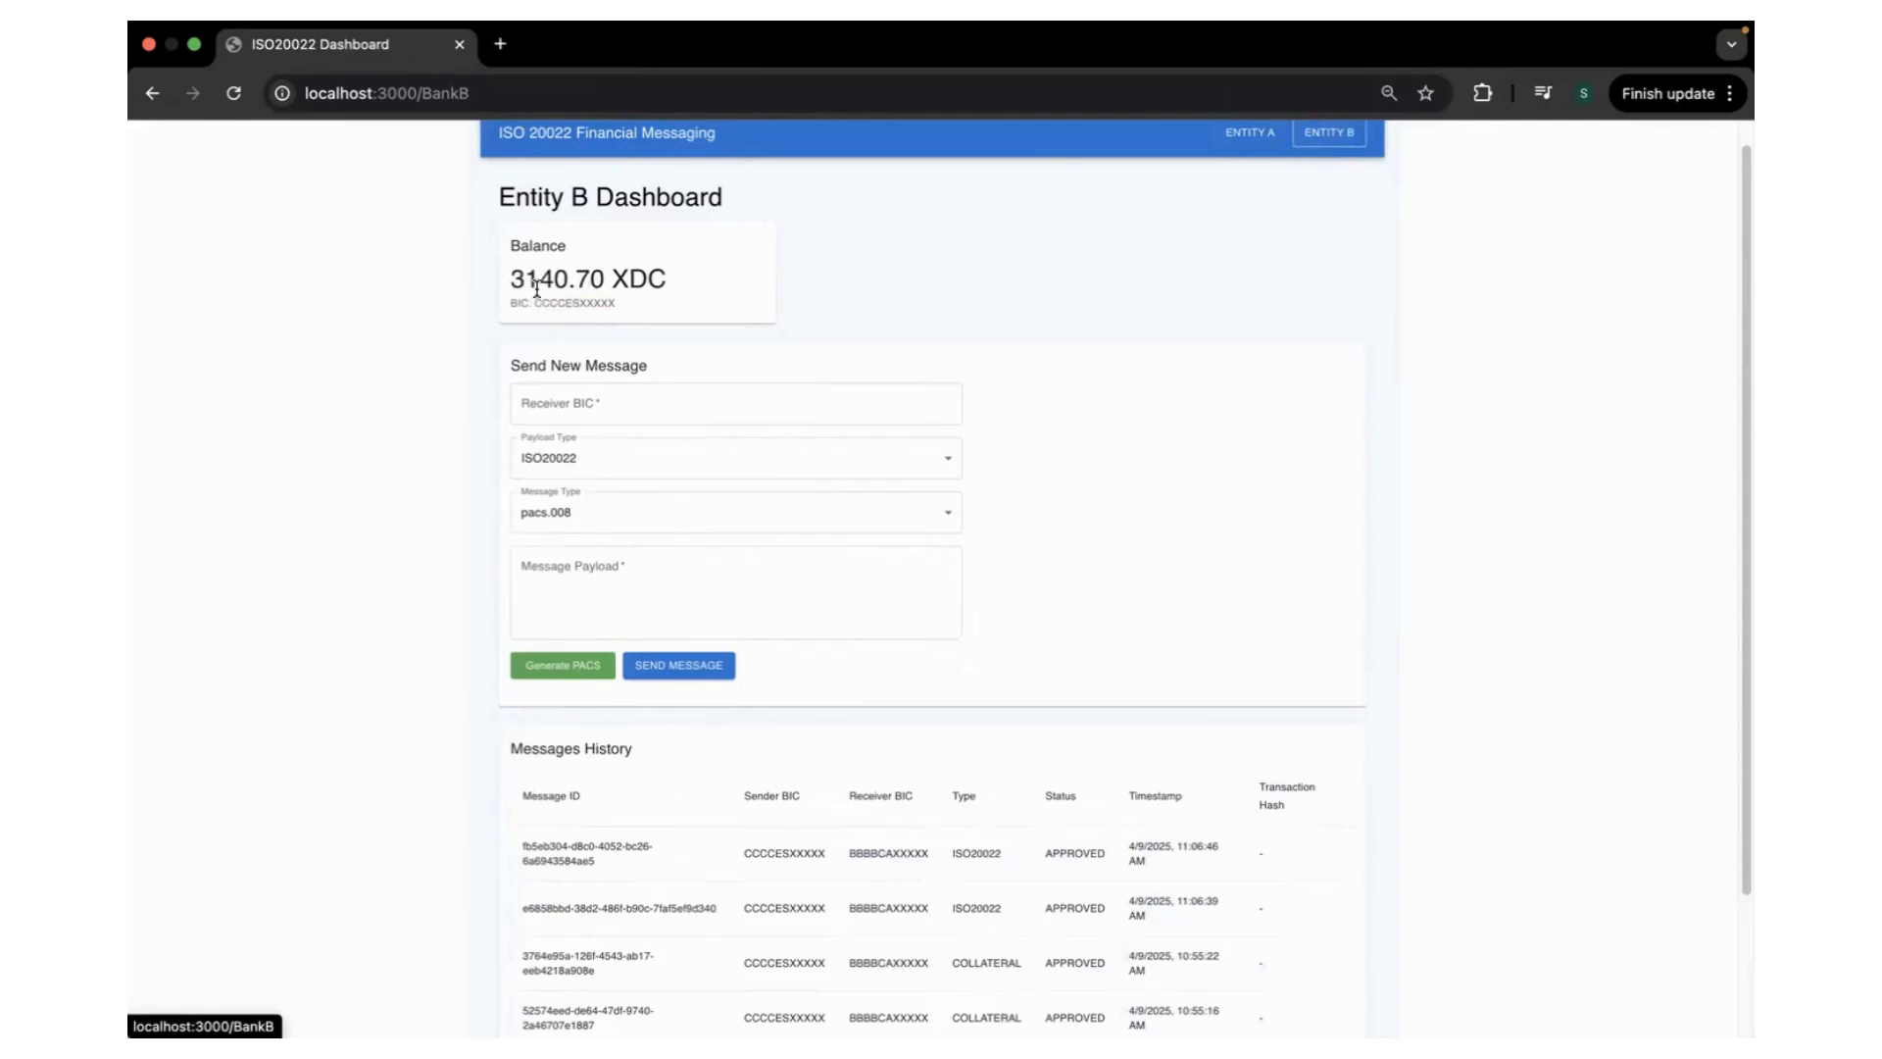
pyautogui.click(733, 403)
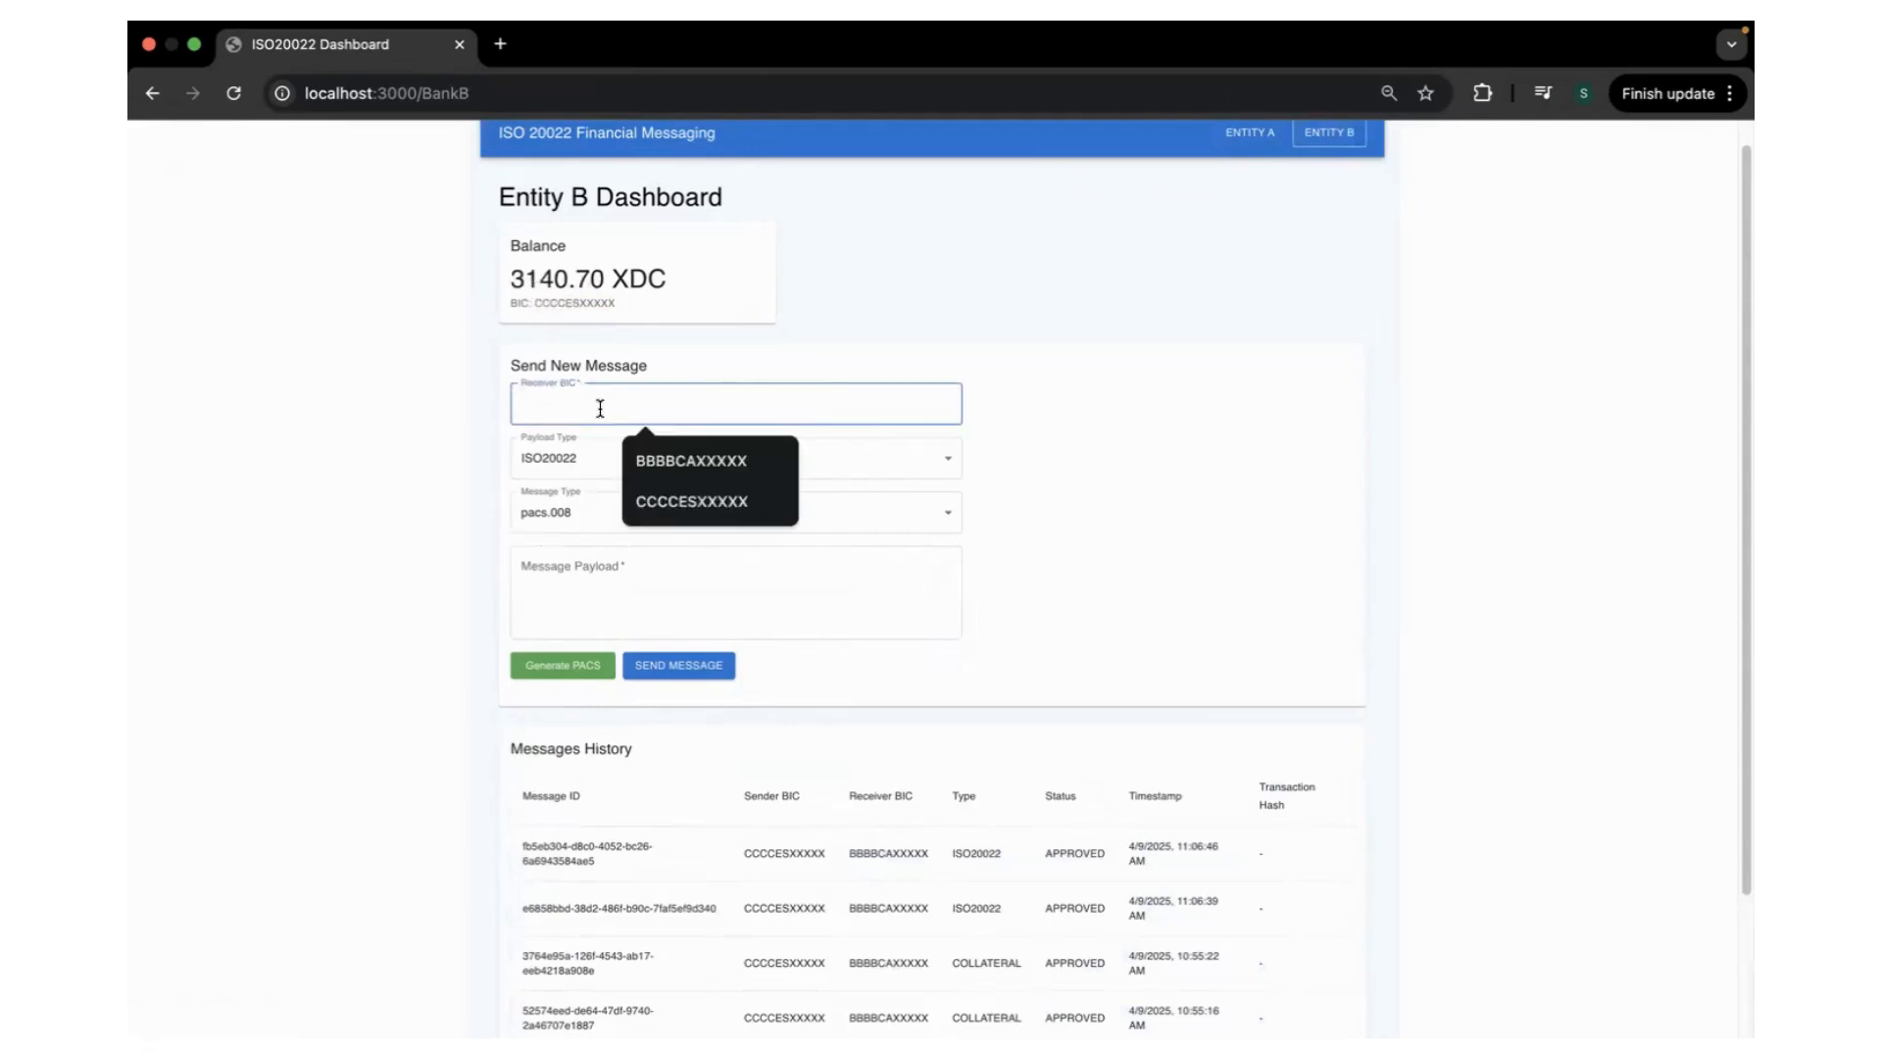
pyautogui.click(694, 460)
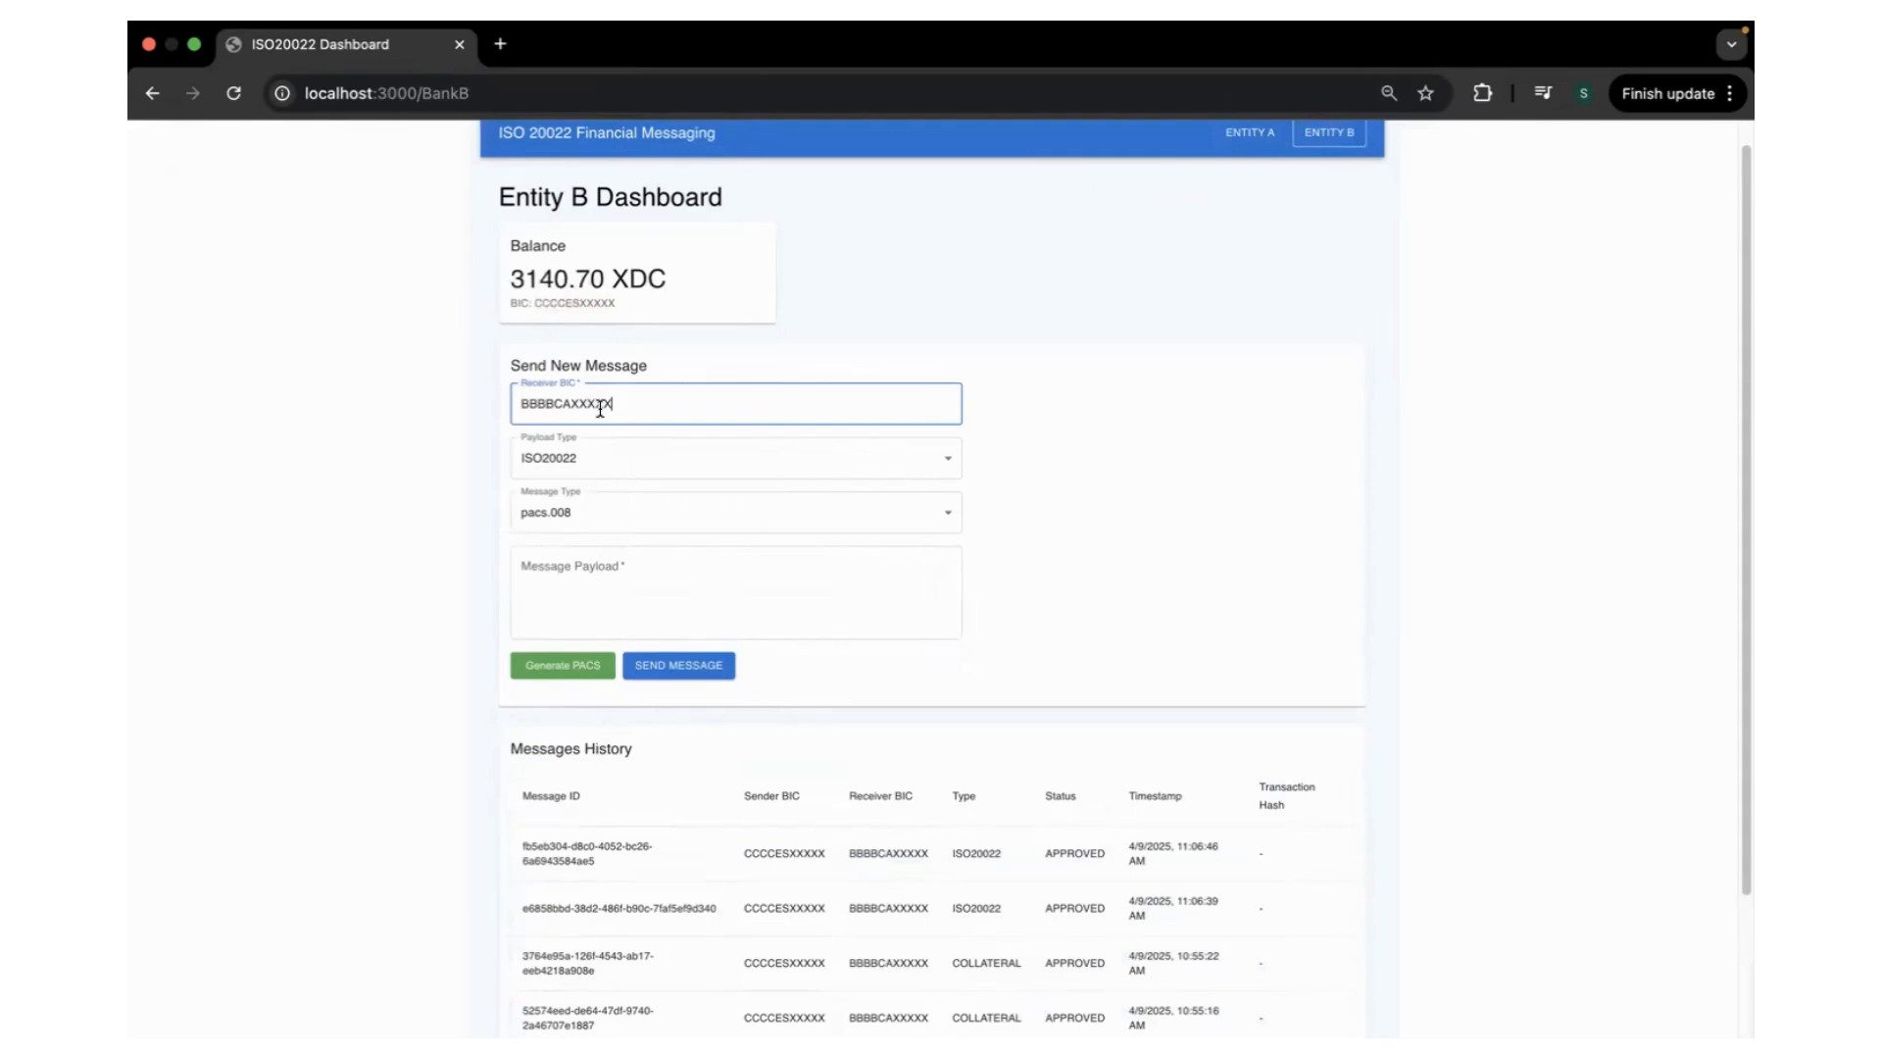
pyautogui.click(734, 458)
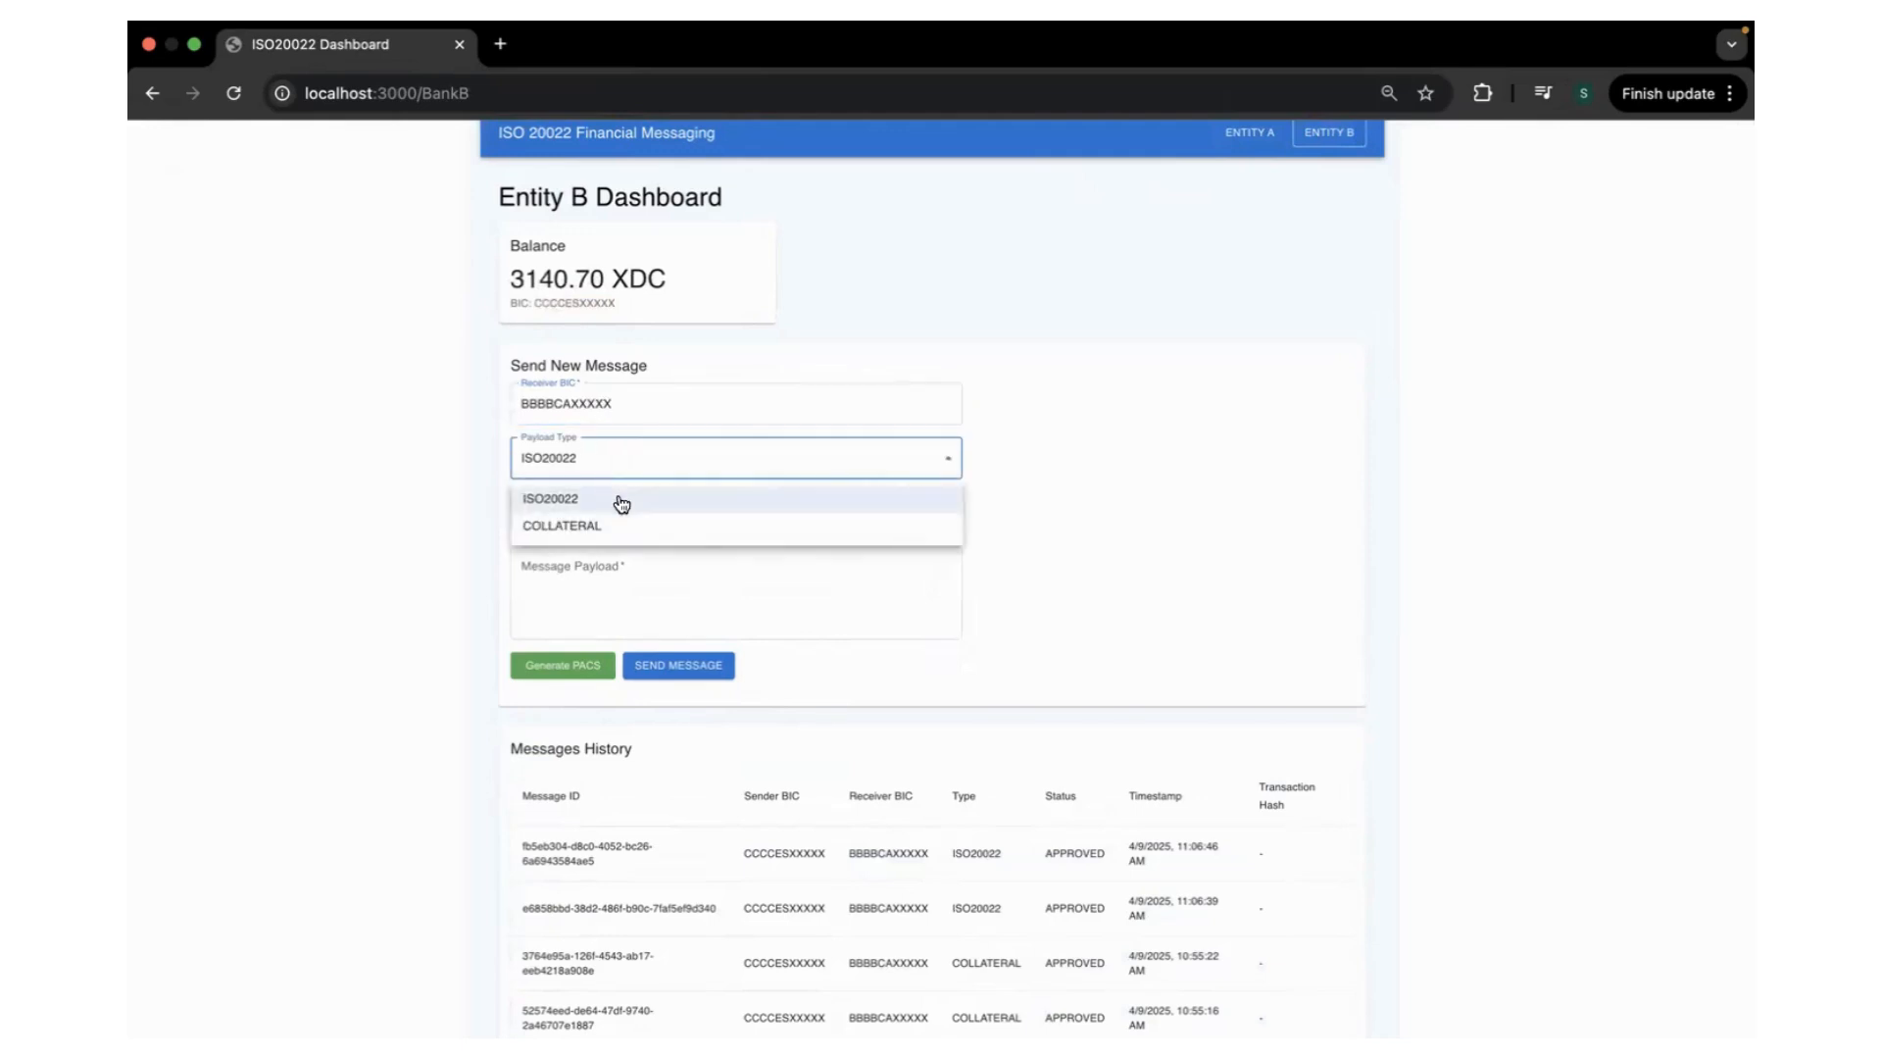
pyautogui.click(561, 525)
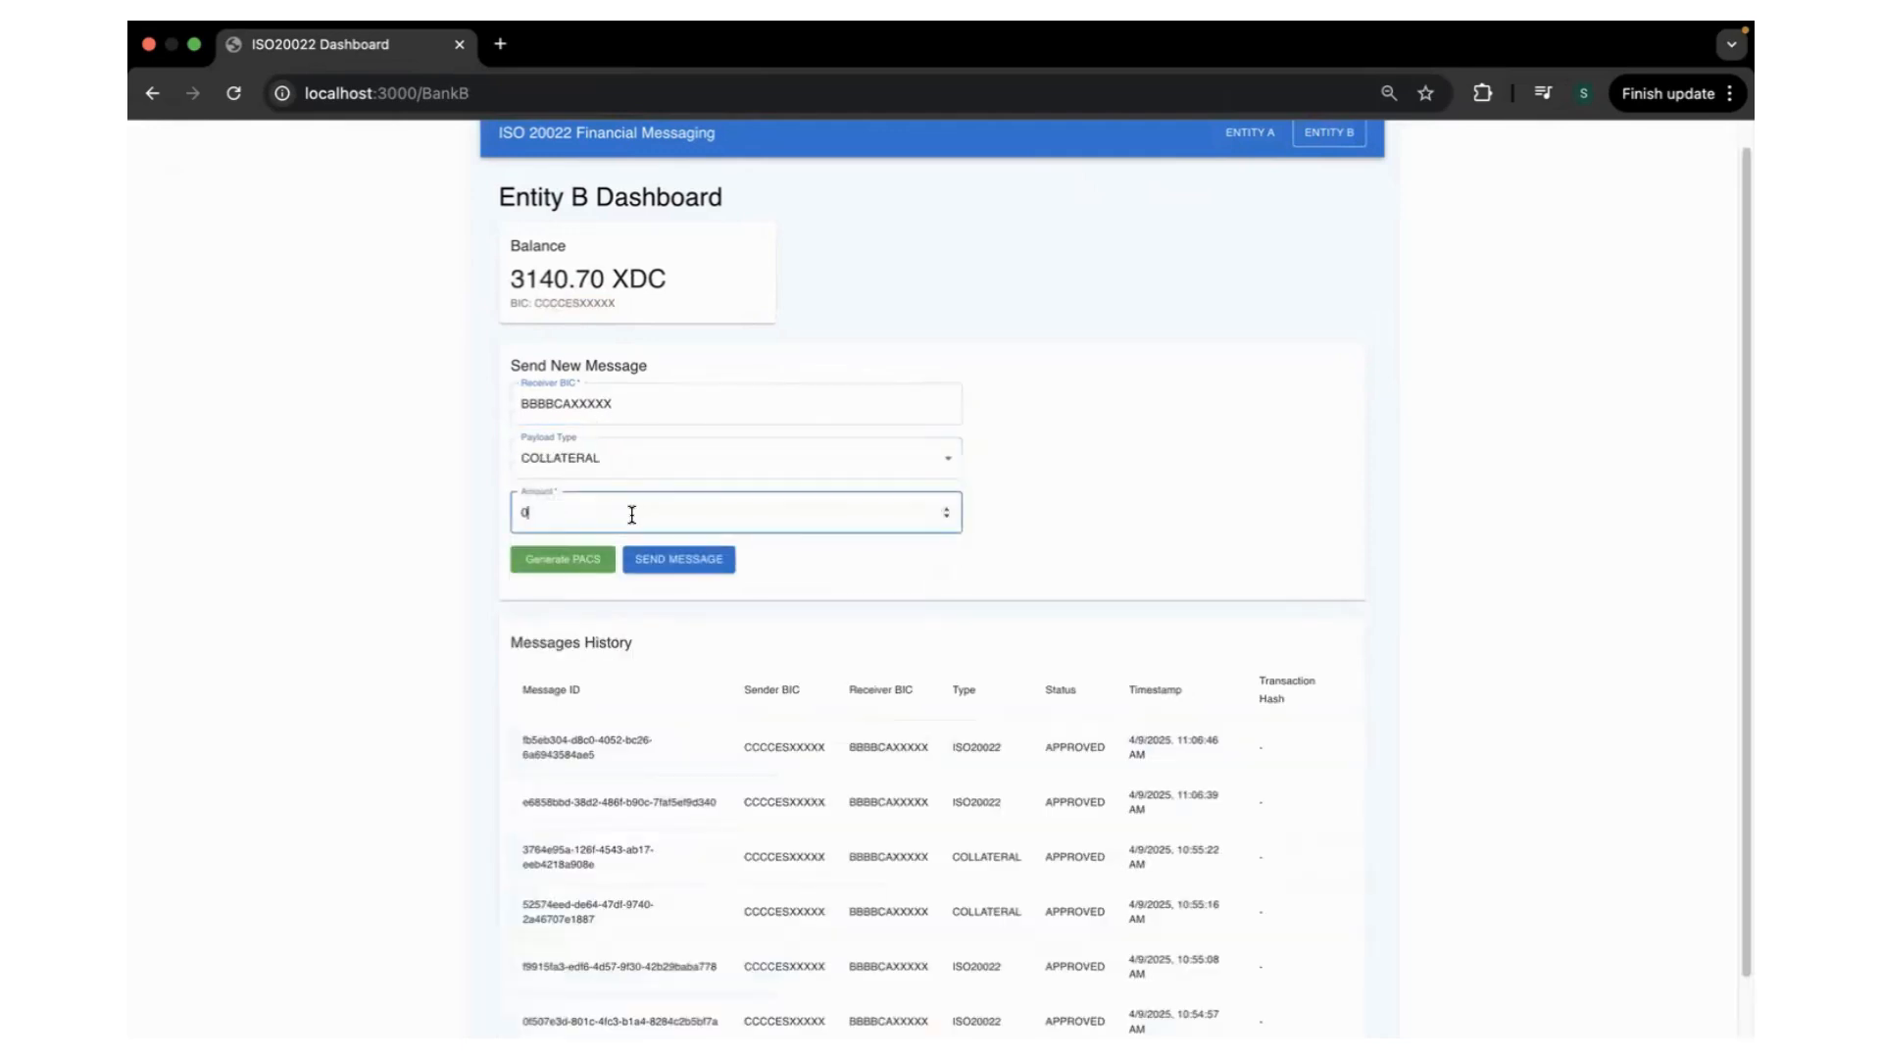
pyautogui.write('5')
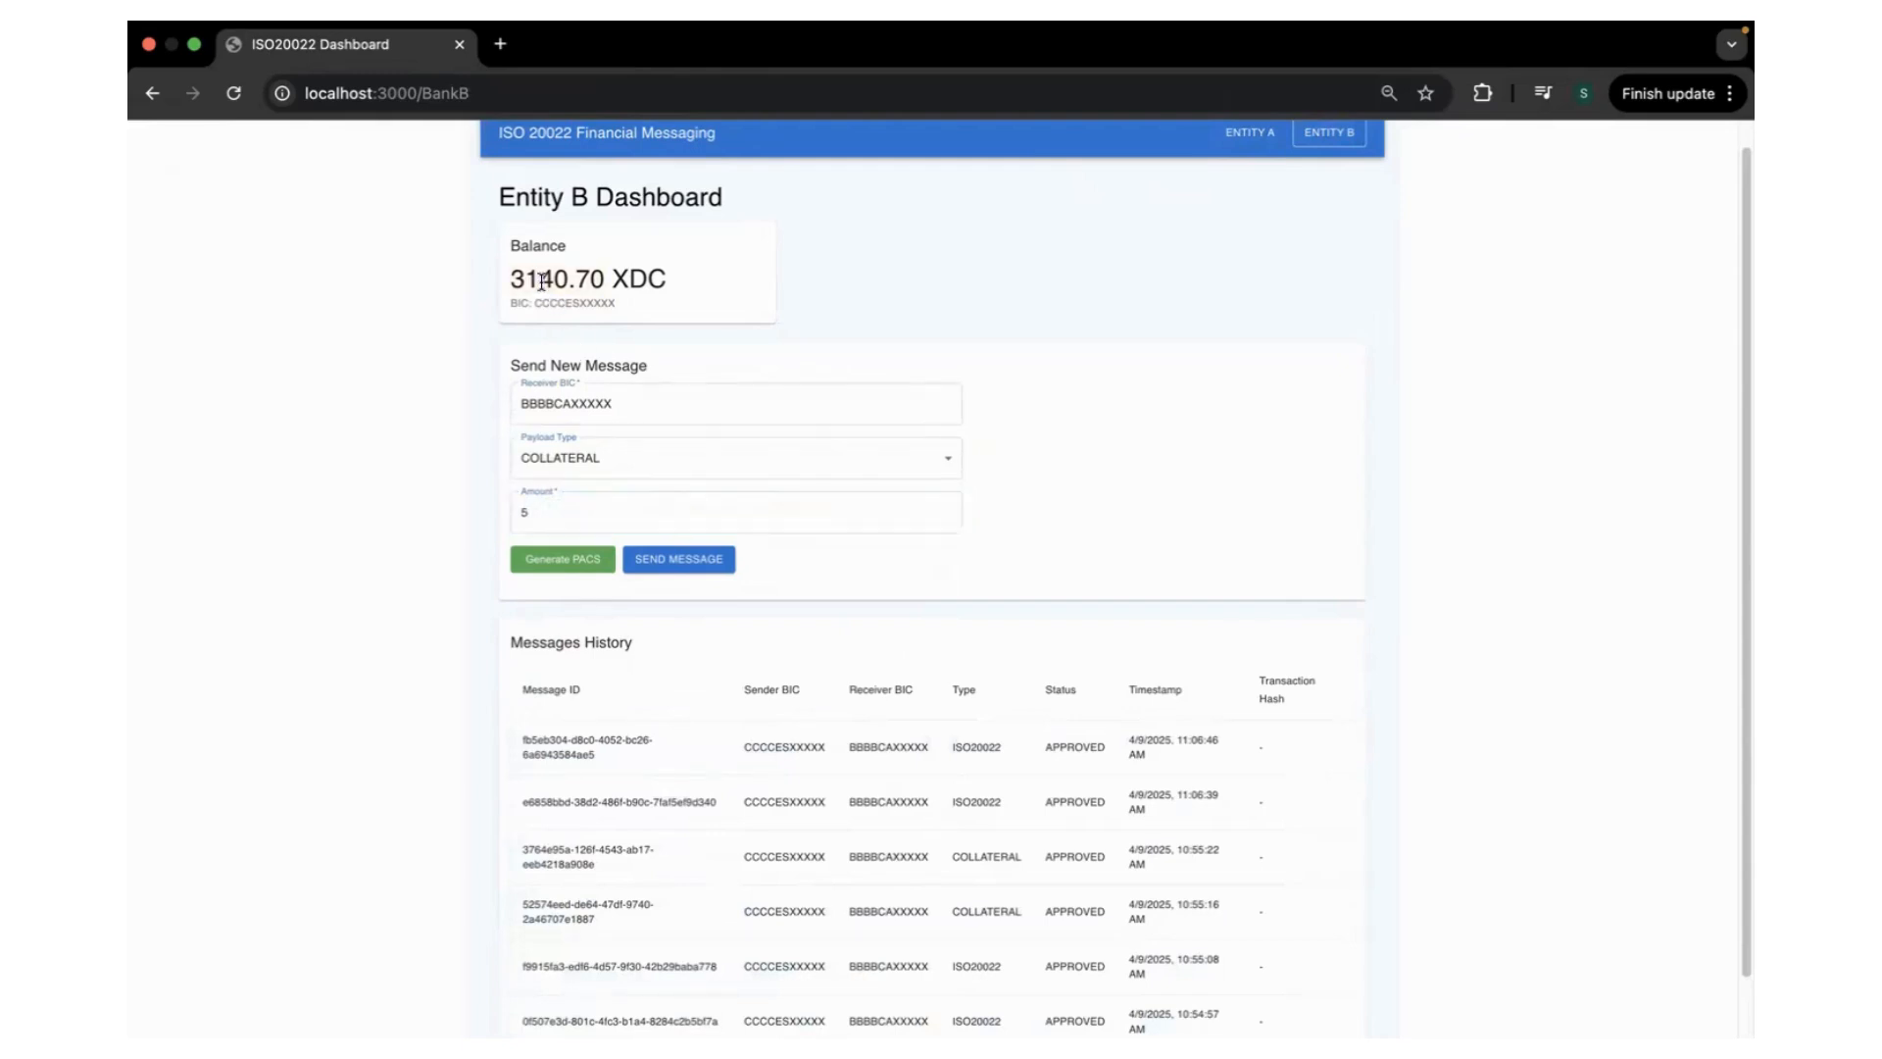
pyautogui.click(678, 558)
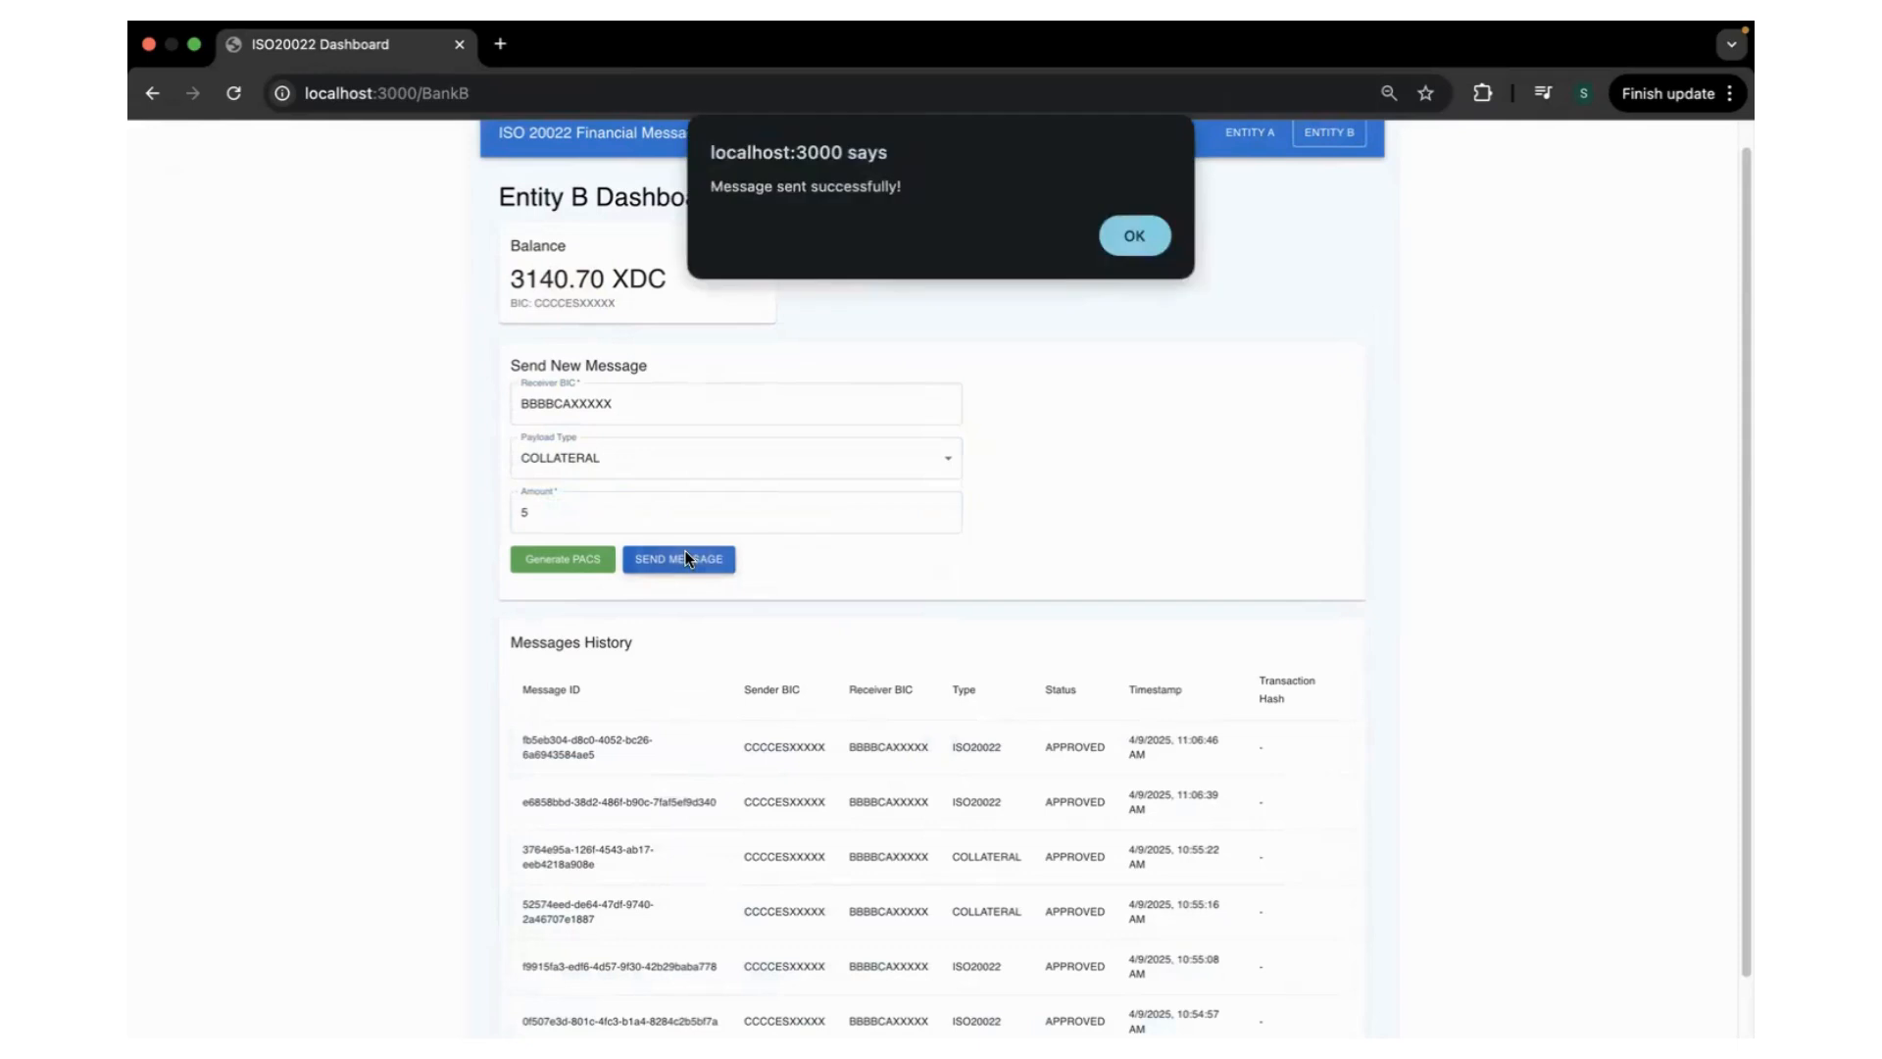
pyautogui.click(1132, 235)
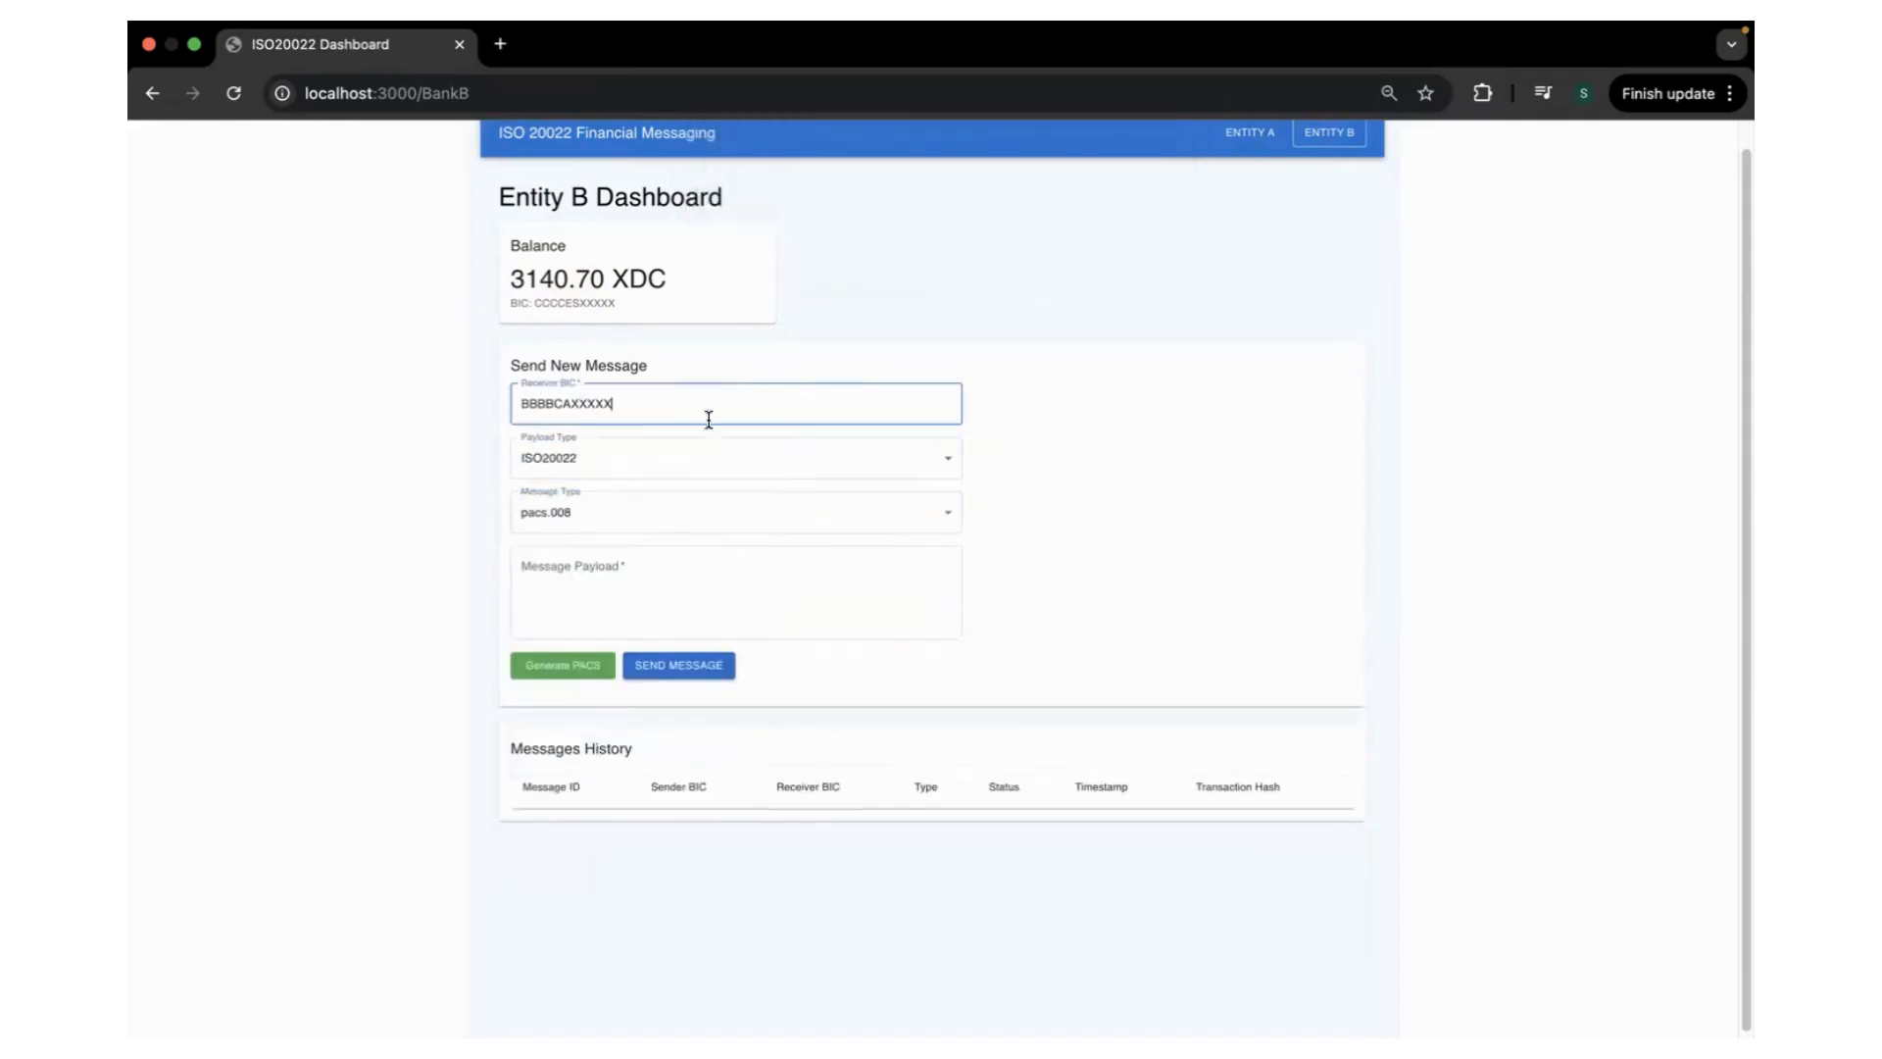
# Send a second 5 XDC collateral payment to Entity A and dismiss the notice
pyautogui.click(733, 458)
pyautogui.write('5')
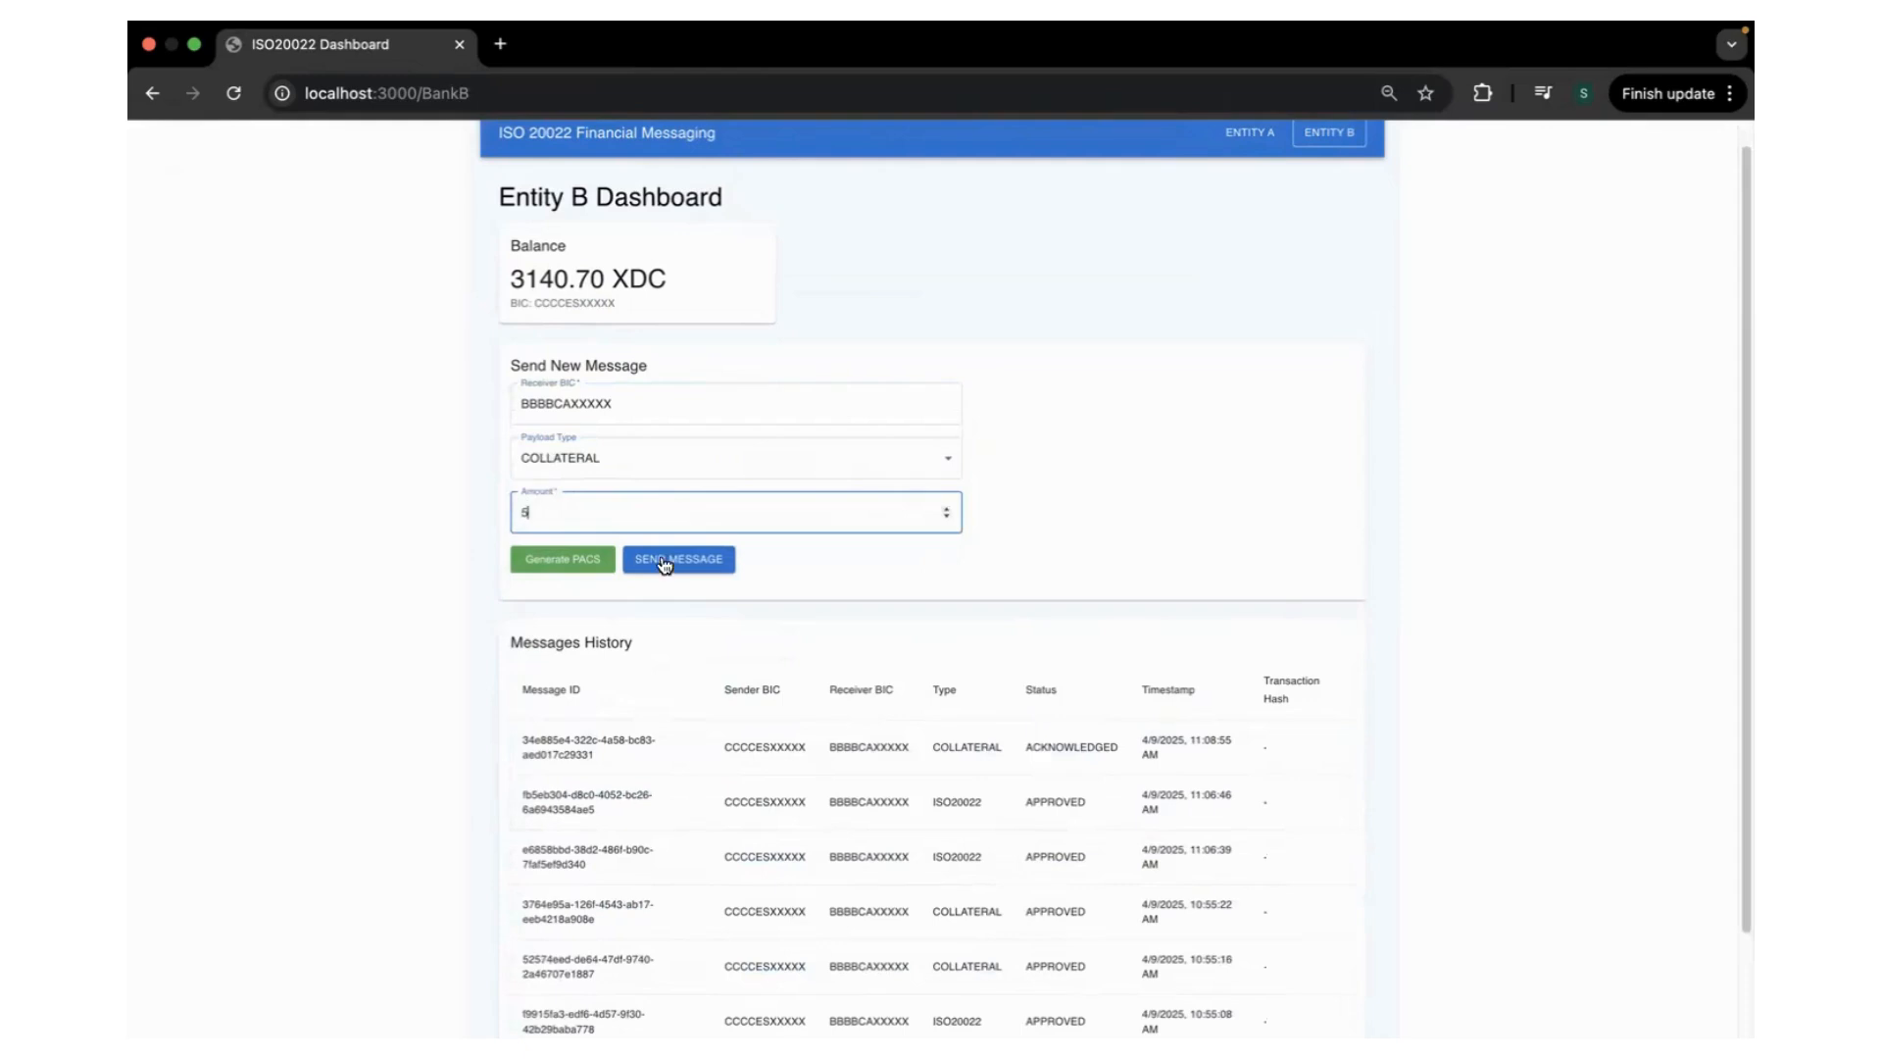
pyautogui.click(679, 560)
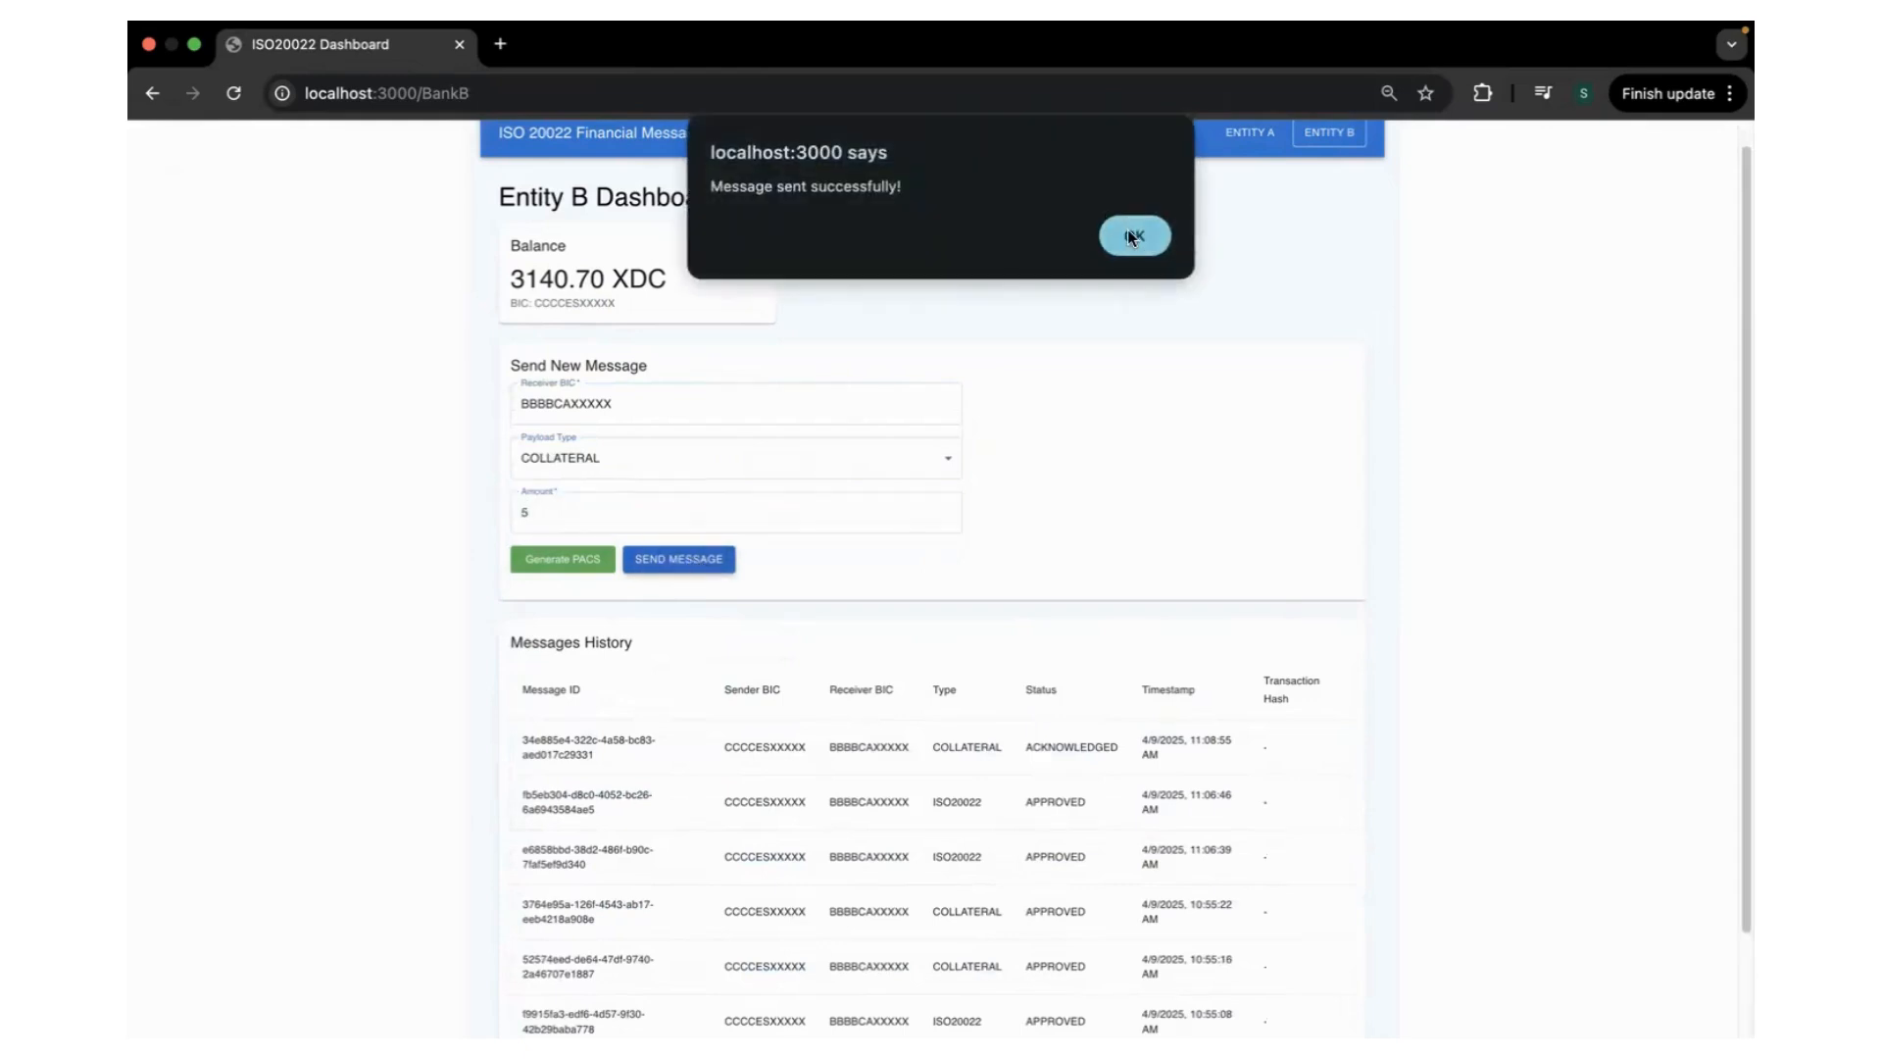
pyautogui.click(1133, 235)
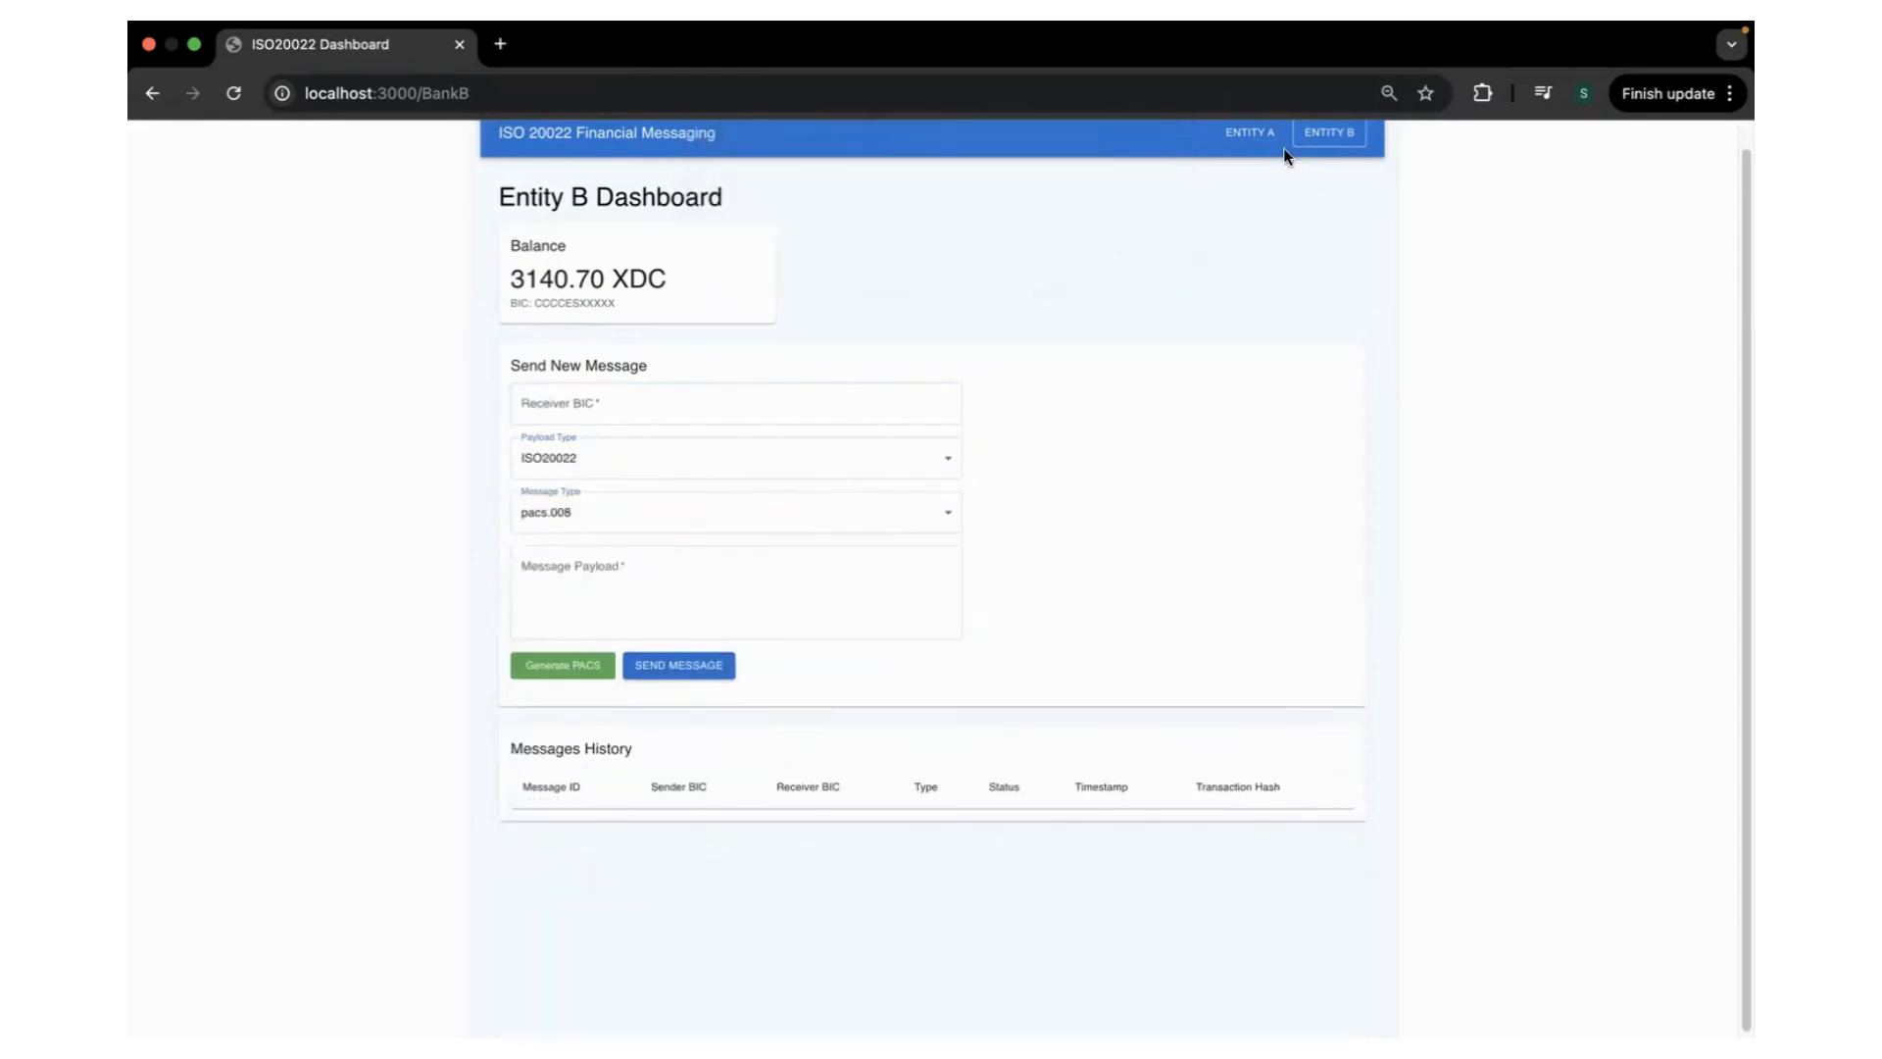
# Toggle between Entity A and Entity B to compare balances and collateral message statuses
pyautogui.click(1248, 134)
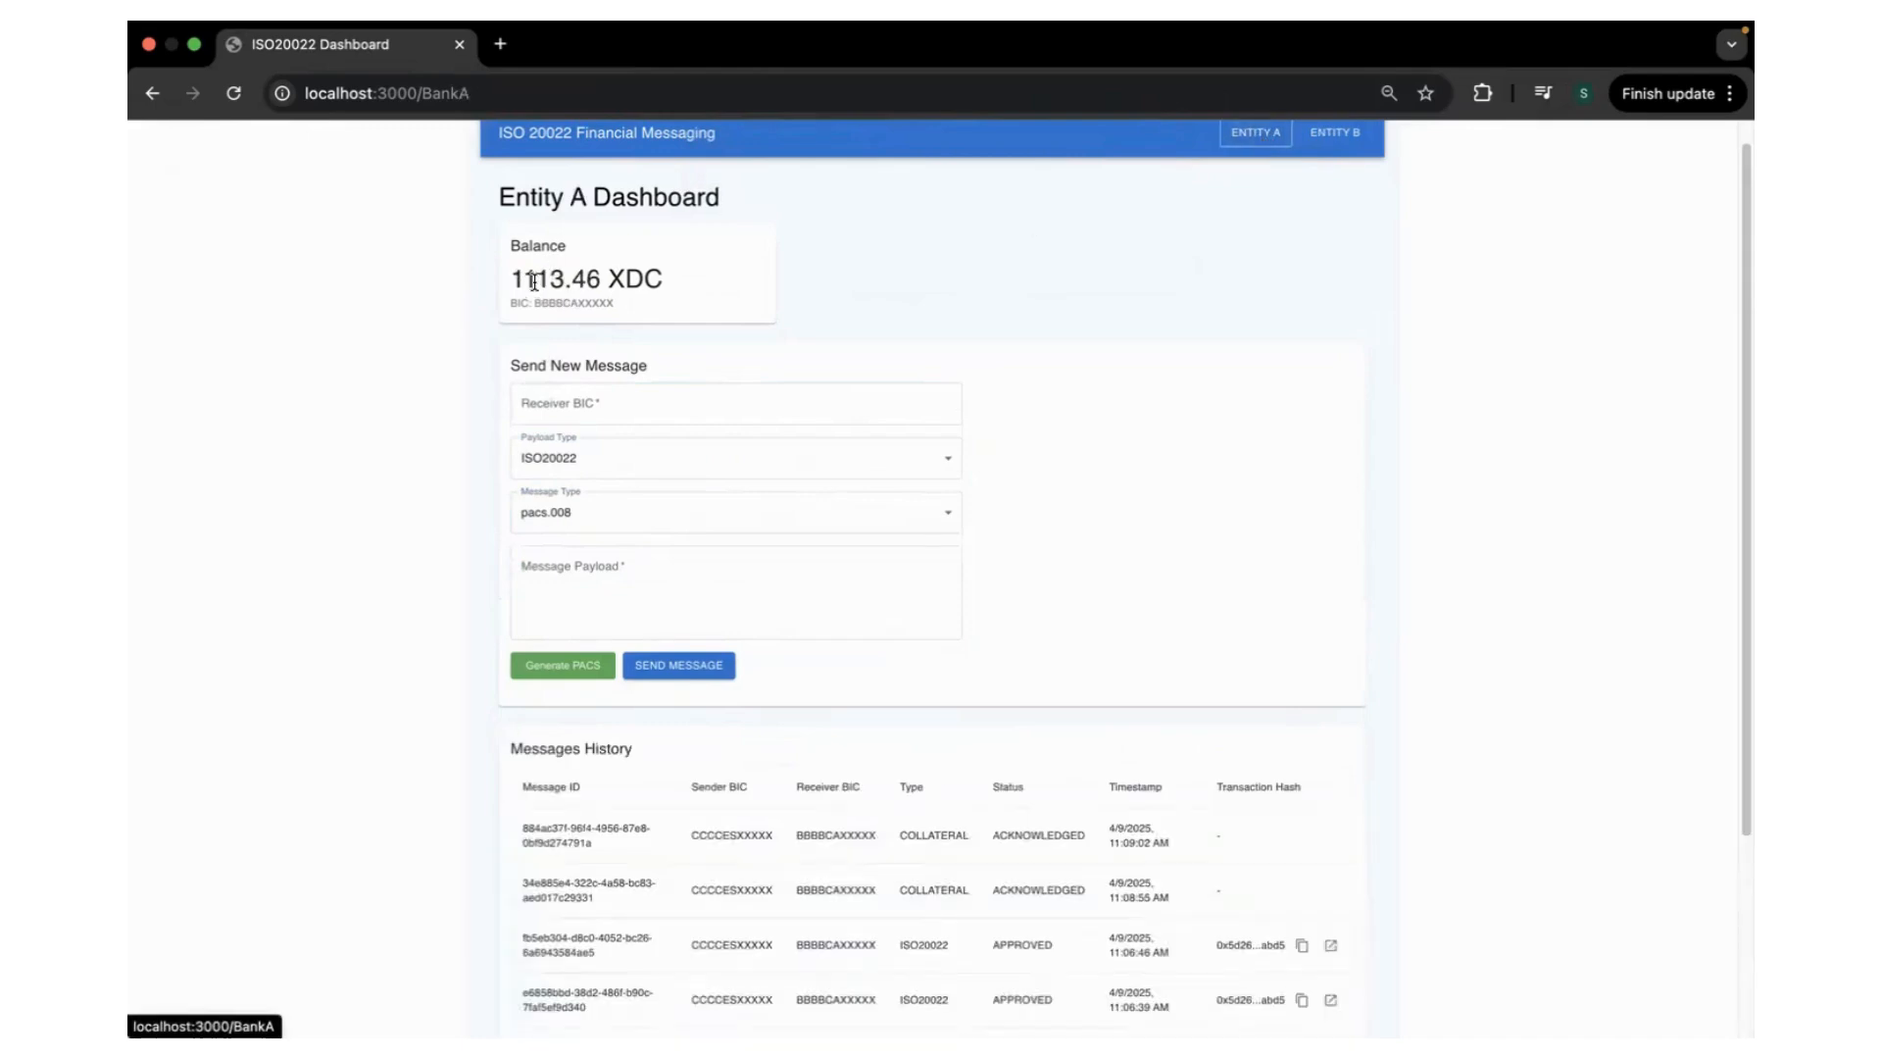
pyautogui.click(1332, 132)
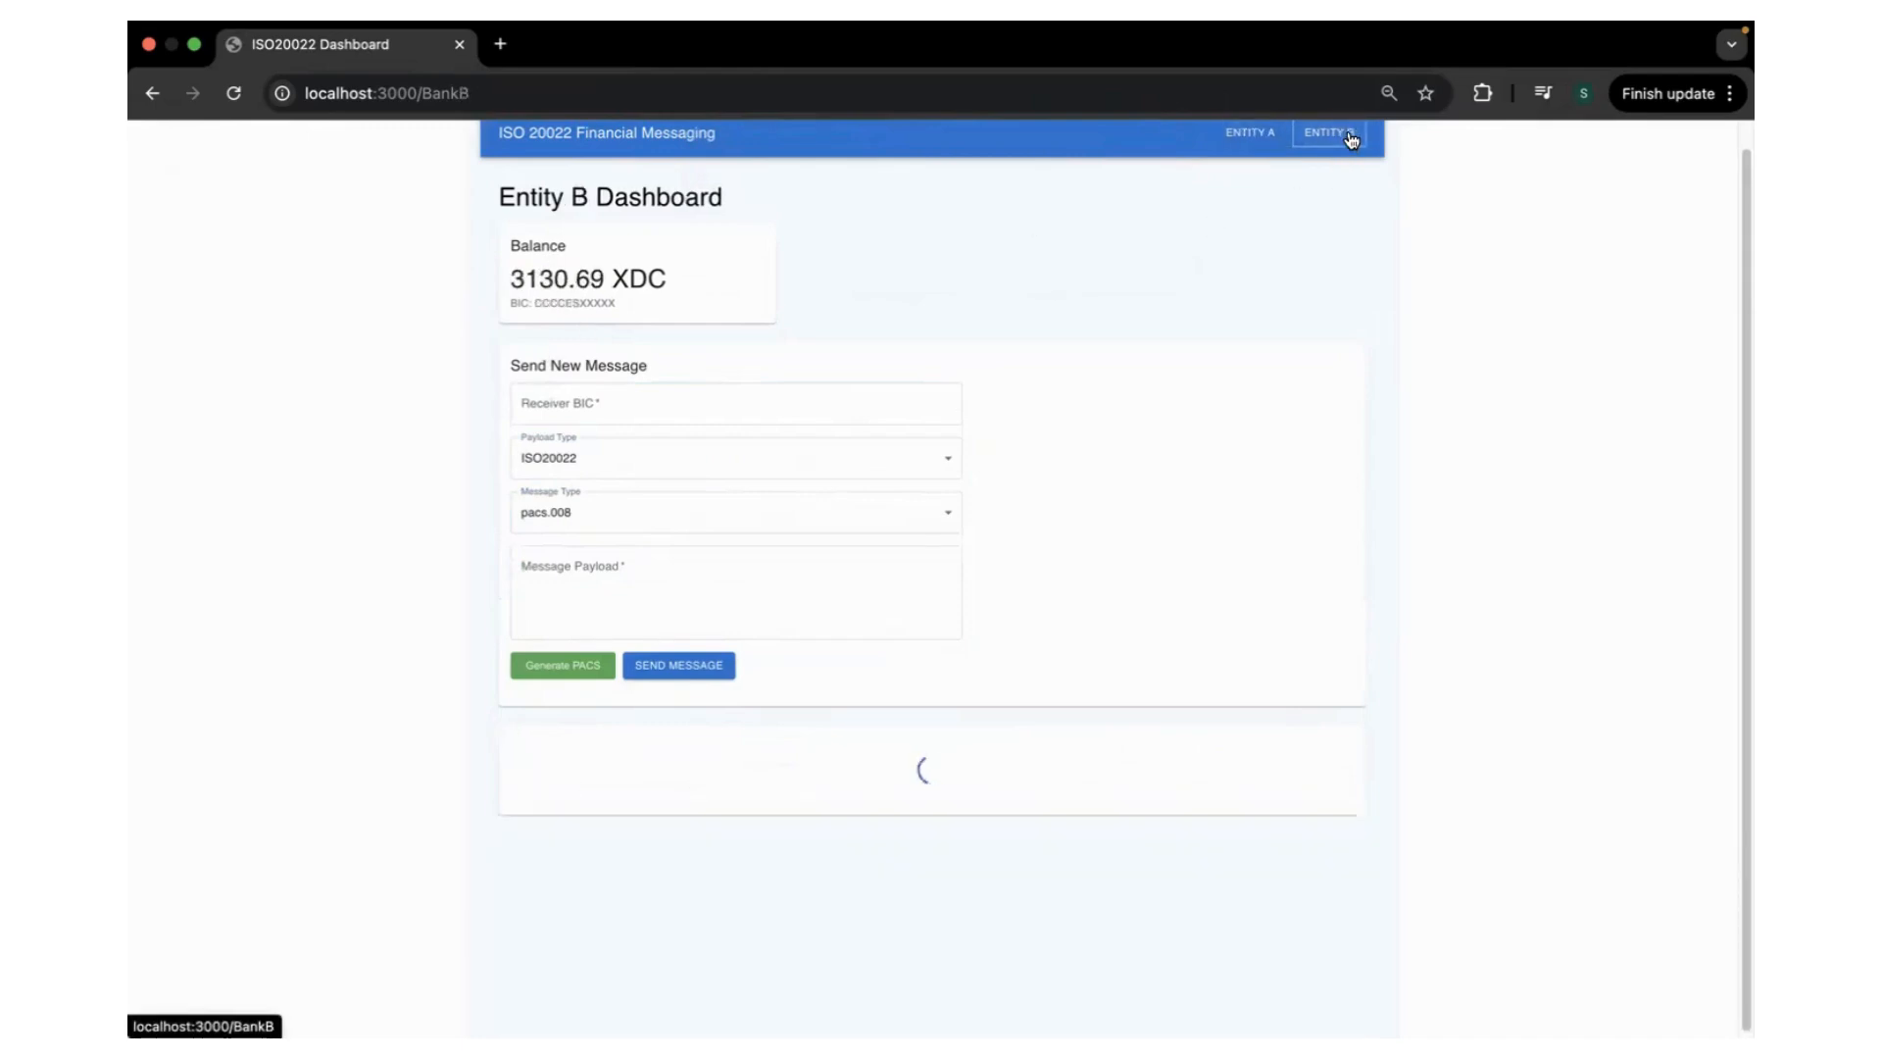
pyautogui.click(1329, 132)
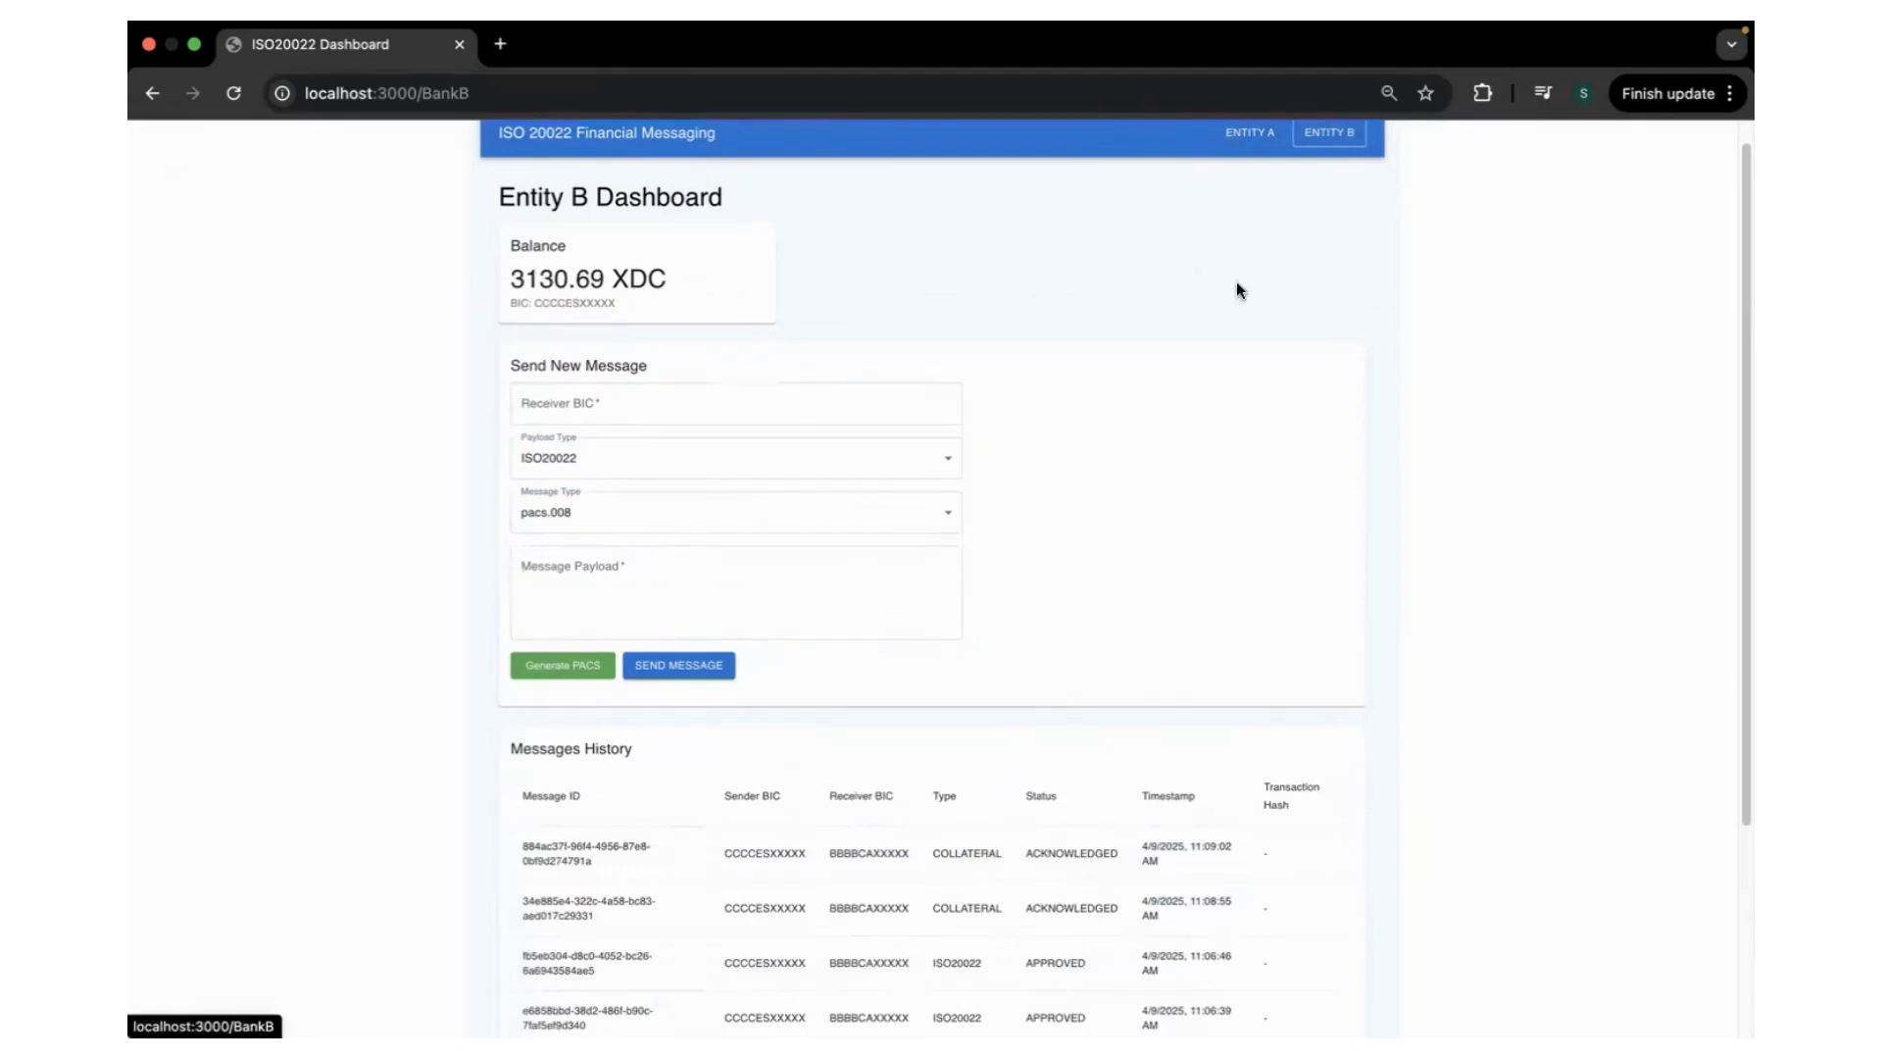
pyautogui.click(1252, 133)
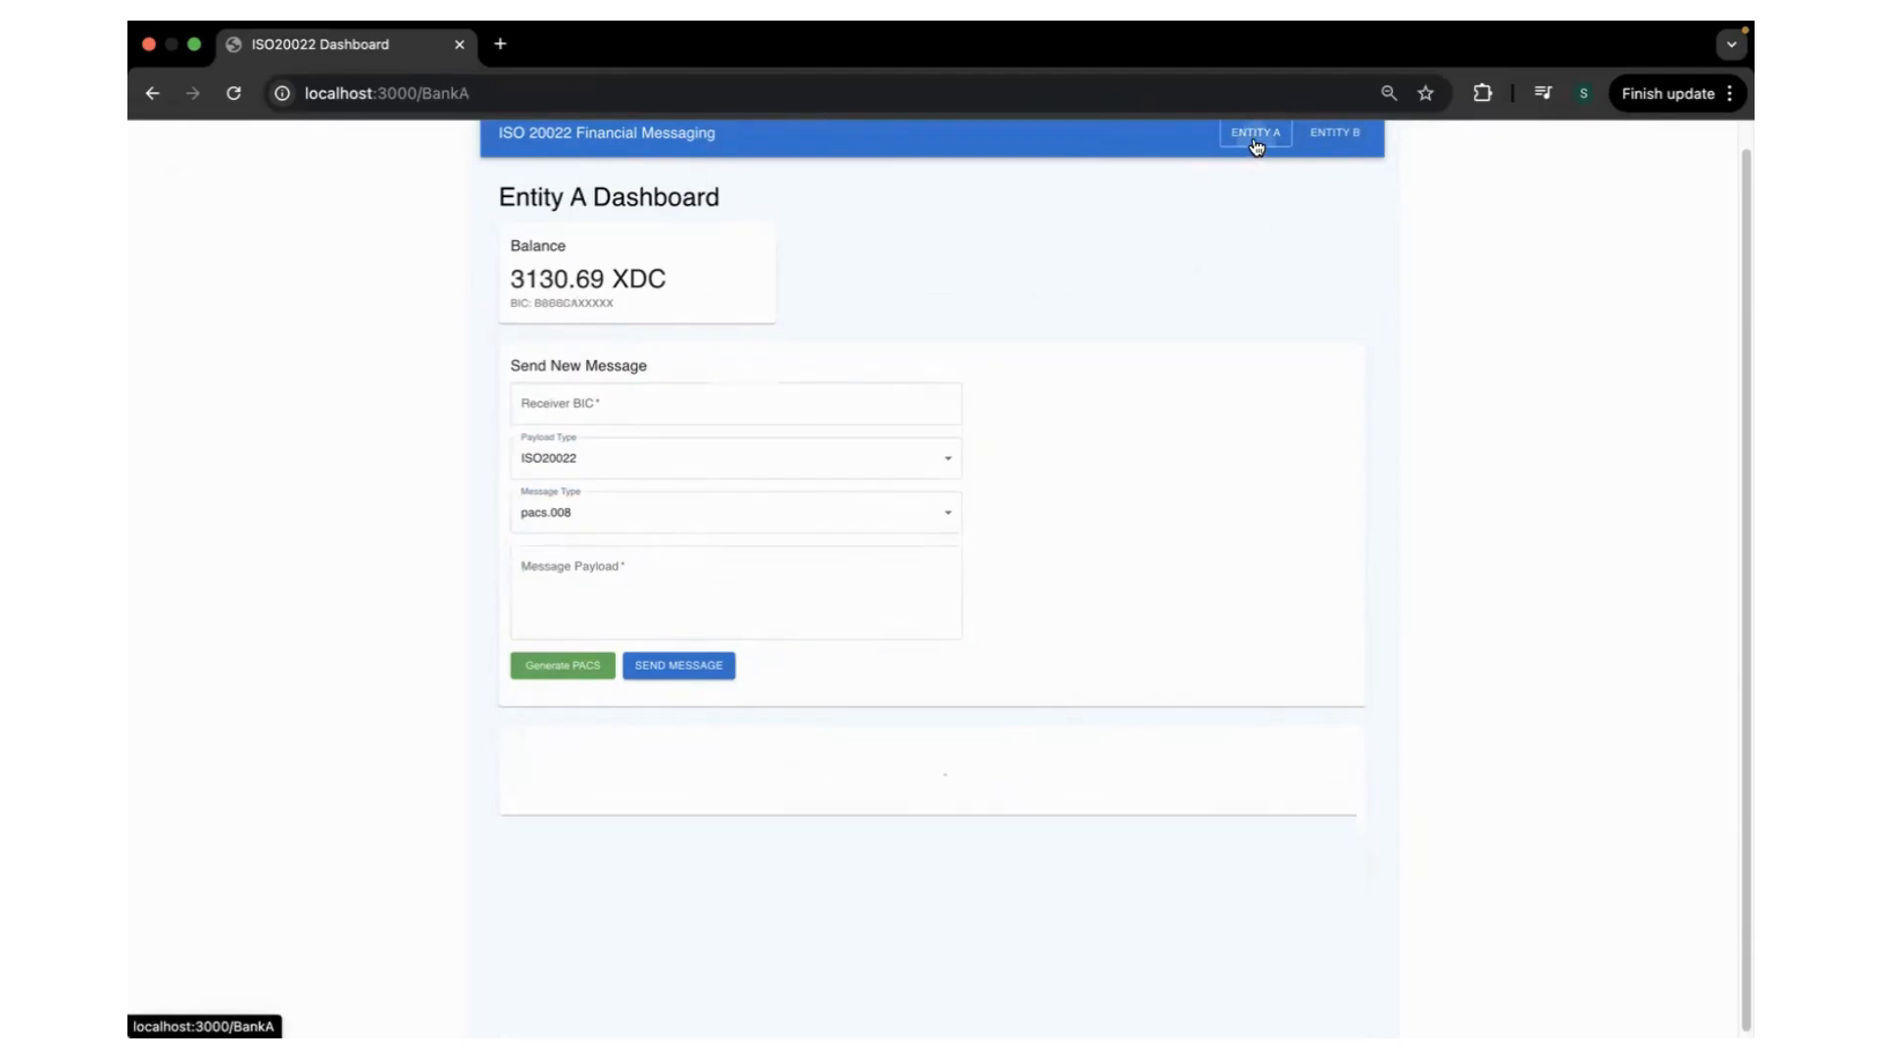
pyautogui.scroll(-3)
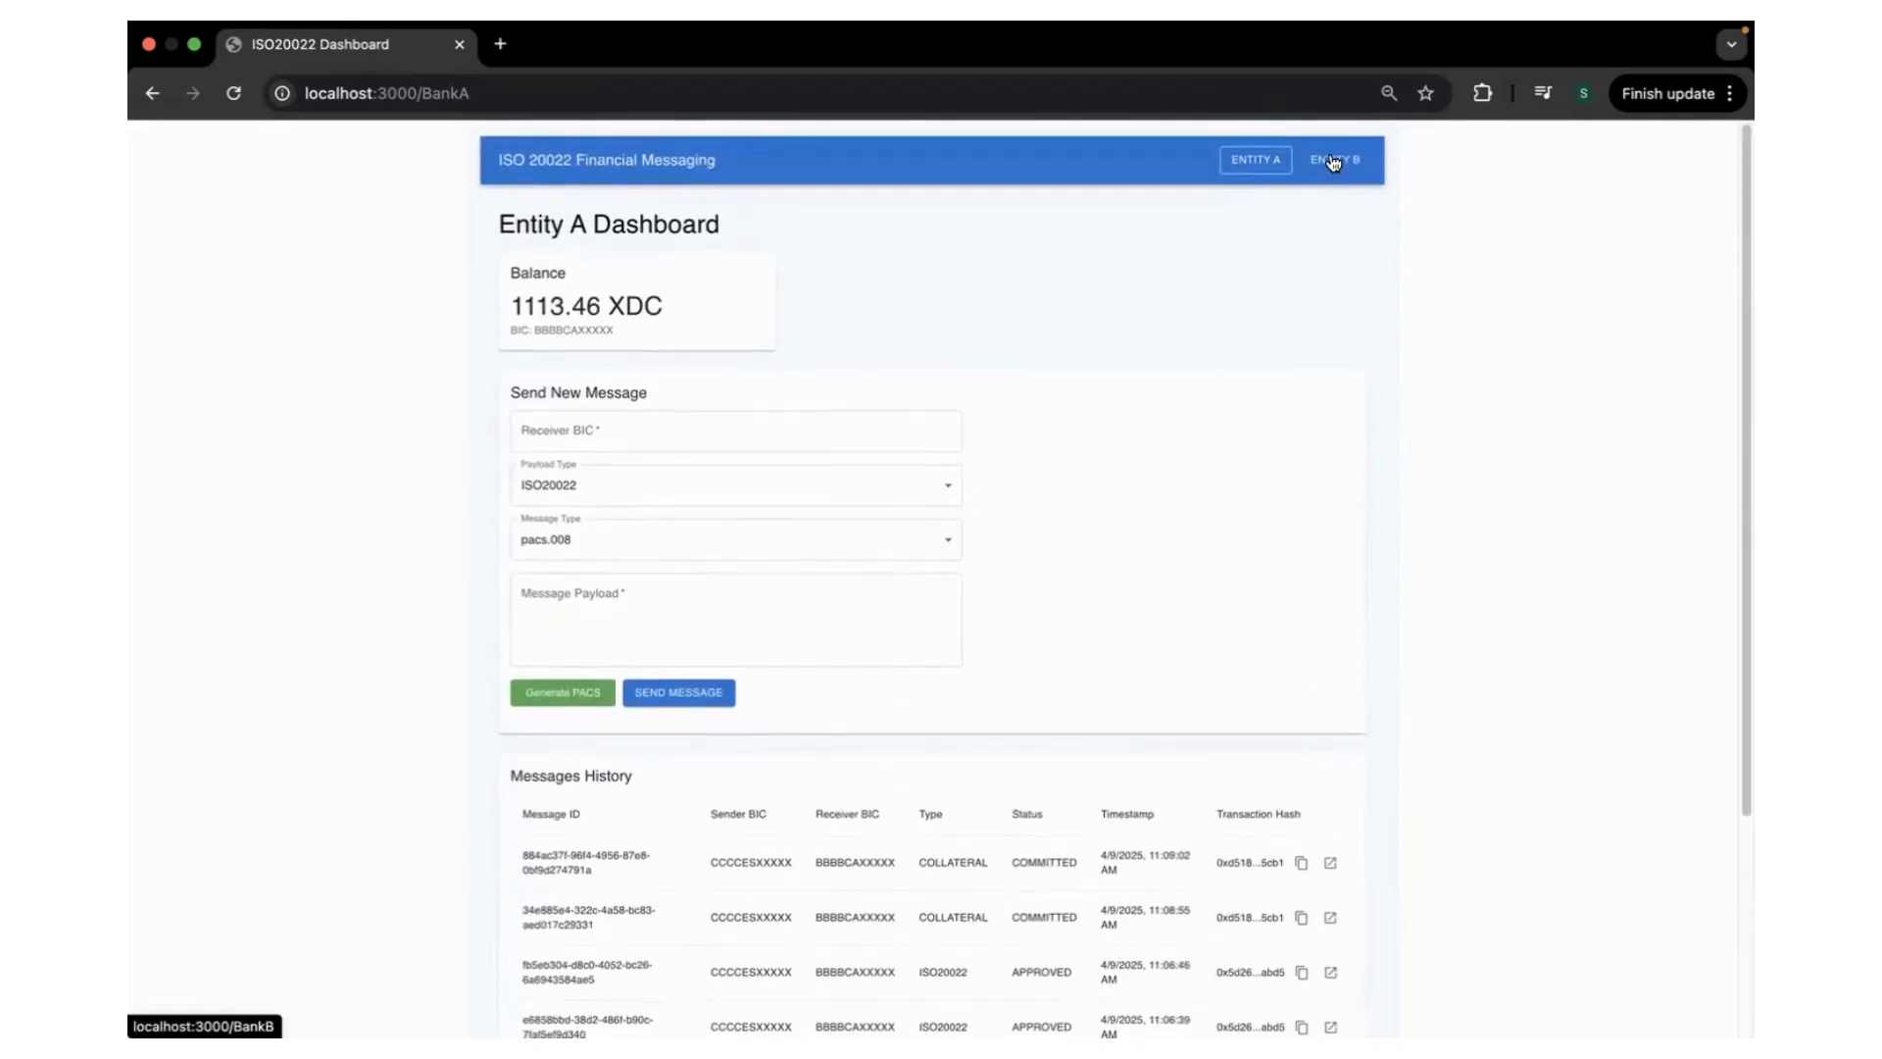
pyautogui.click(1332, 159)
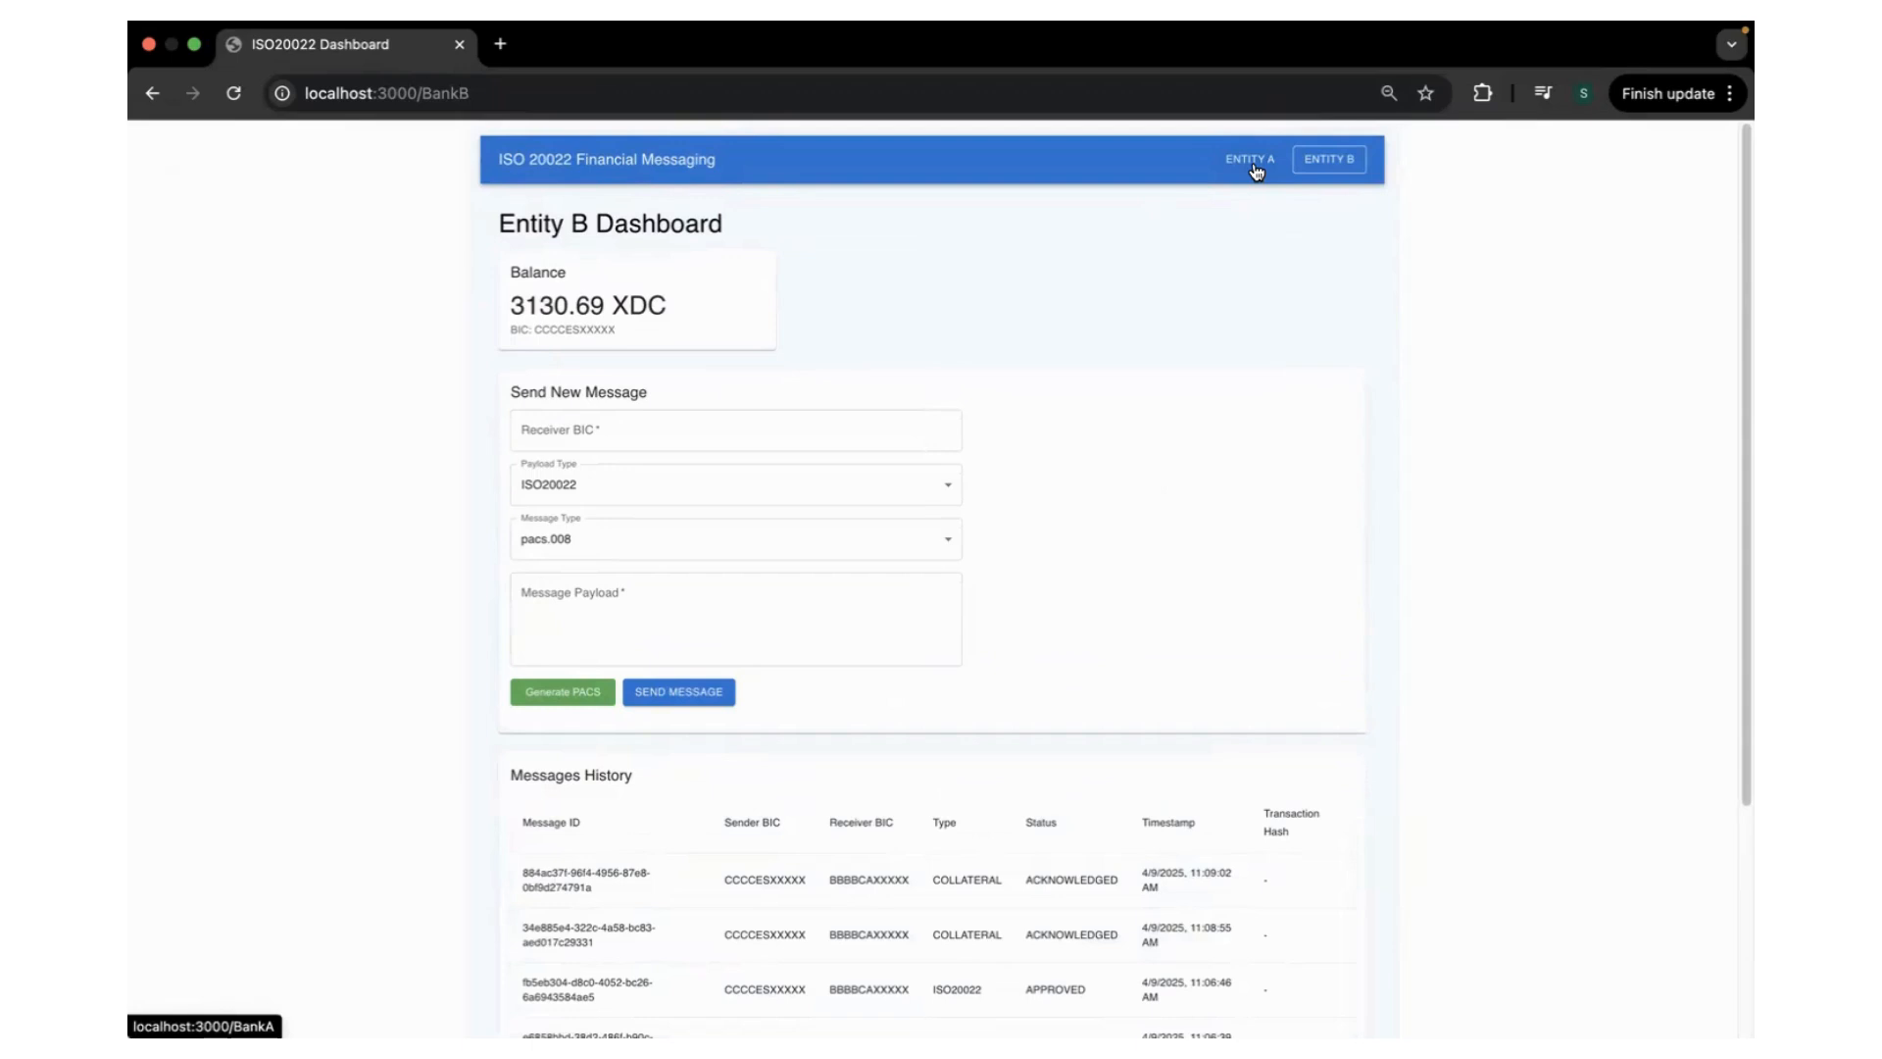
pyautogui.click(1247, 159)
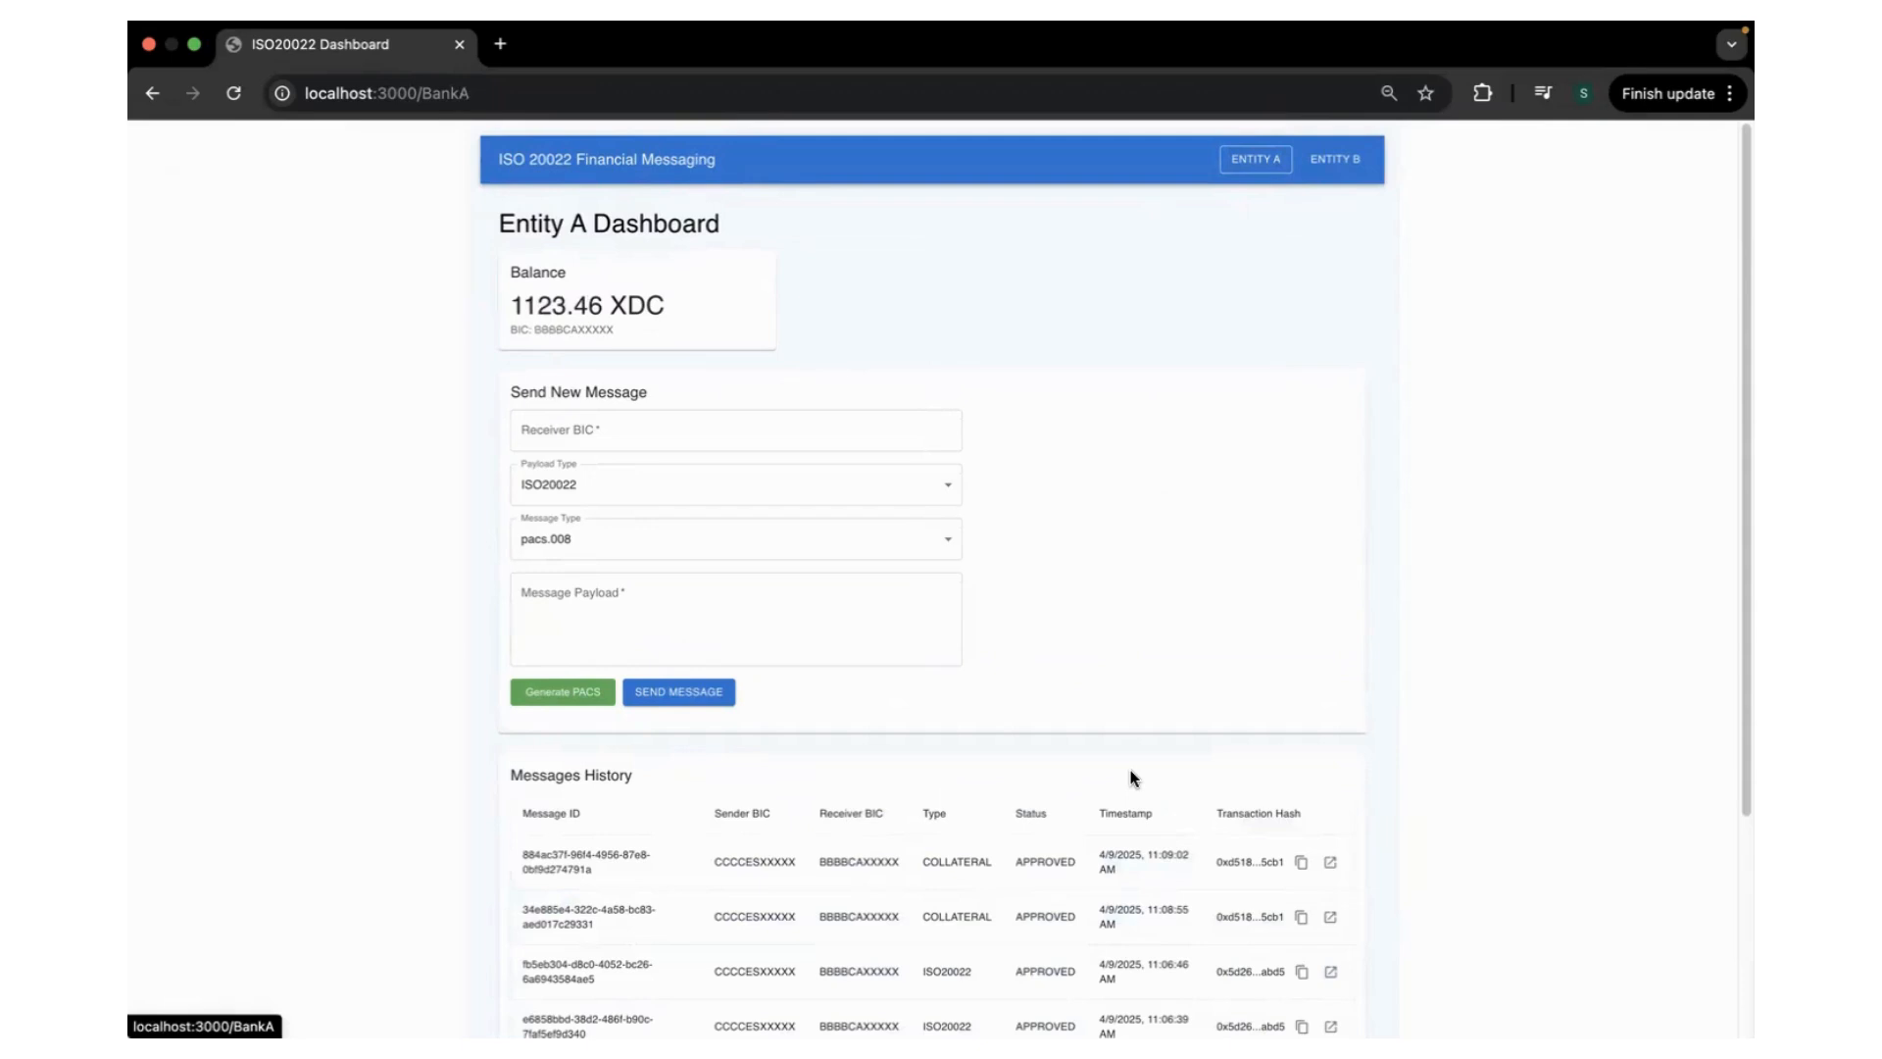
pyautogui.moveTo(1470, 216)
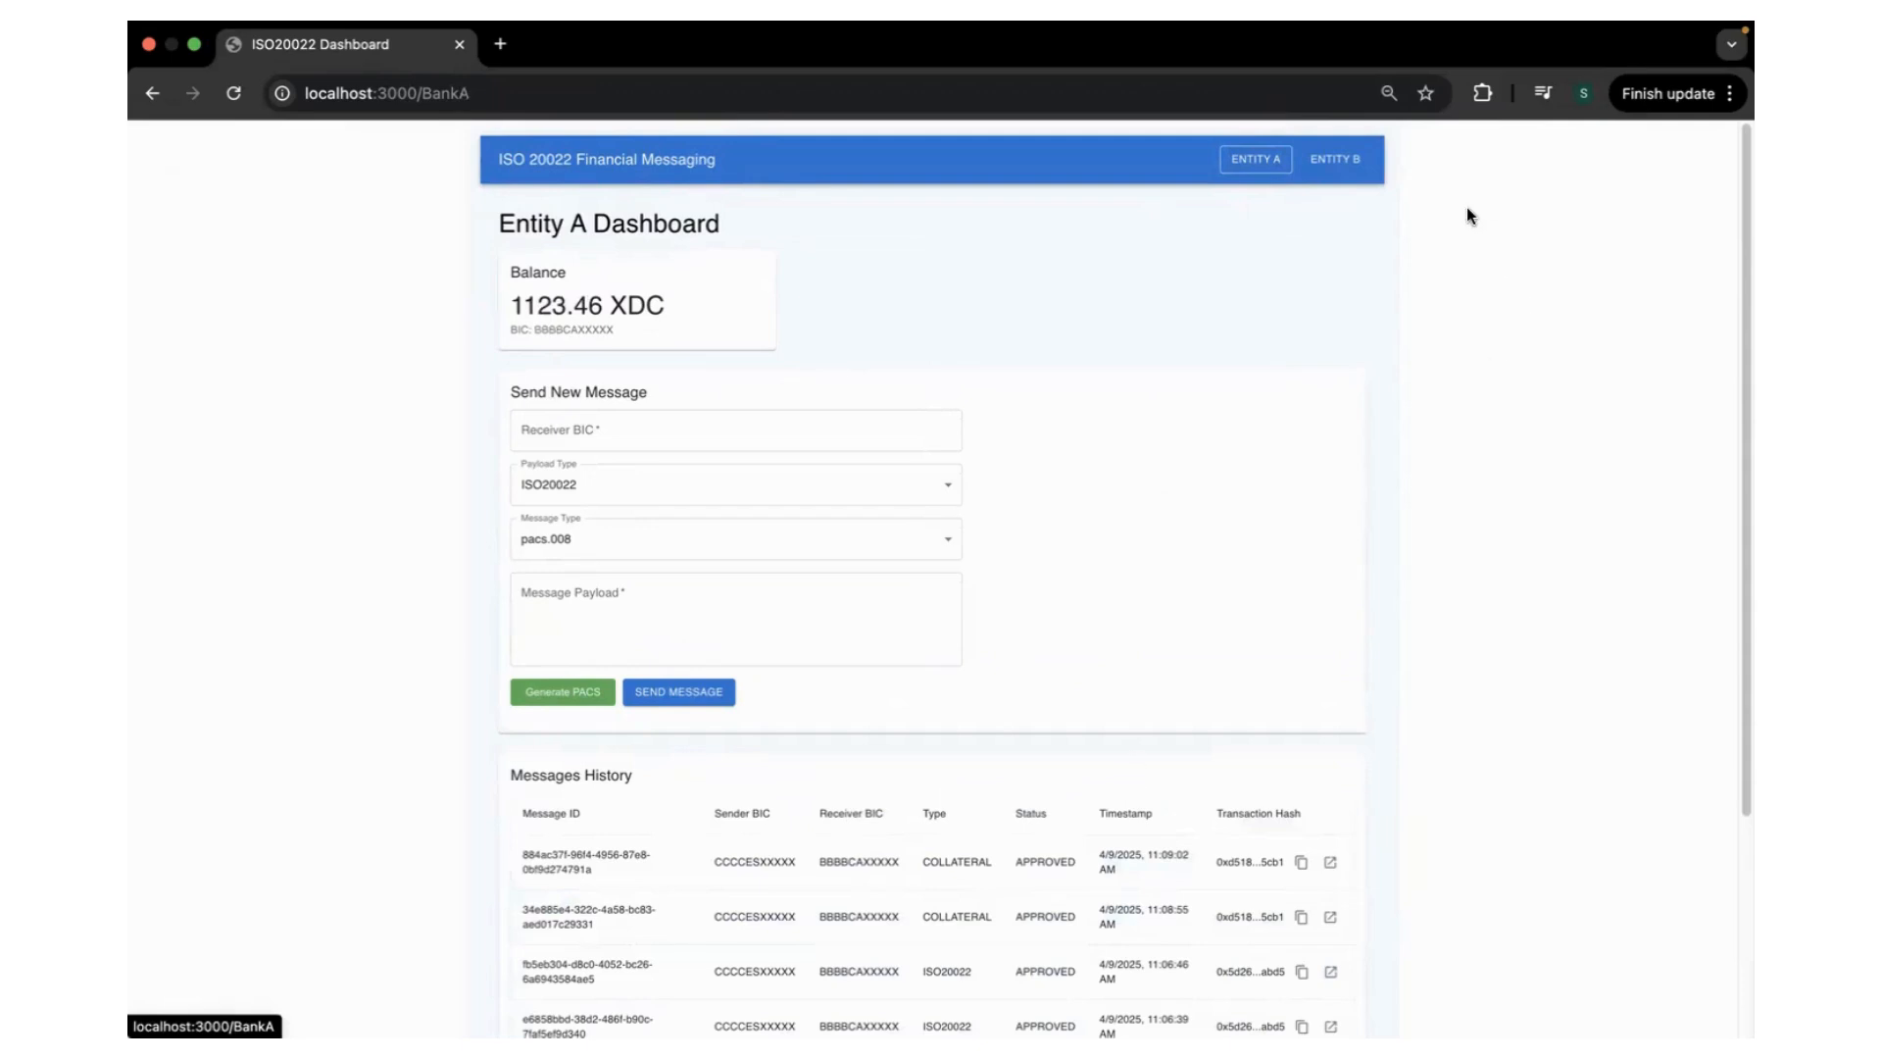
pyautogui.moveTo(1264, 374)
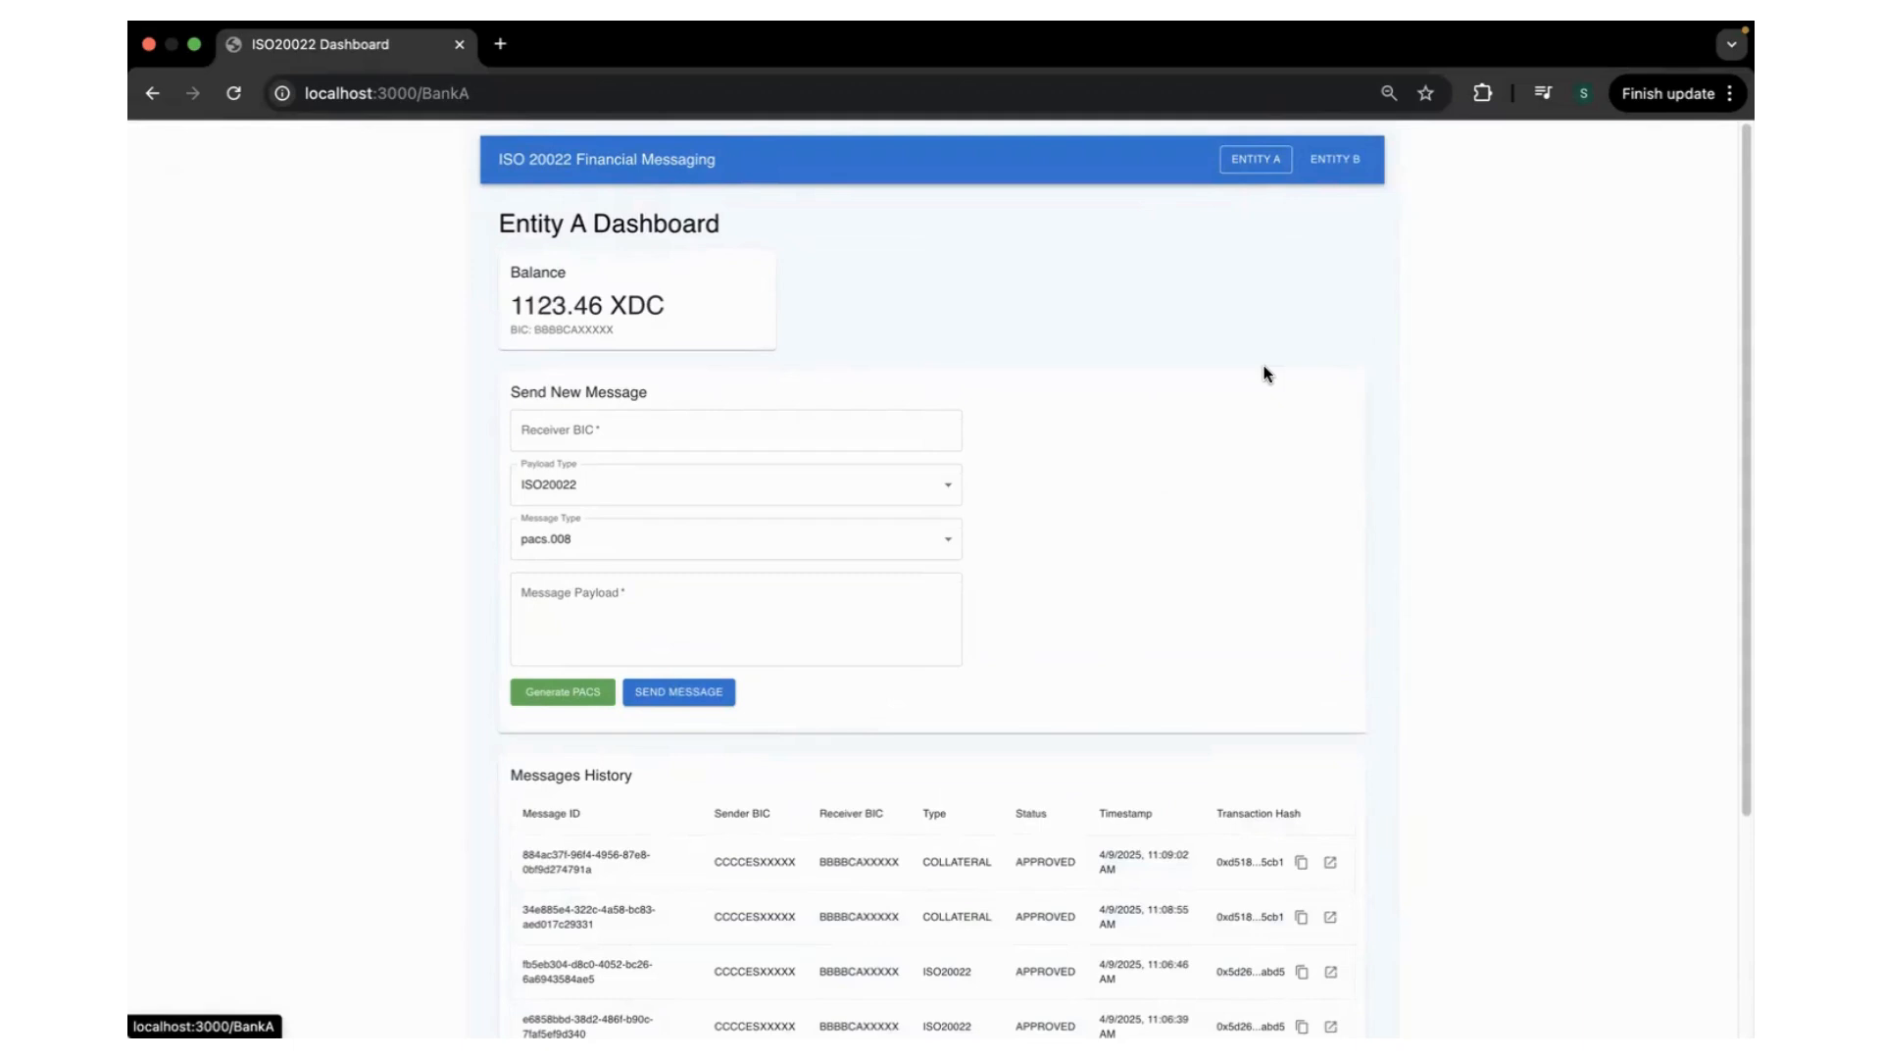
pyautogui.moveTo(1260, 304)
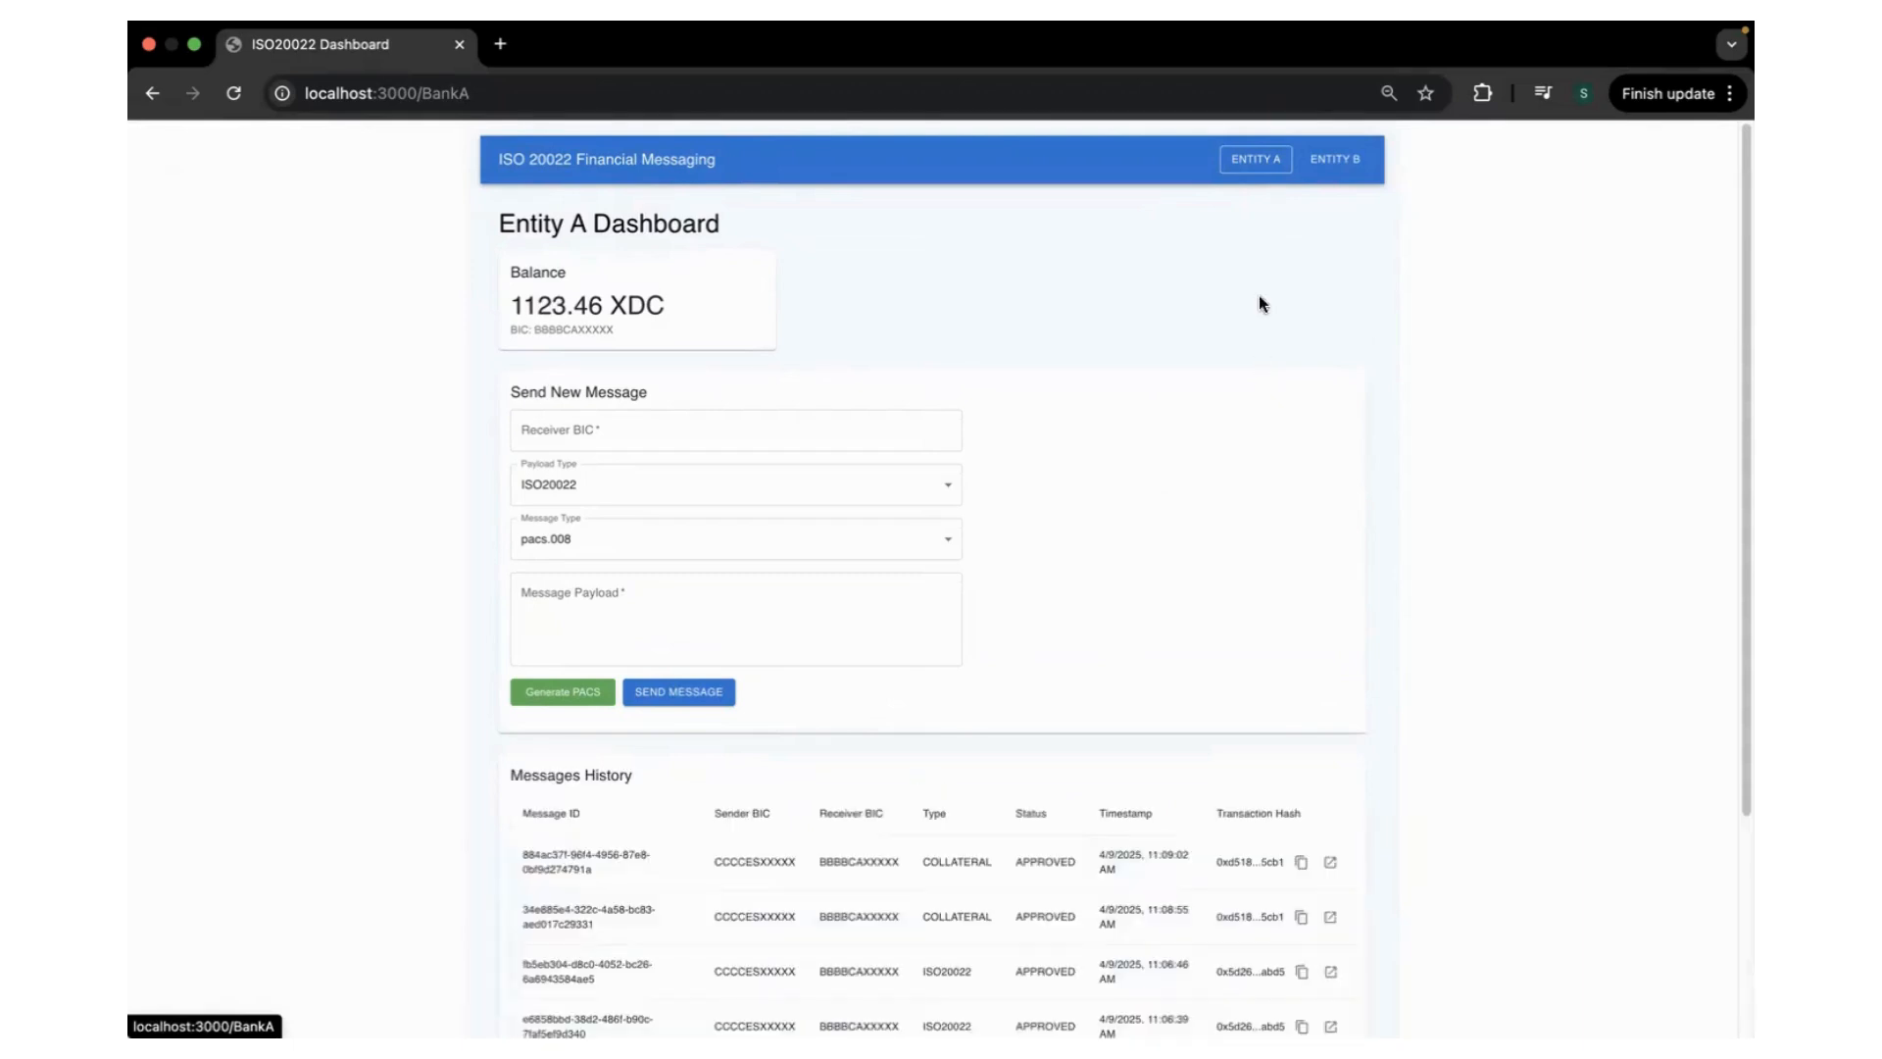
pyautogui.moveTo(1234, 216)
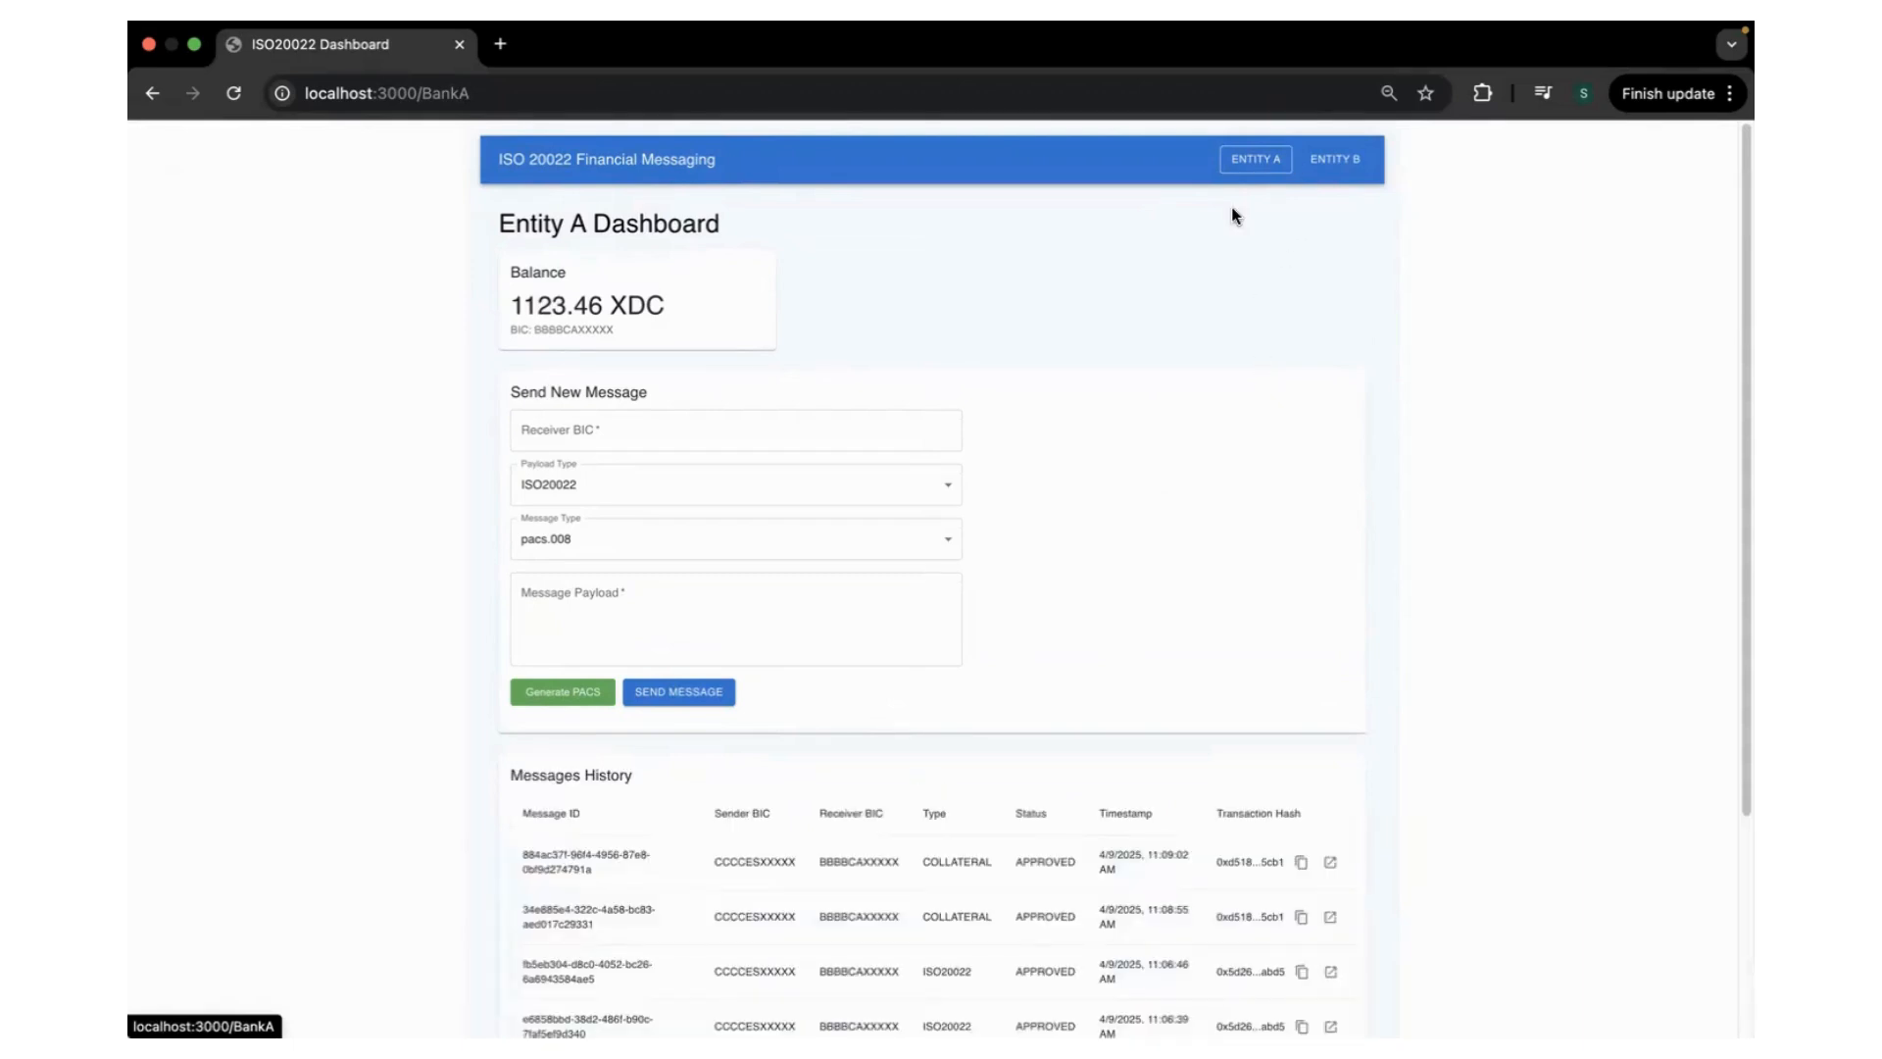
pyautogui.moveTo(1229, 416)
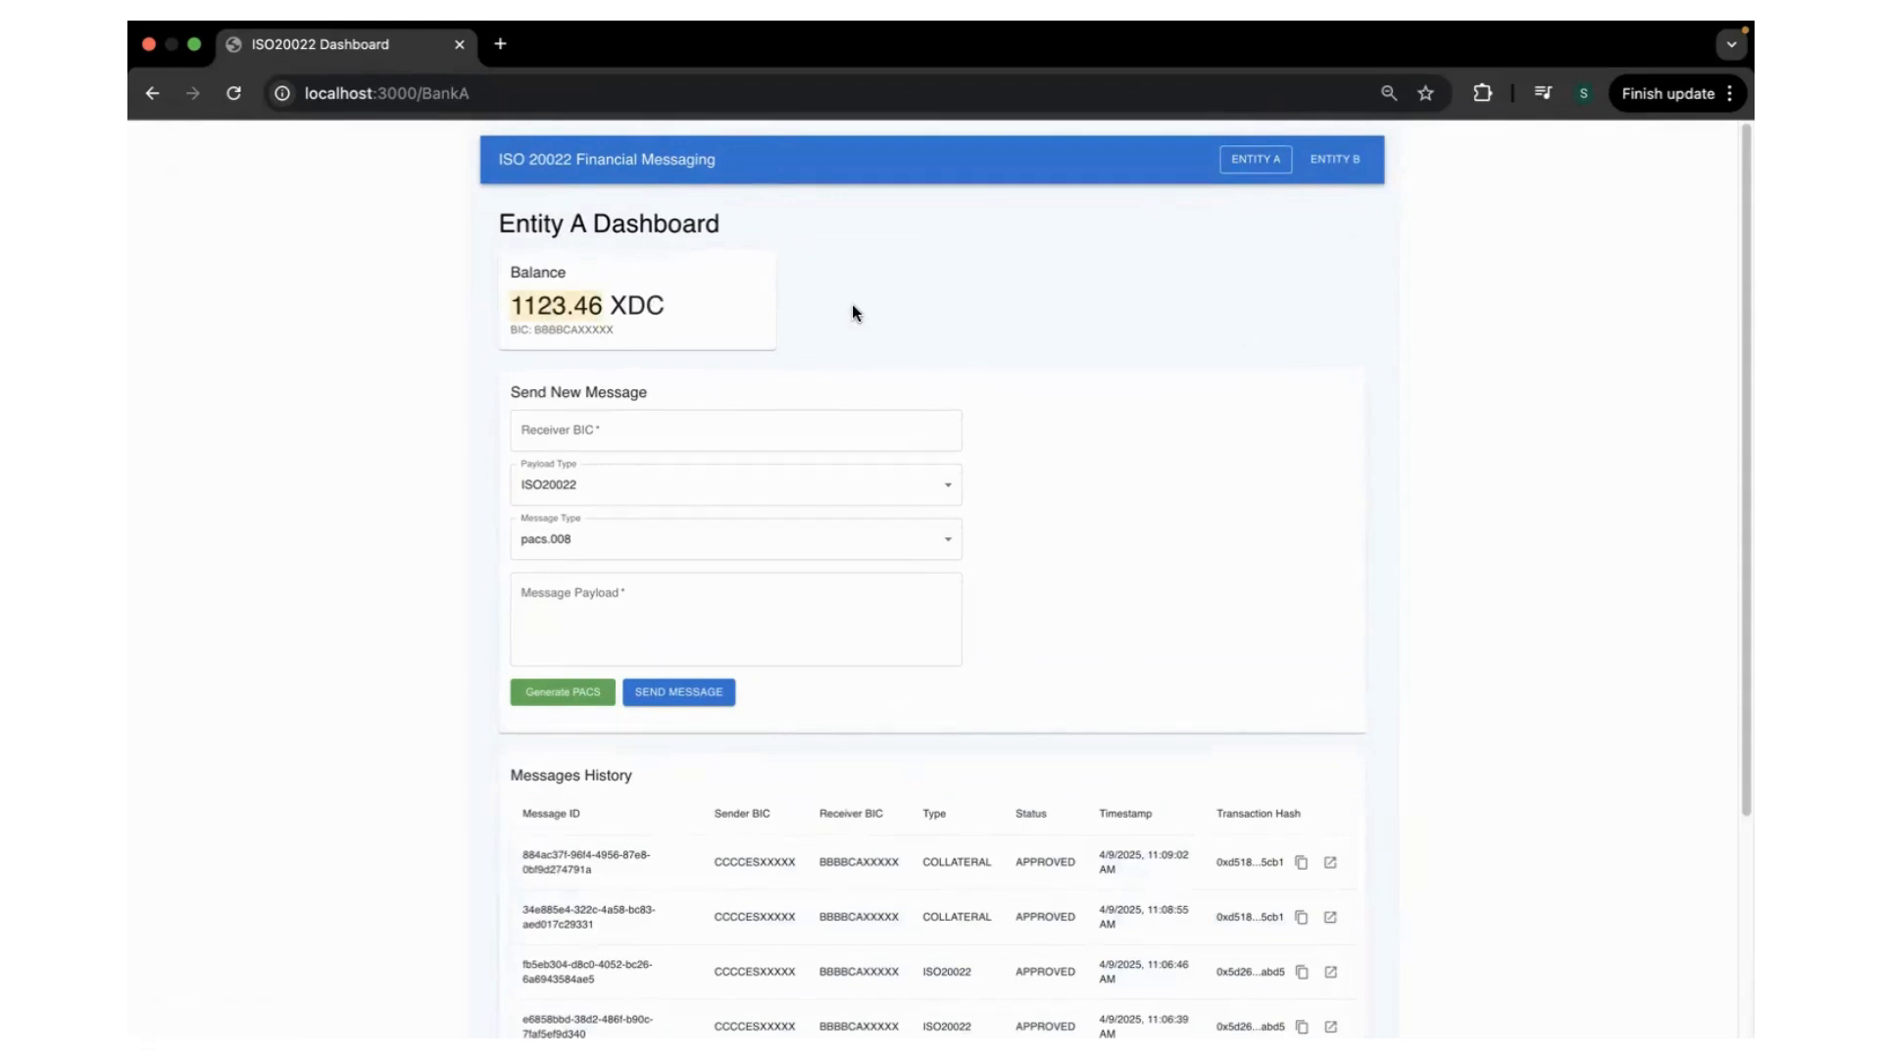
# Check Entity B at 3130.69 XDC, then return to Entity A at 1123.46 XDC
pyautogui.click(1329, 159)
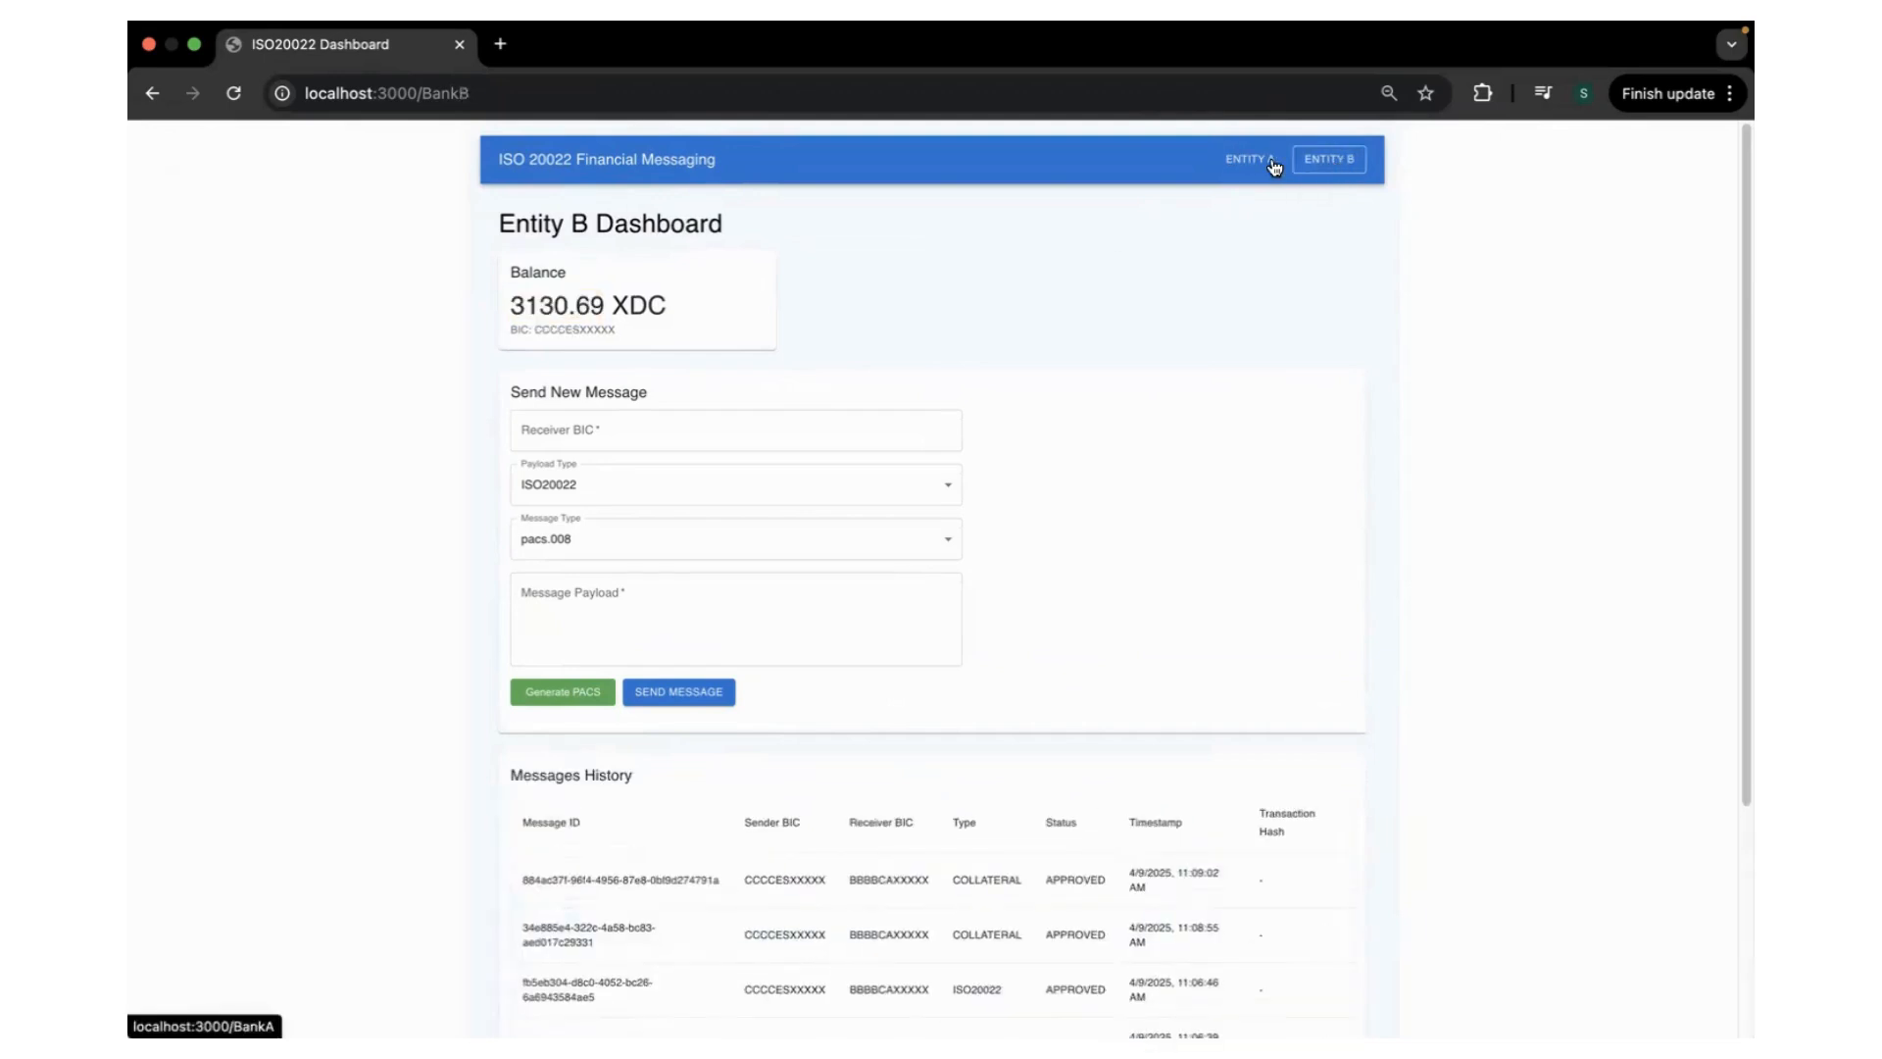
pyautogui.click(1254, 158)
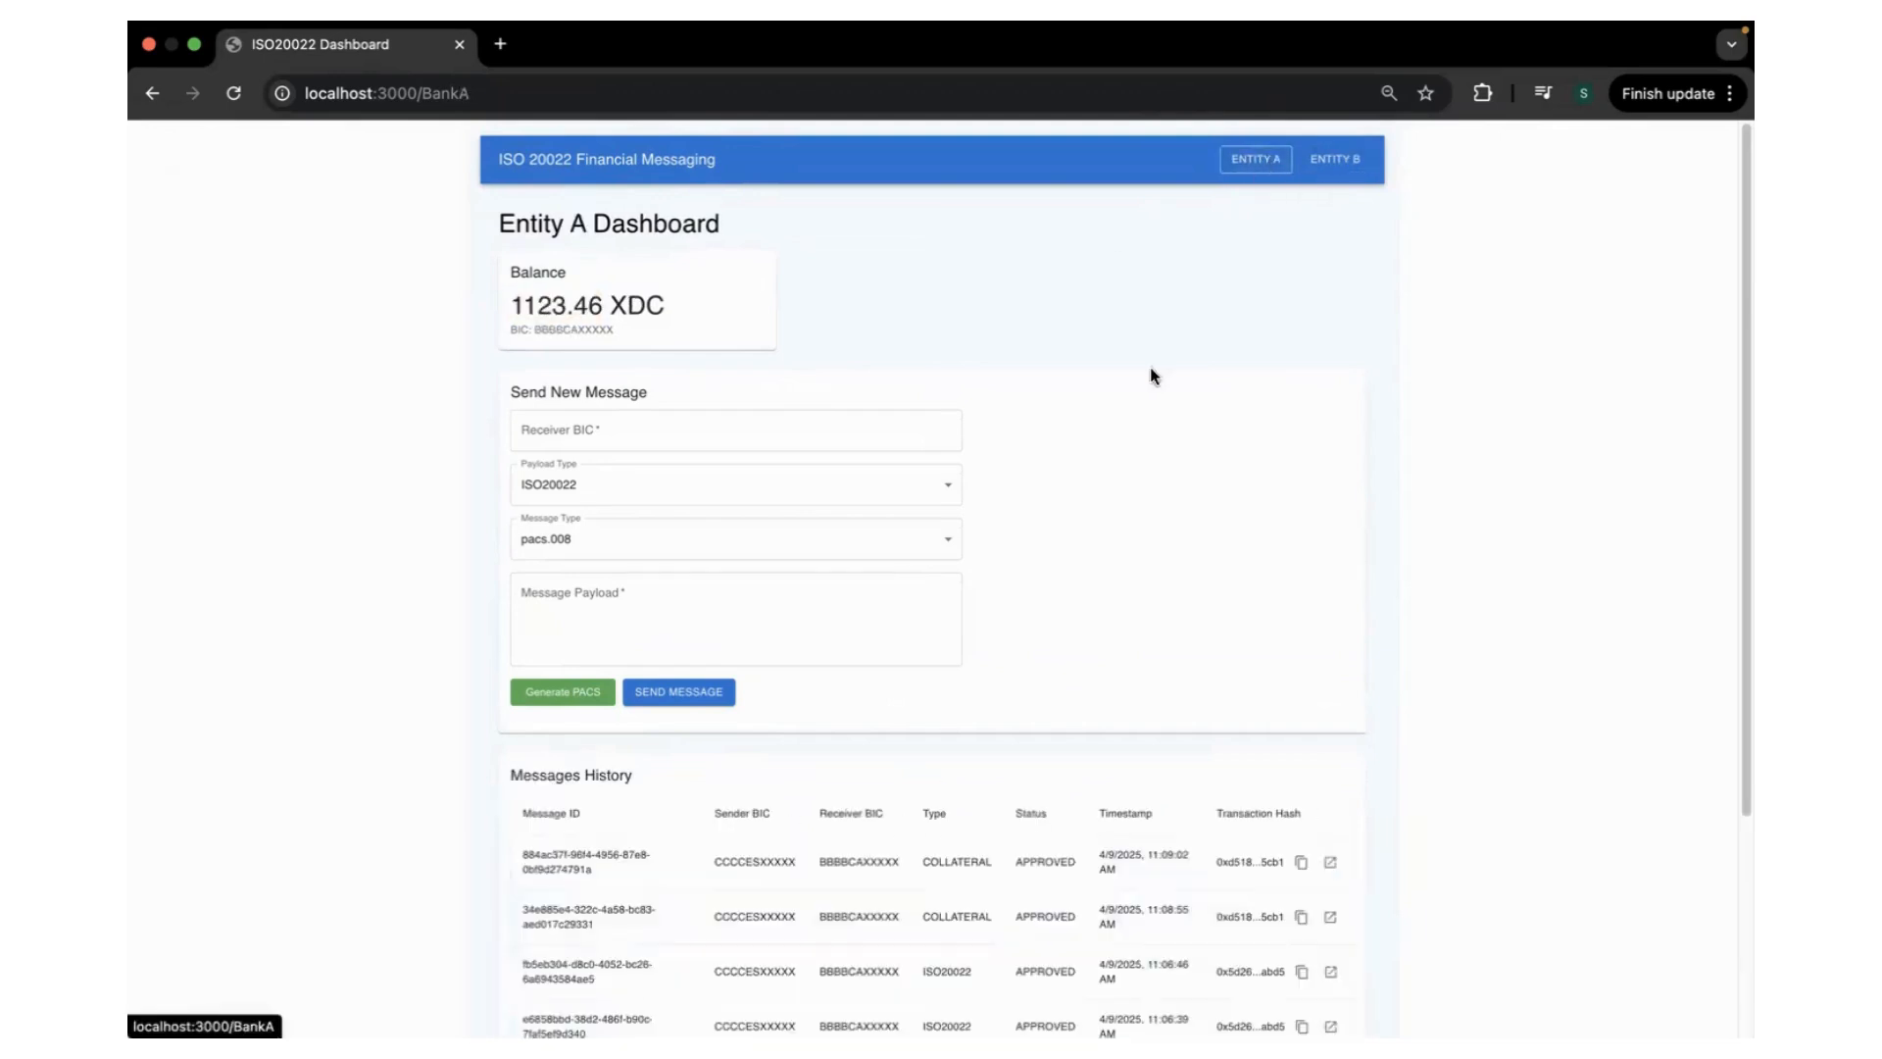
# Scroll Entity A's history, then switch to Entity B's dashboard at 3130.69 XDC
pyautogui.scroll(-3)
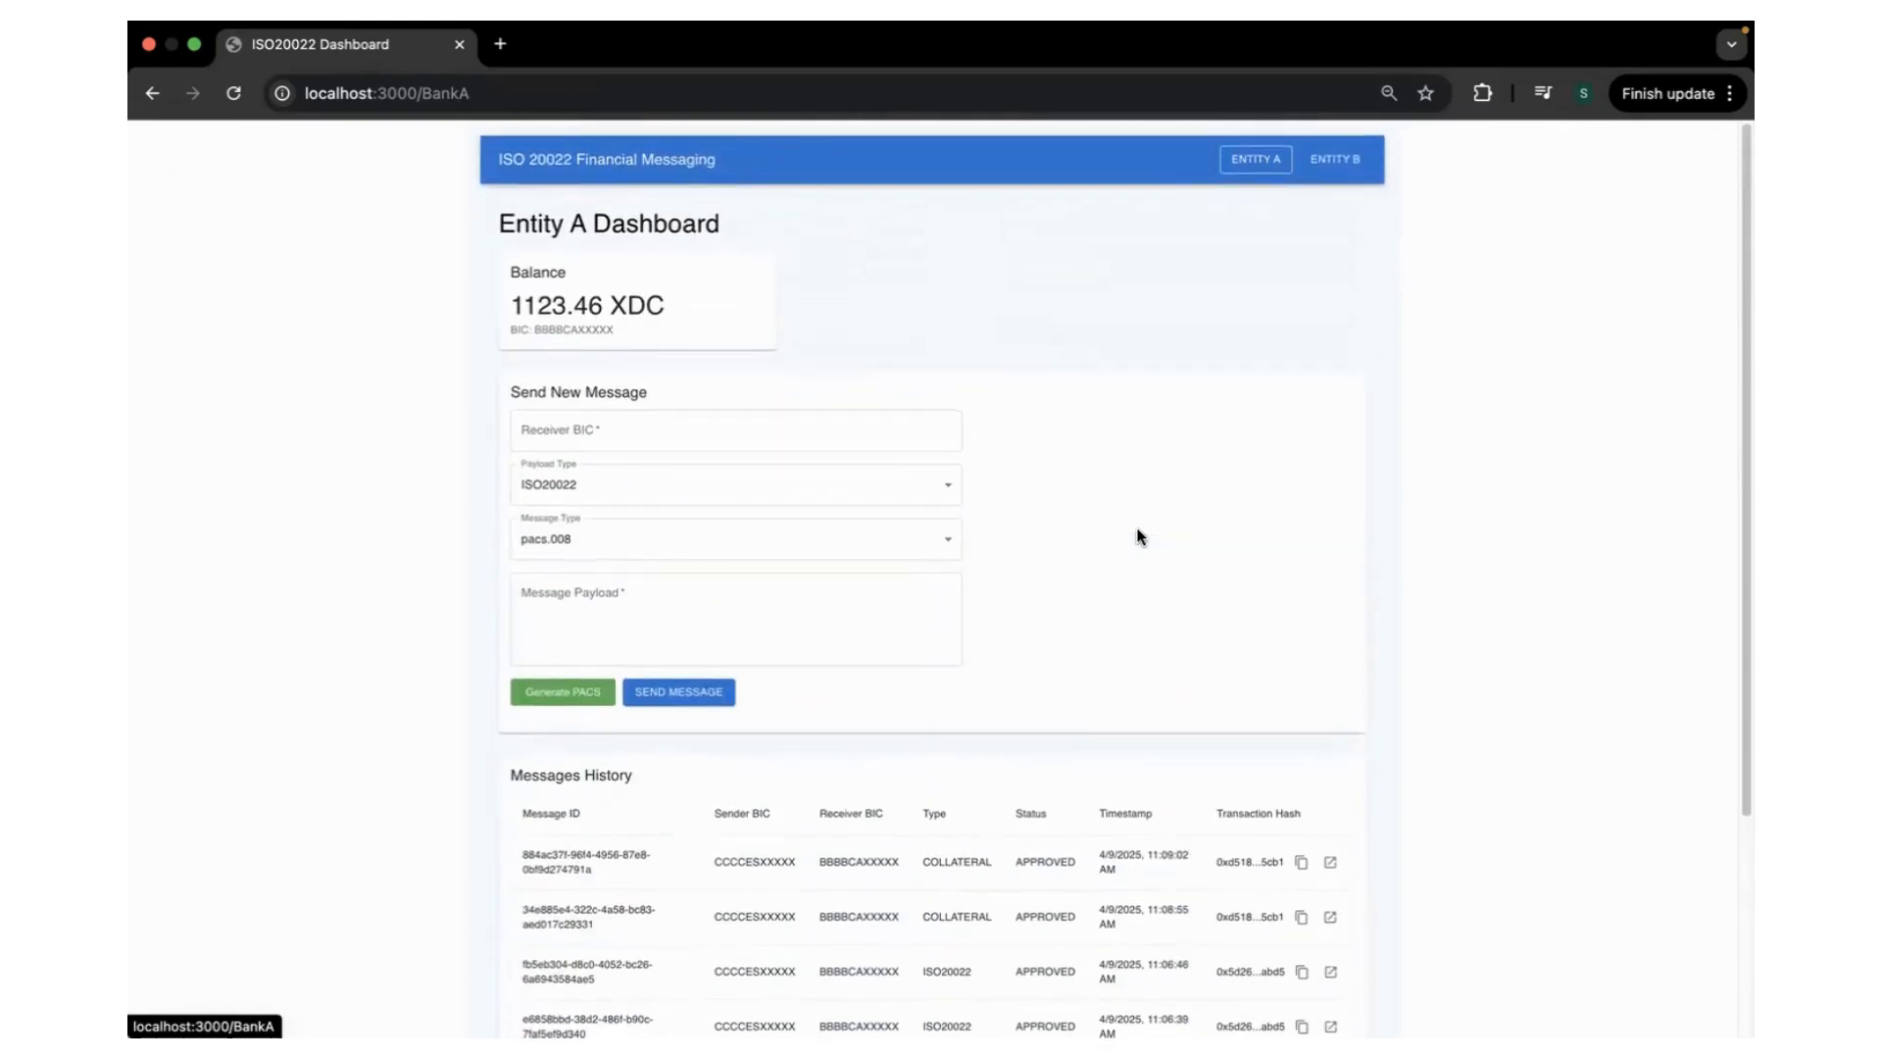
pyautogui.click(1330, 159)
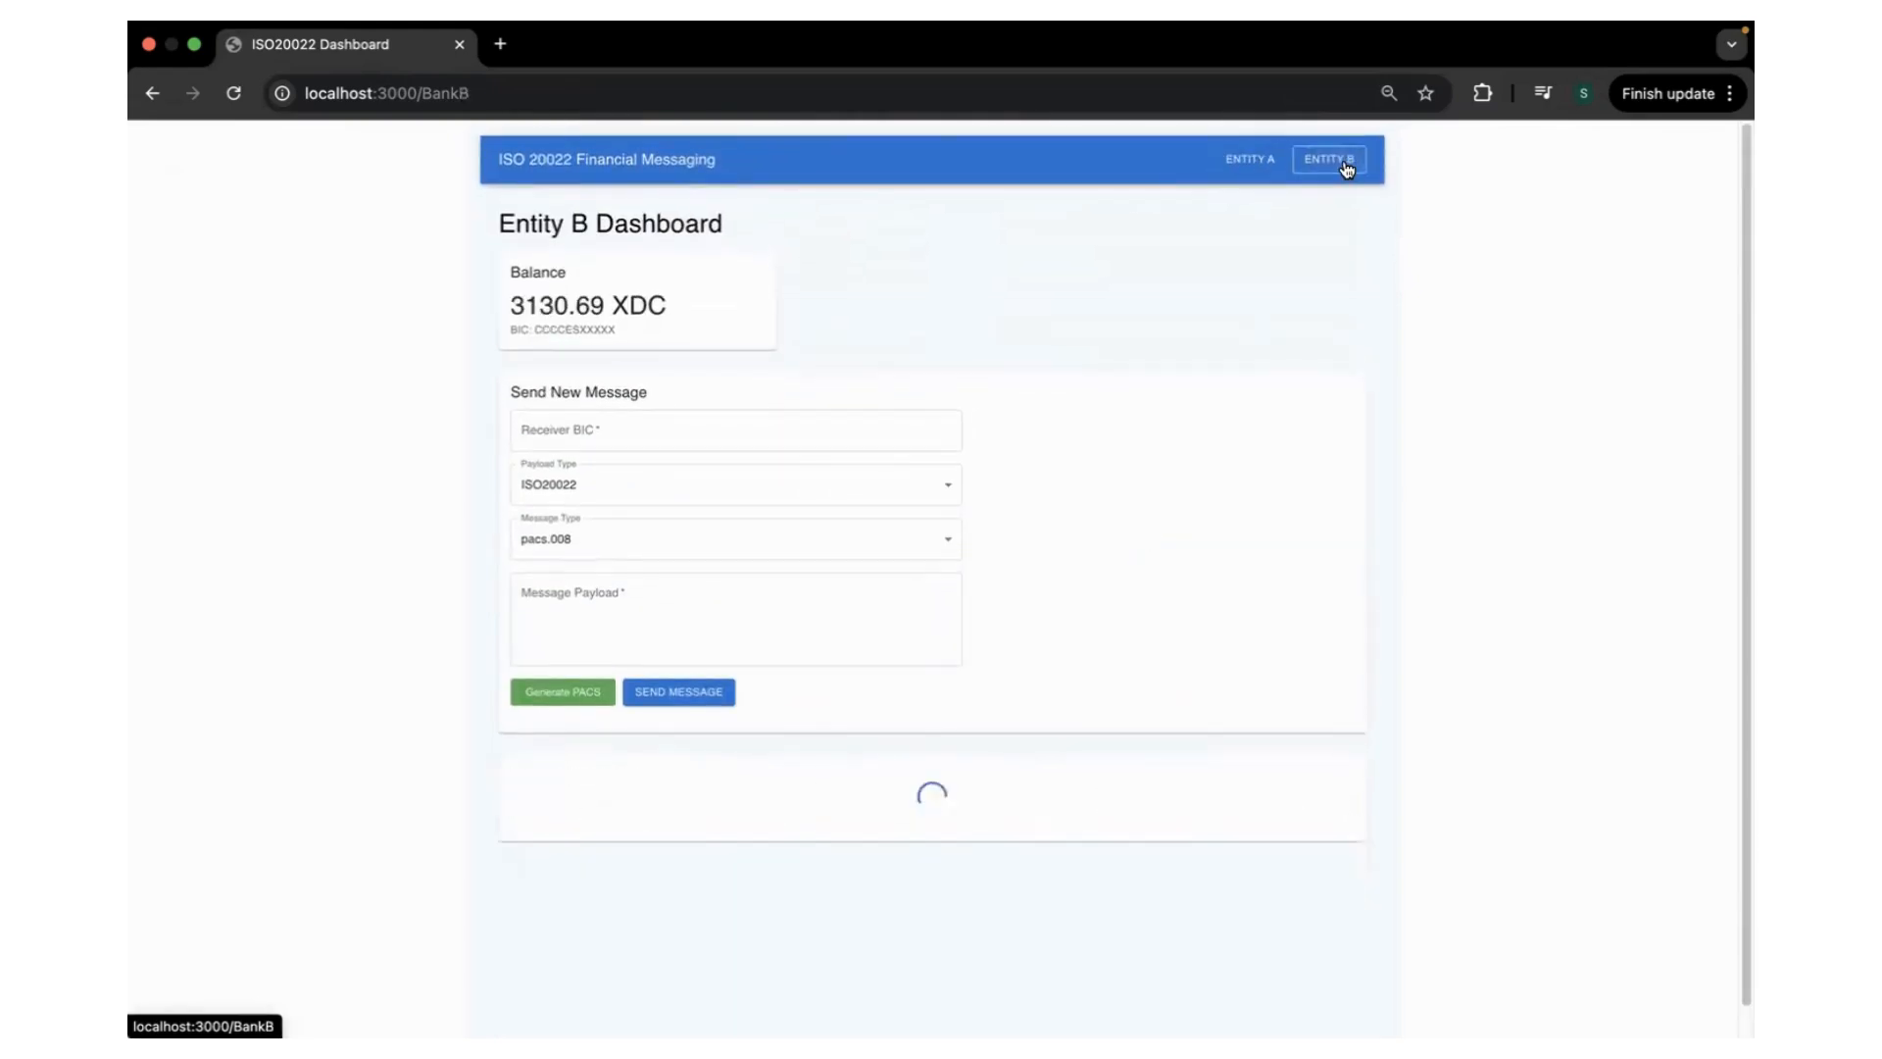
pyautogui.click(1327, 159)
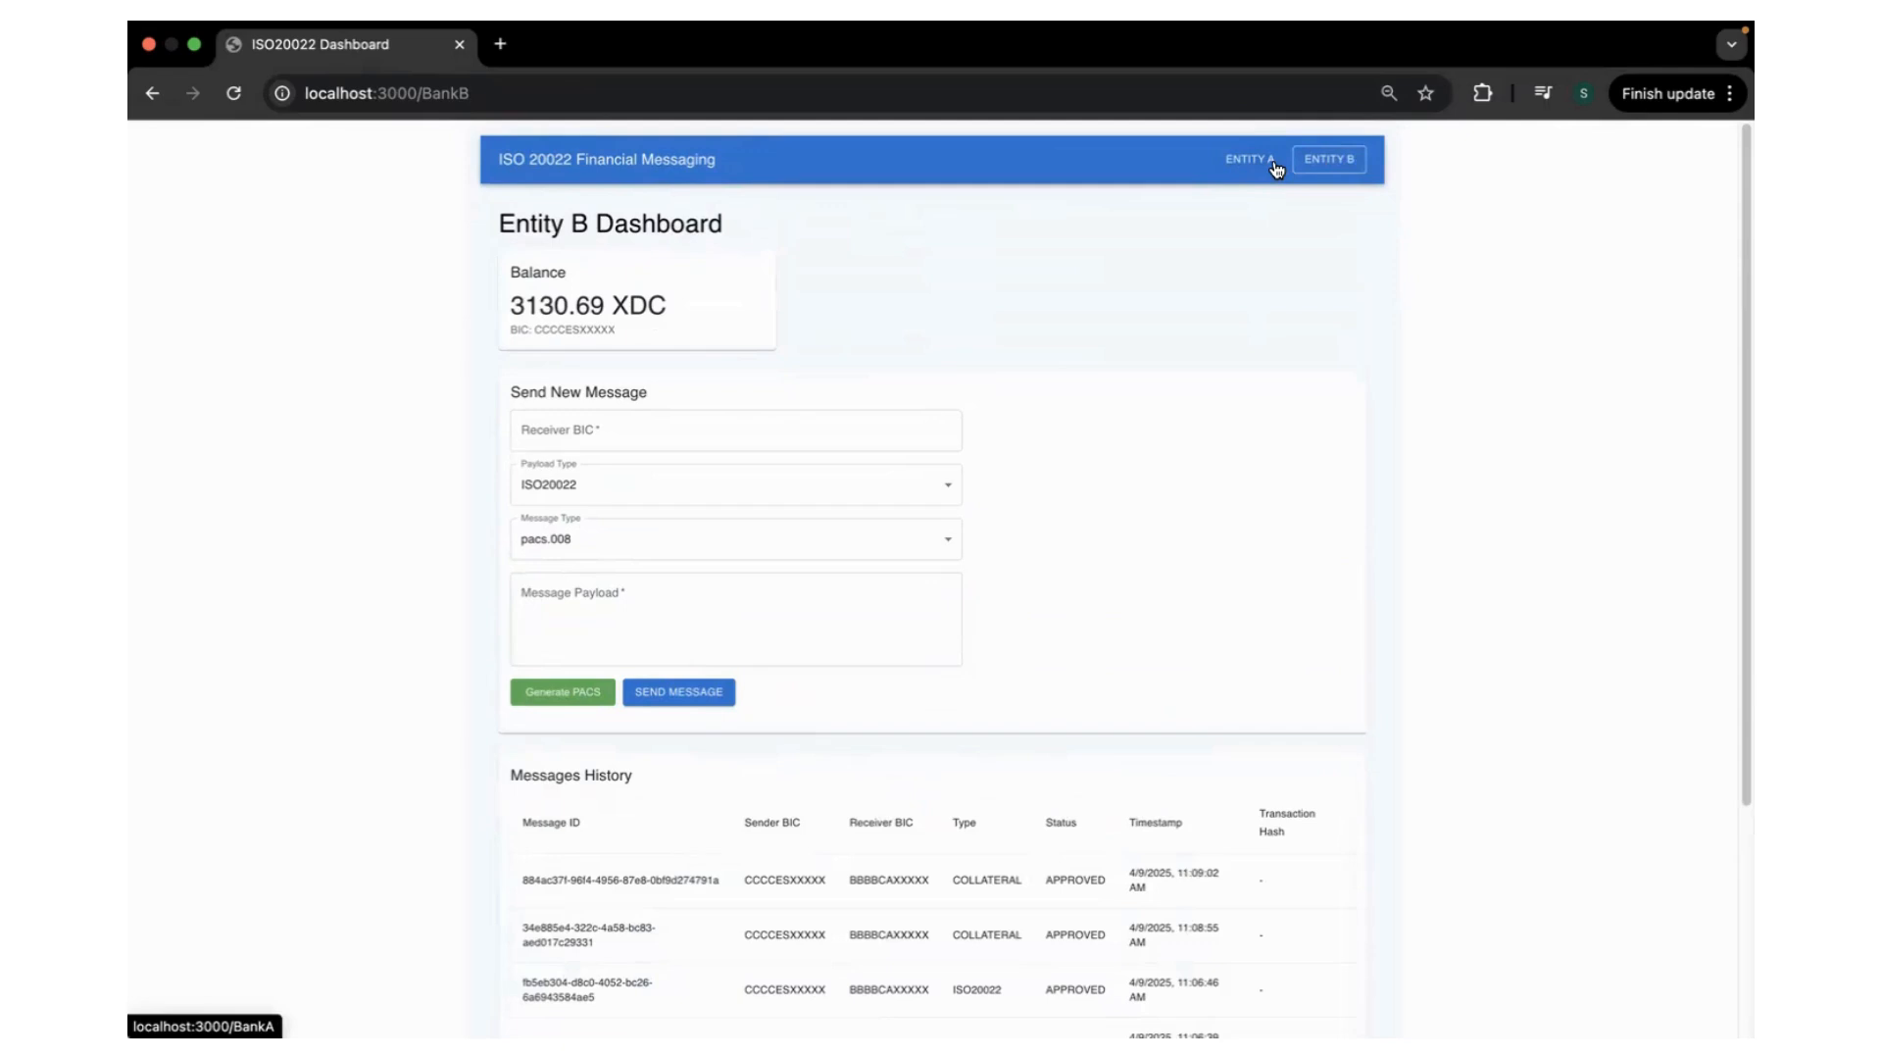
pyautogui.moveTo(1245, 171)
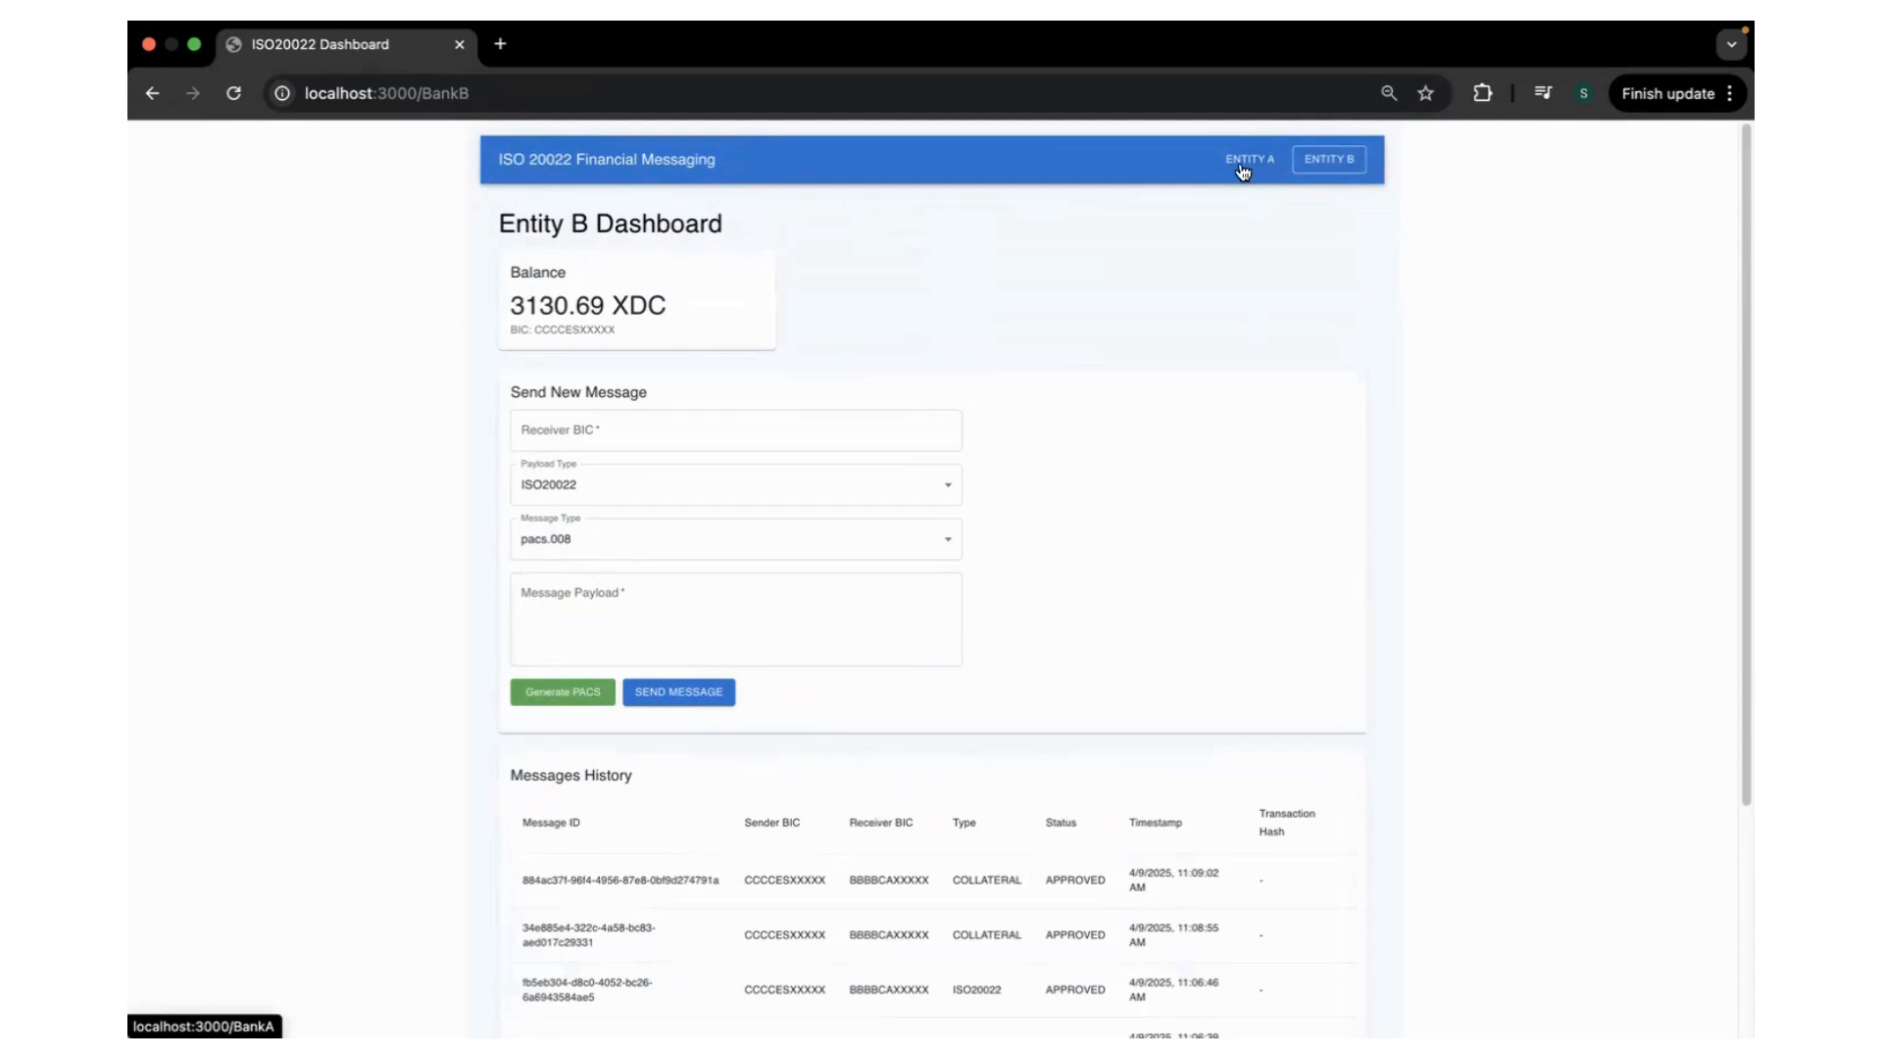